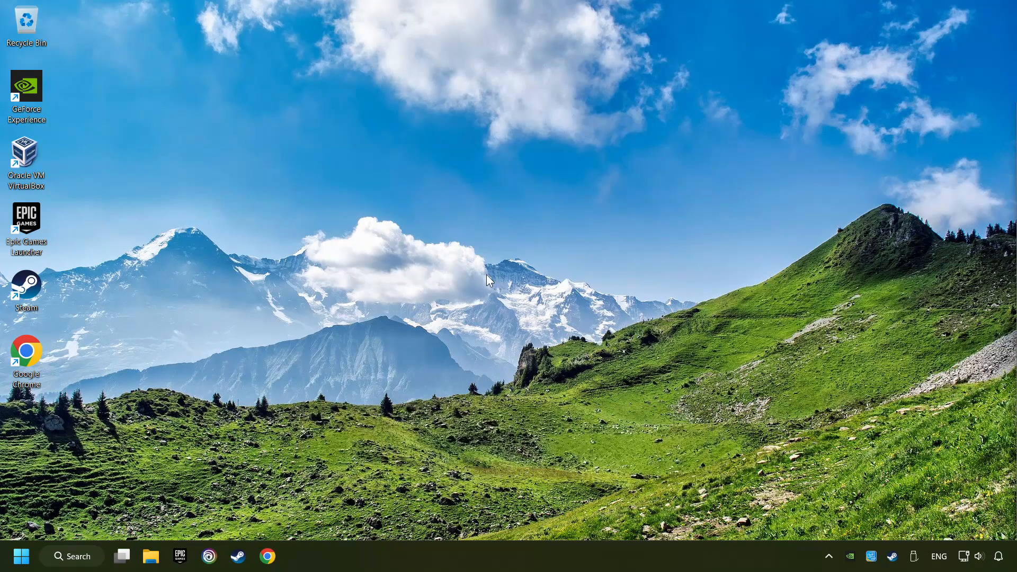
Search the Start menu for "edit power plan".
{"action": "left_click", "coordinate": [71, 556]}
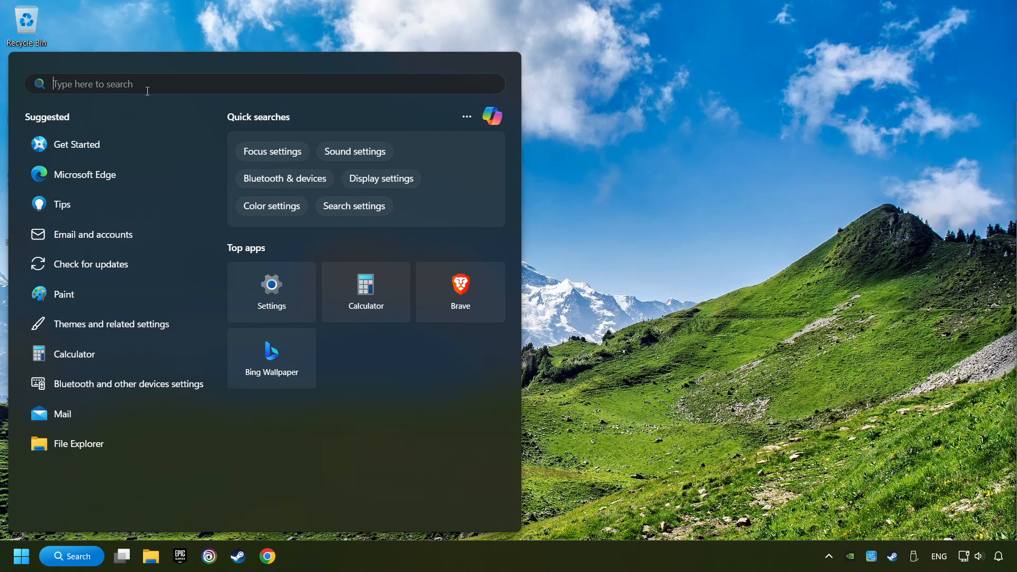
{"action": "type", "text": "edit power plan"}
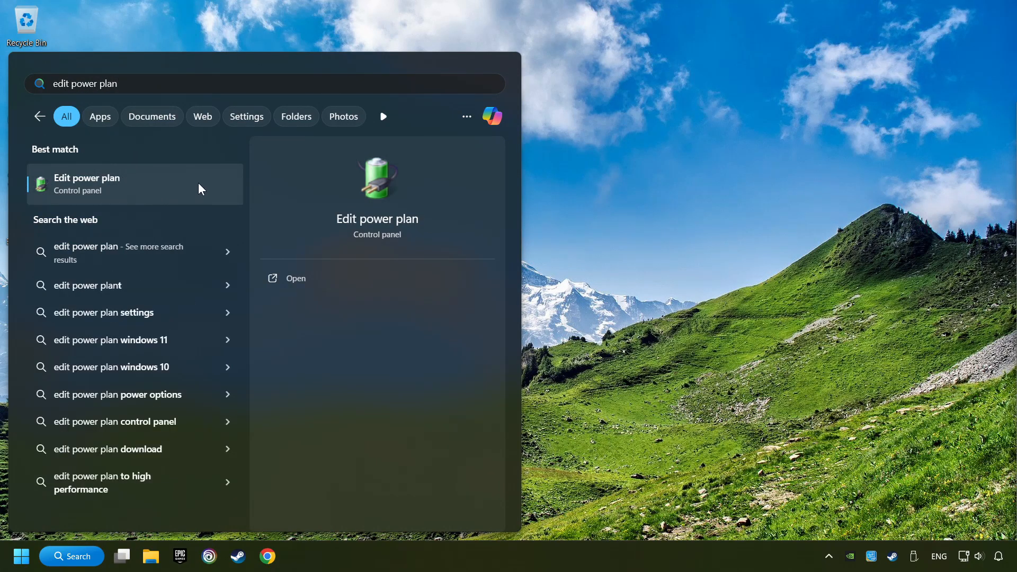
From the Edit power plan page, go back to the Power Options plan list.
{"action": "left_click", "coordinate": [85, 184]}
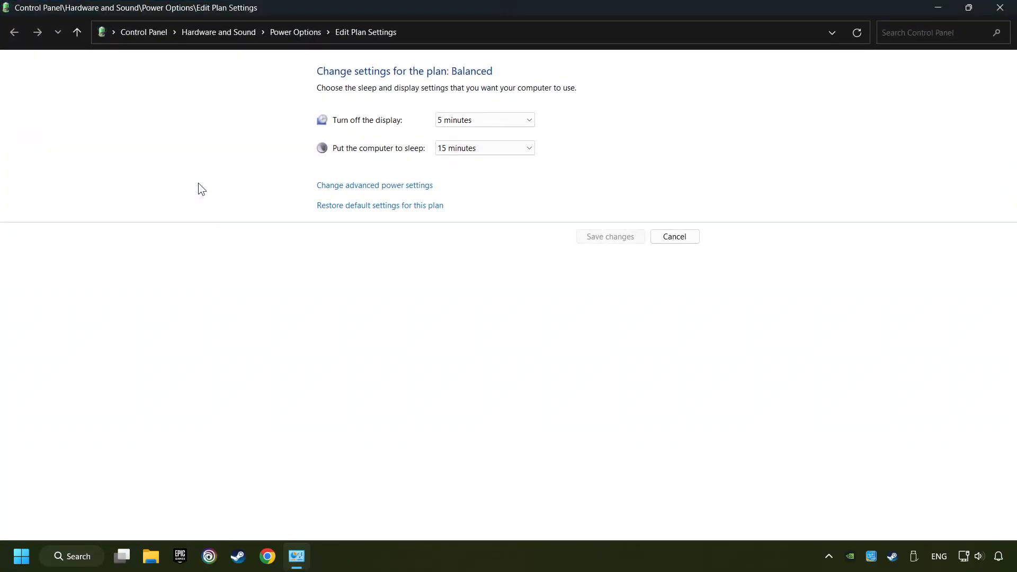
{"action": "mouse_move", "coordinate": [295, 32]}
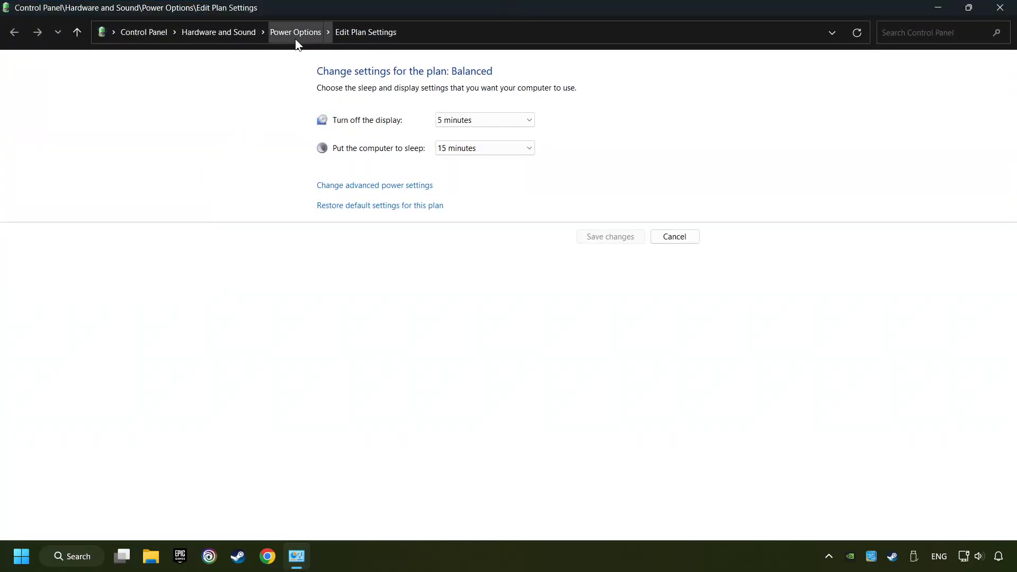
{"action": "left_click", "coordinate": [296, 32]}
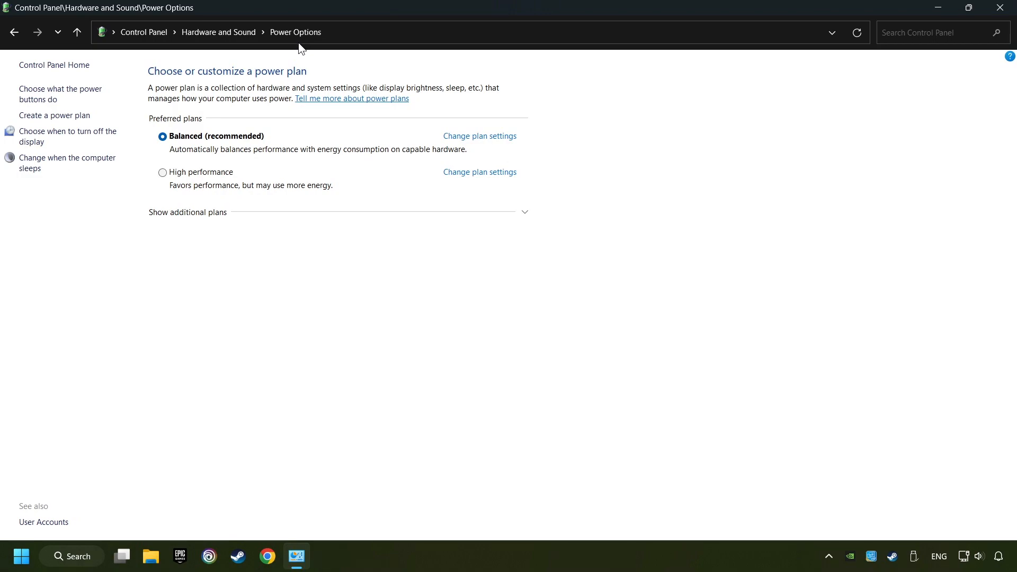
Search for cmd and launch Command Prompt as administrator.
{"action": "left_click", "coordinate": [71, 556]}
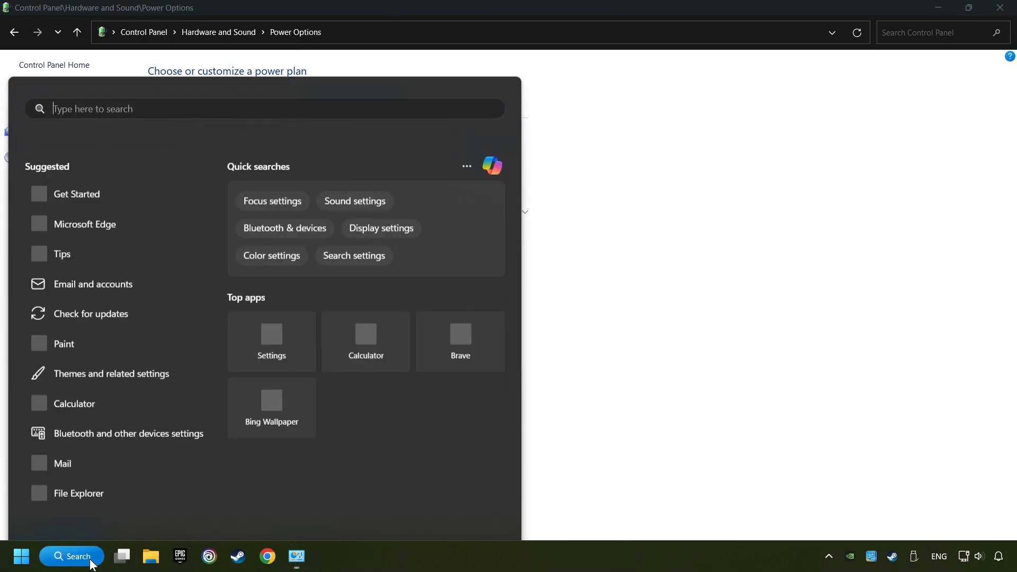
{"action": "type", "text": "control Panel"}
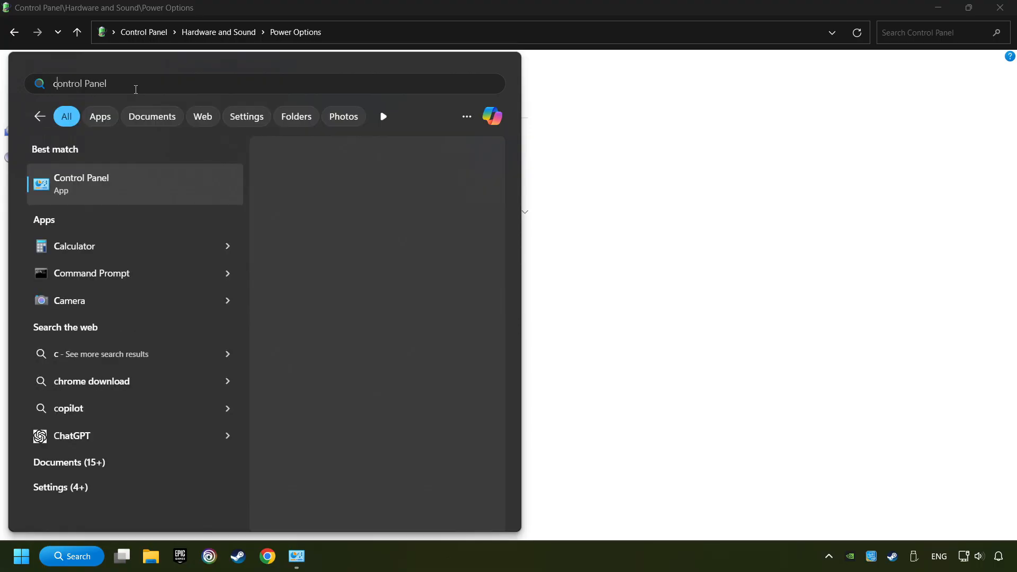
{"action": "type", "text": "cmd"}
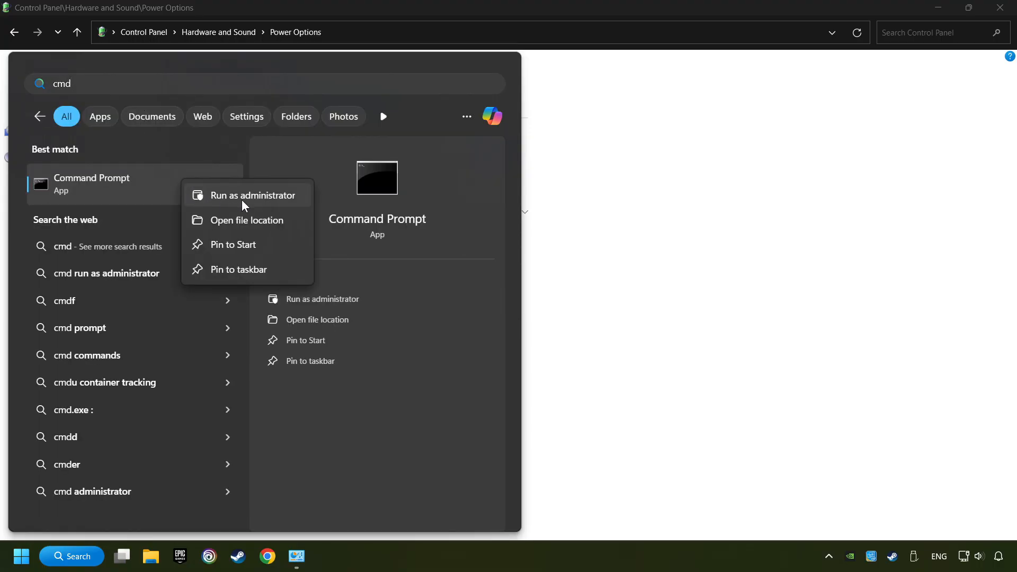
{"action": "left_click", "coordinate": [254, 195]}
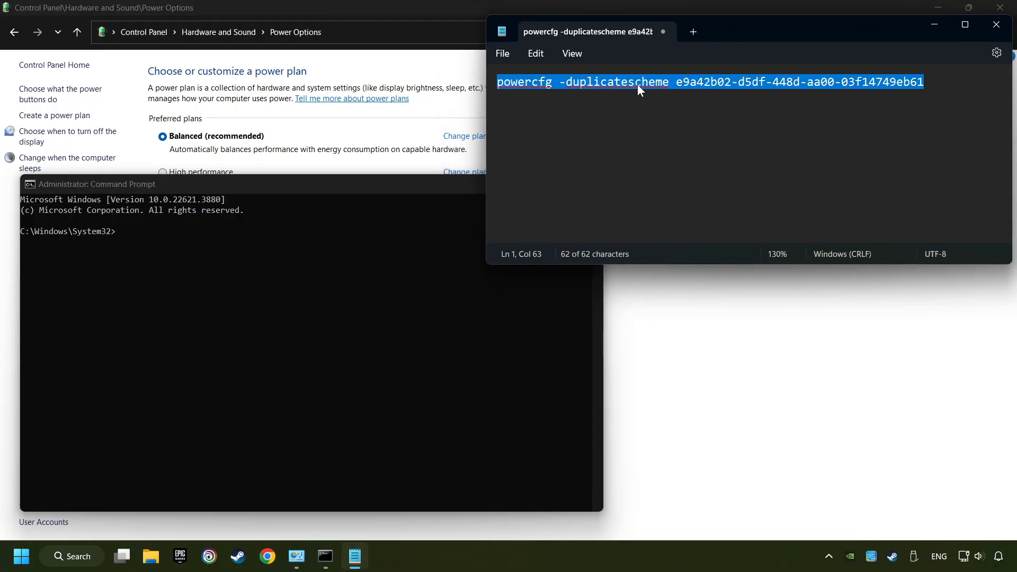
Copy the powercfg -duplicatescheme command from Notepad and run it to create the Ultimate Performance plan.
{"action": "right_click", "coordinate": [639, 88]}
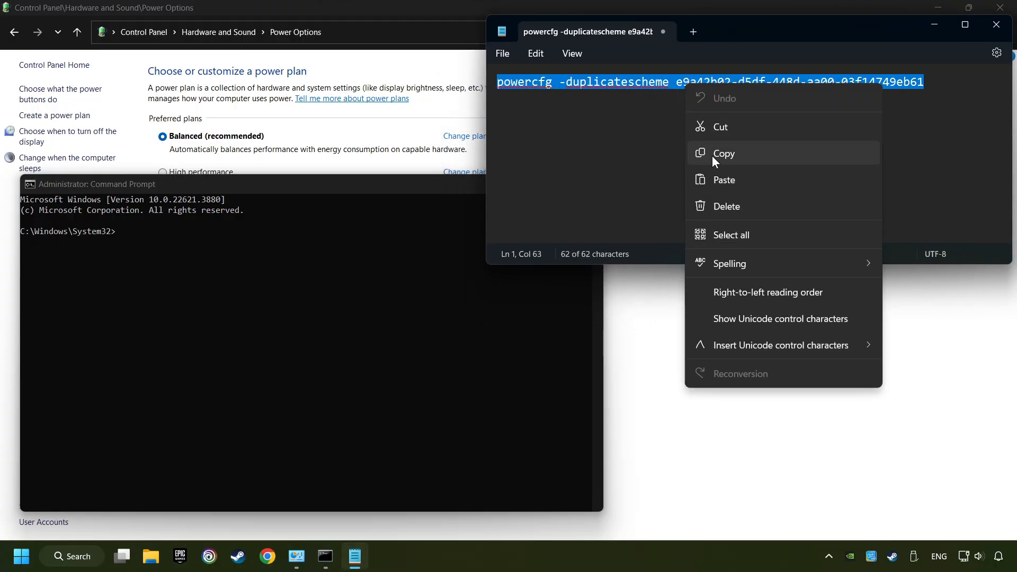
{"action": "left_click", "coordinate": [724, 154]}
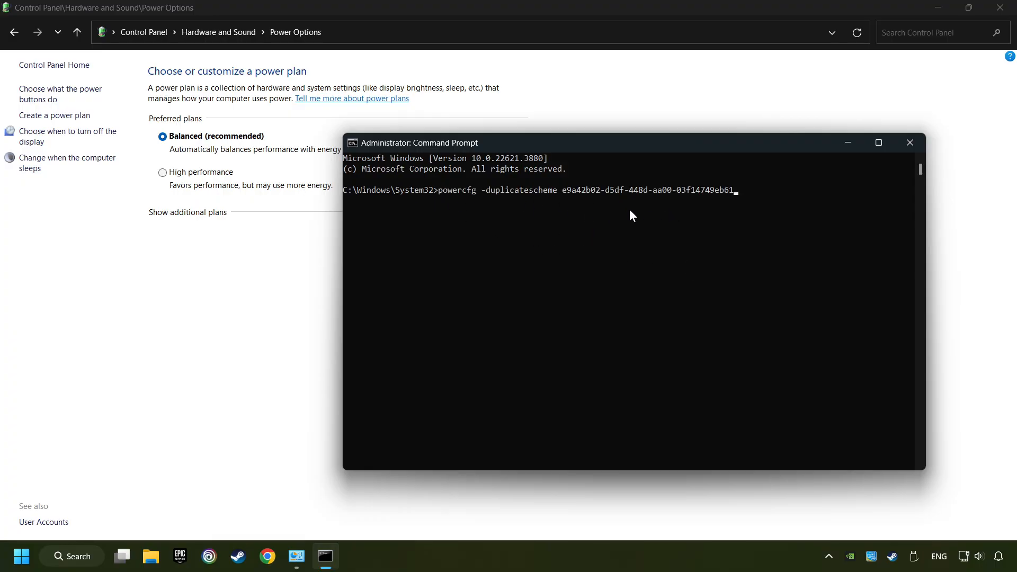
{"action": "key", "text": "enter"}
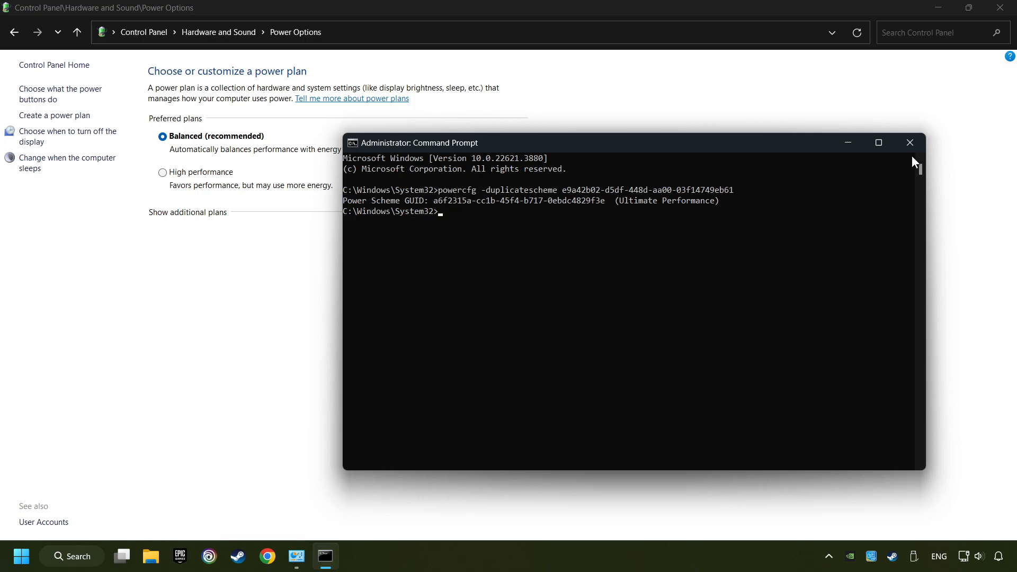
Refresh Power Options, activate the new Ultimate Performance plan, and close Command Prompt and Control Panel.
{"action": "left_click", "coordinate": [909, 143]}
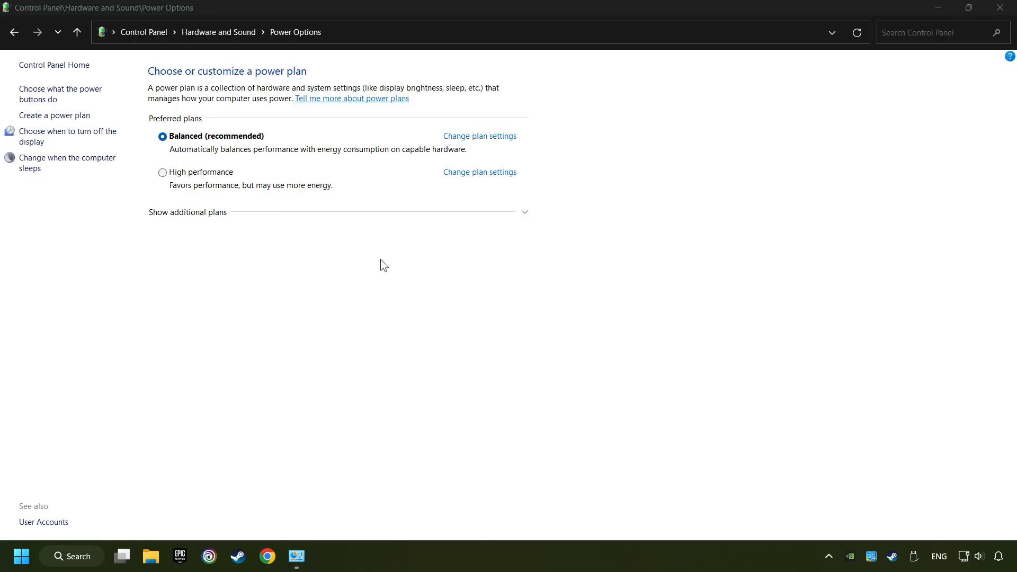
{"action": "left_click", "coordinate": [187, 212]}
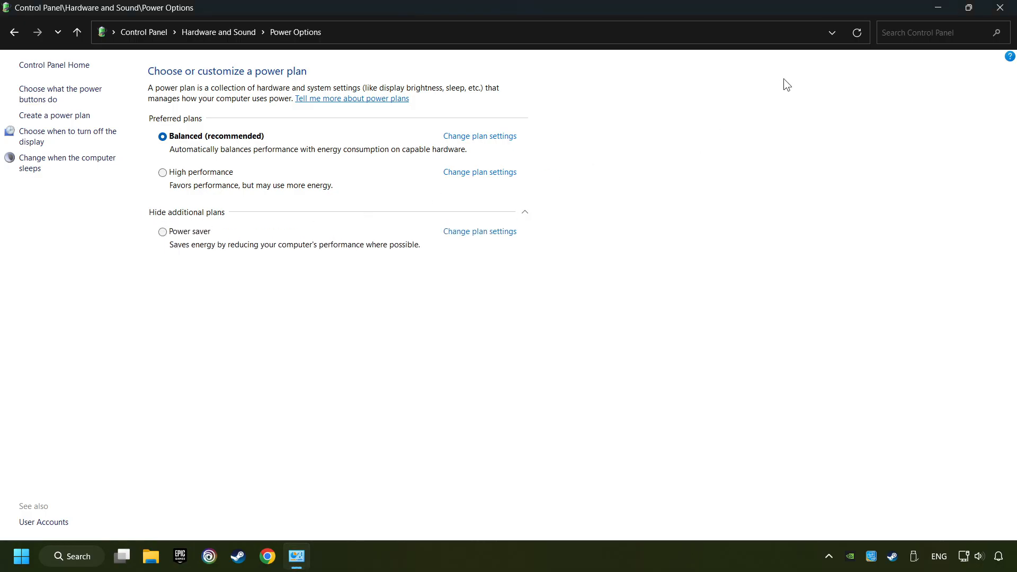
{"action": "left_click", "coordinate": [857, 33]}
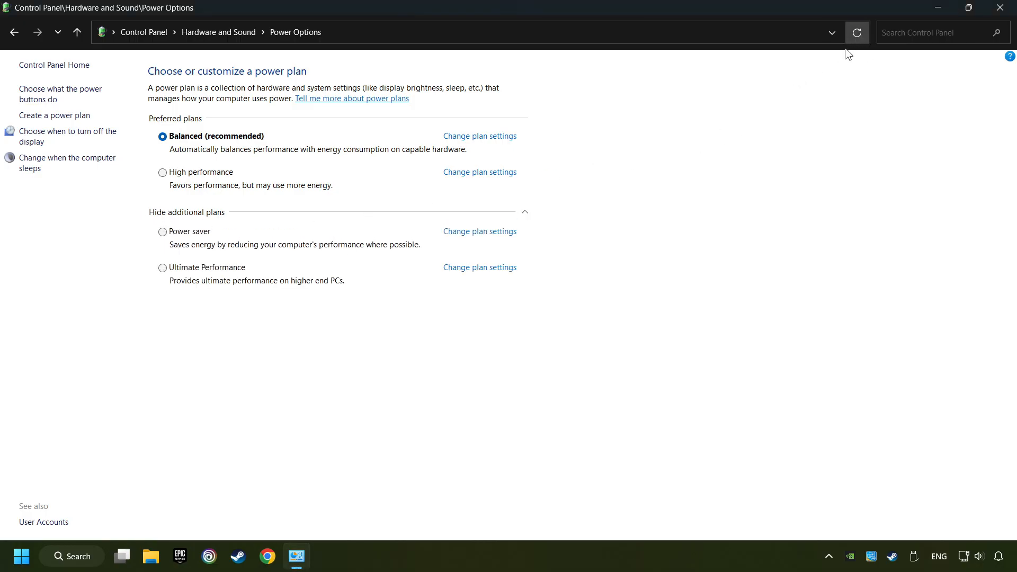
{"action": "mouse_move", "coordinate": [219, 274]}
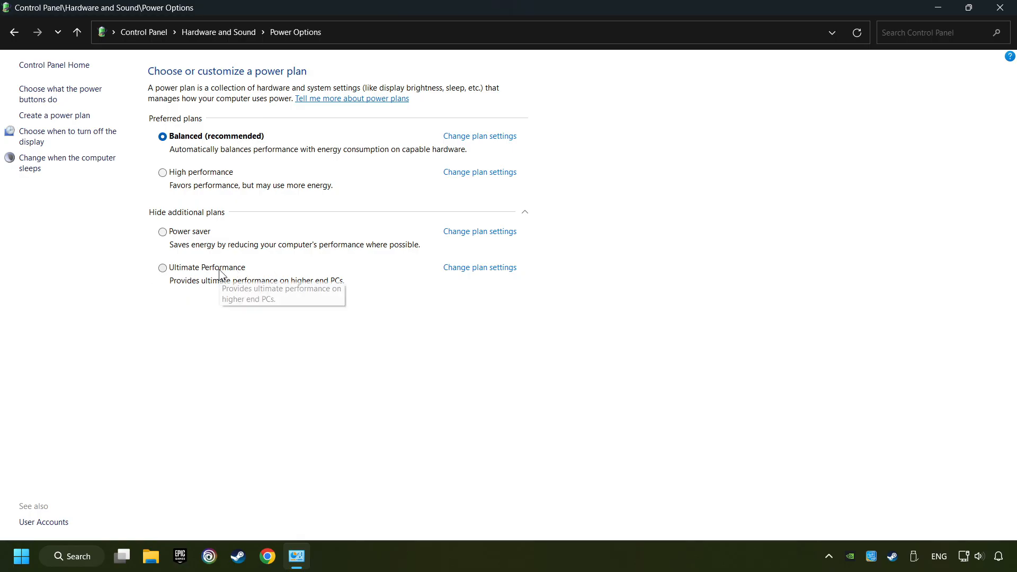
{"action": "left_click", "coordinate": [162, 268]}
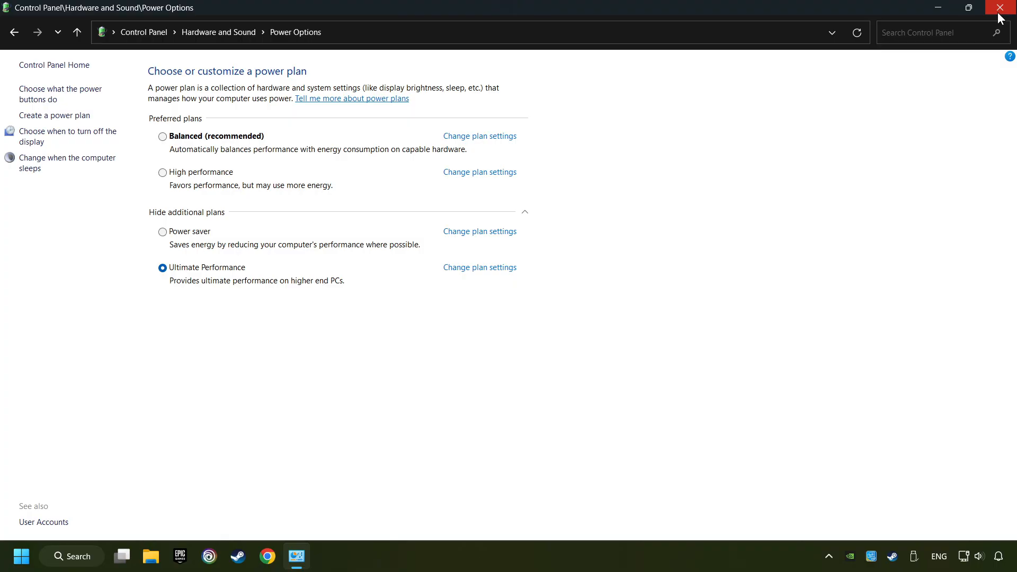
{"action": "left_click", "coordinate": [1001, 7]}
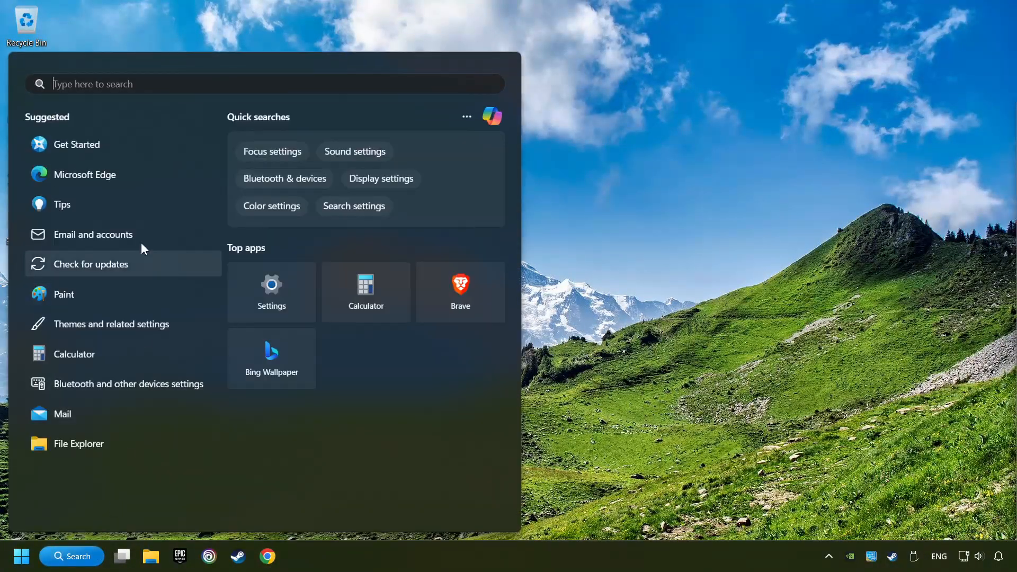
Turn Game Mode on from its Settings page and close Settings.
{"action": "type", "text": "game mode settings"}
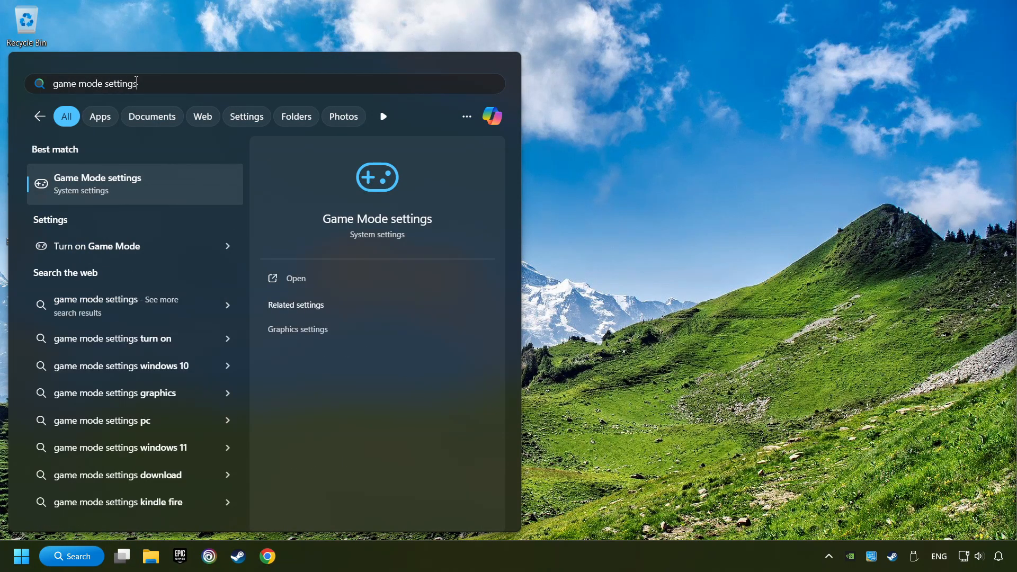
{"action": "left_click", "coordinate": [97, 184]}
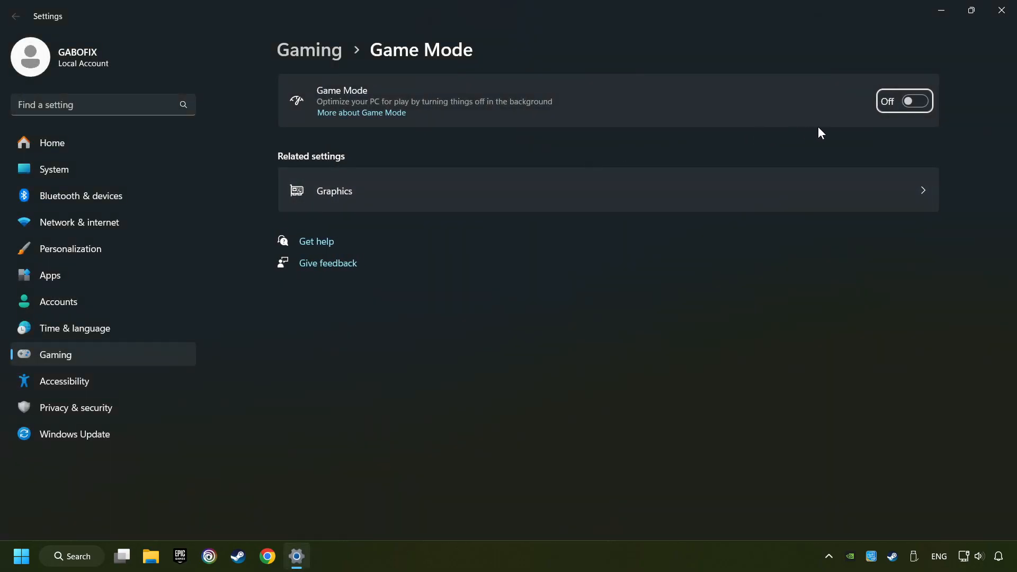
{"action": "left_click", "coordinate": [904, 100]}
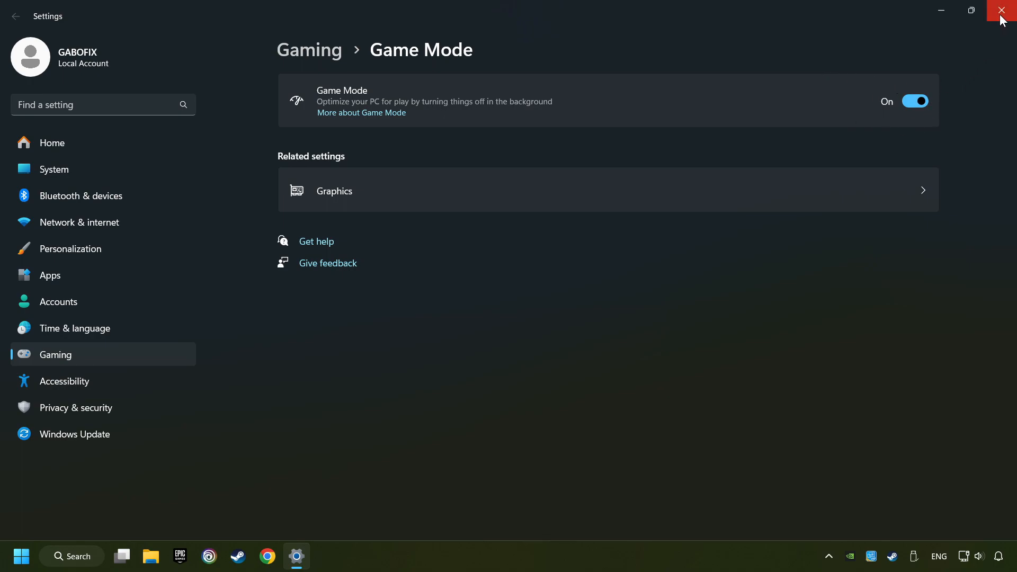
{"action": "left_click", "coordinate": [1004, 11]}
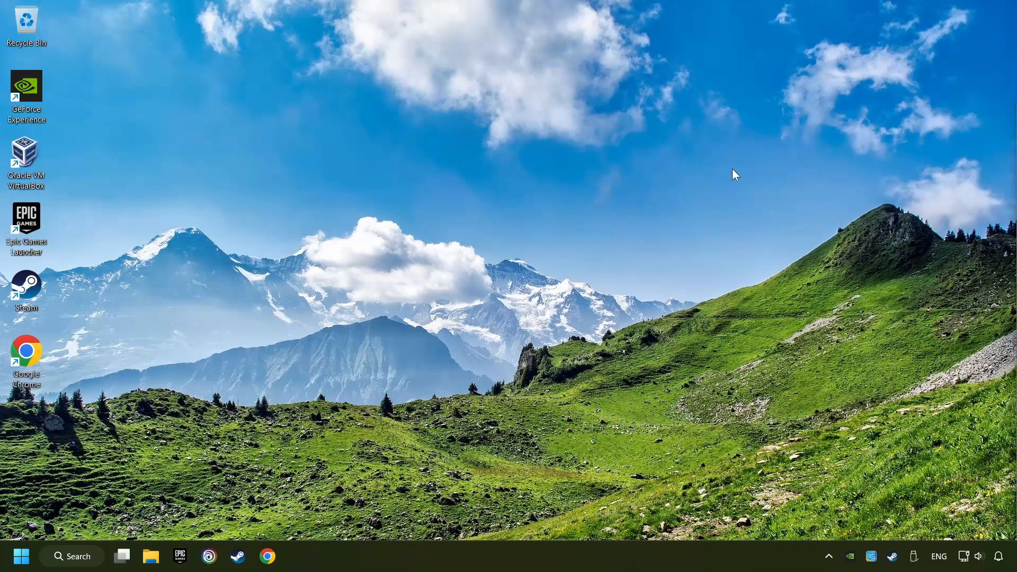
Search for Storage settings and bring up the Storage management section.
{"action": "left_click", "coordinate": [71, 557]}
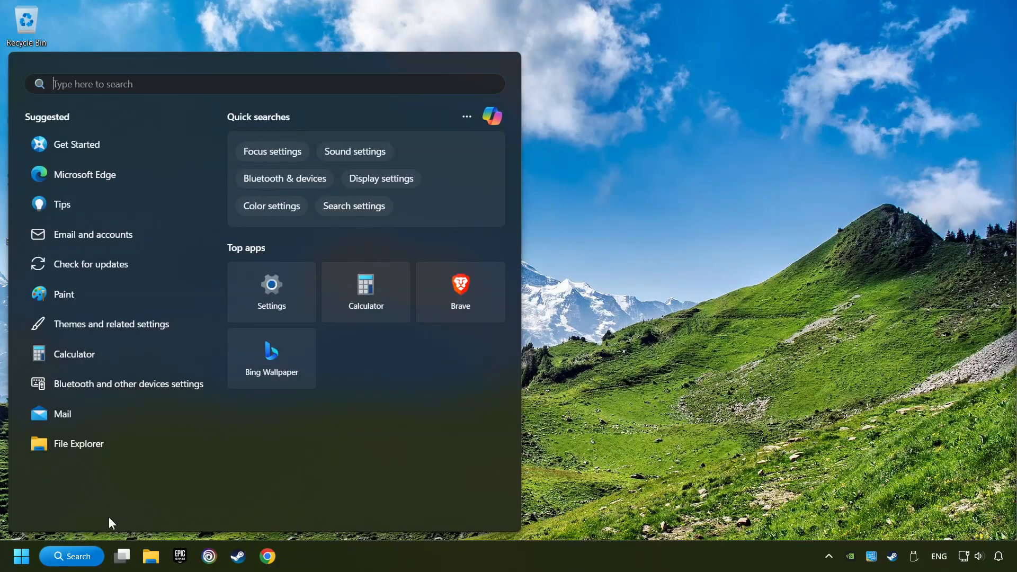
{"action": "type", "text": "settings"}
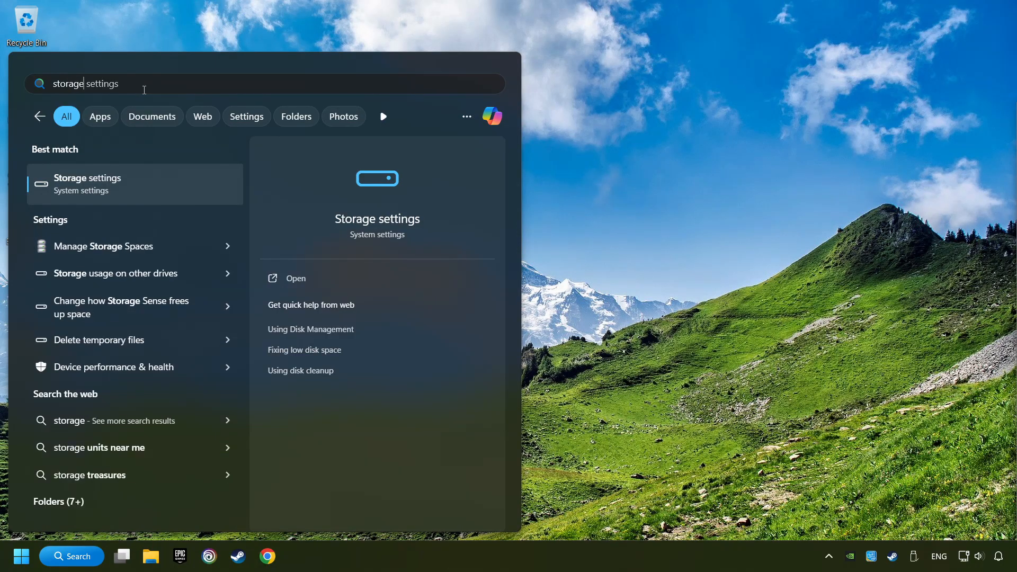
{"action": "mouse_move", "coordinate": [143, 190]}
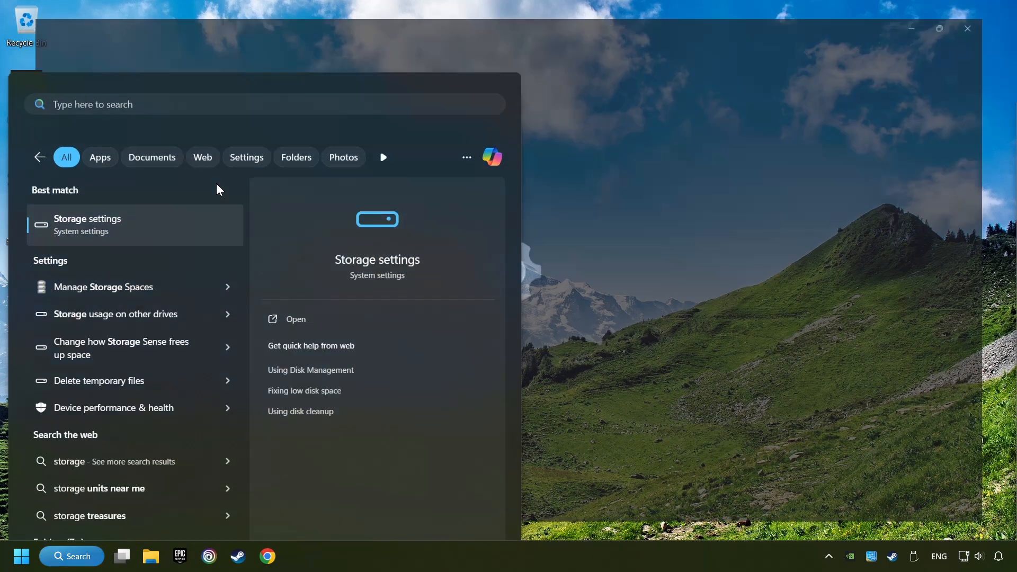
{"action": "left_click", "coordinate": [87, 224]}
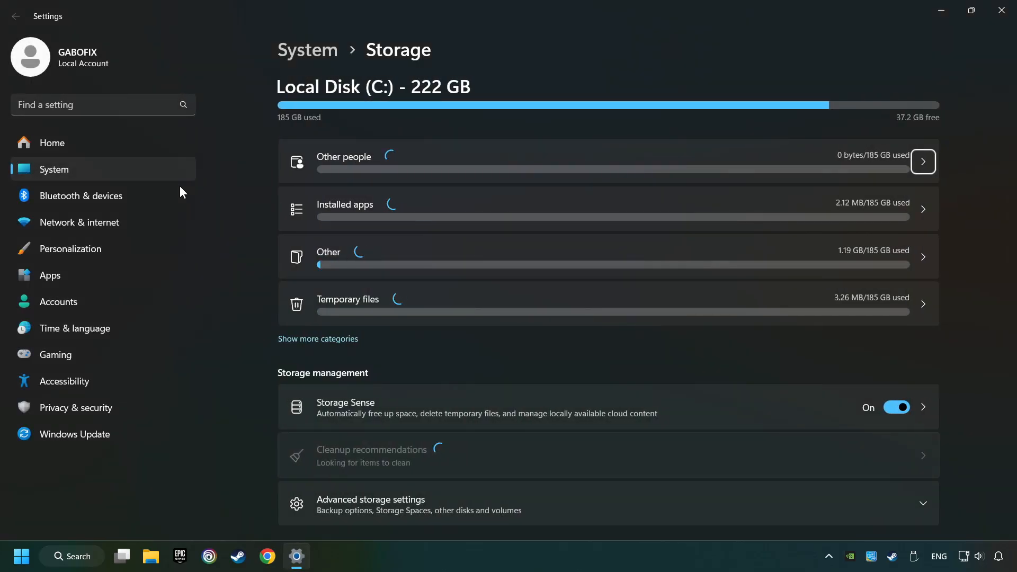
{"action": "scroll", "scroll_direction": "down", "scroll_amount": 3}
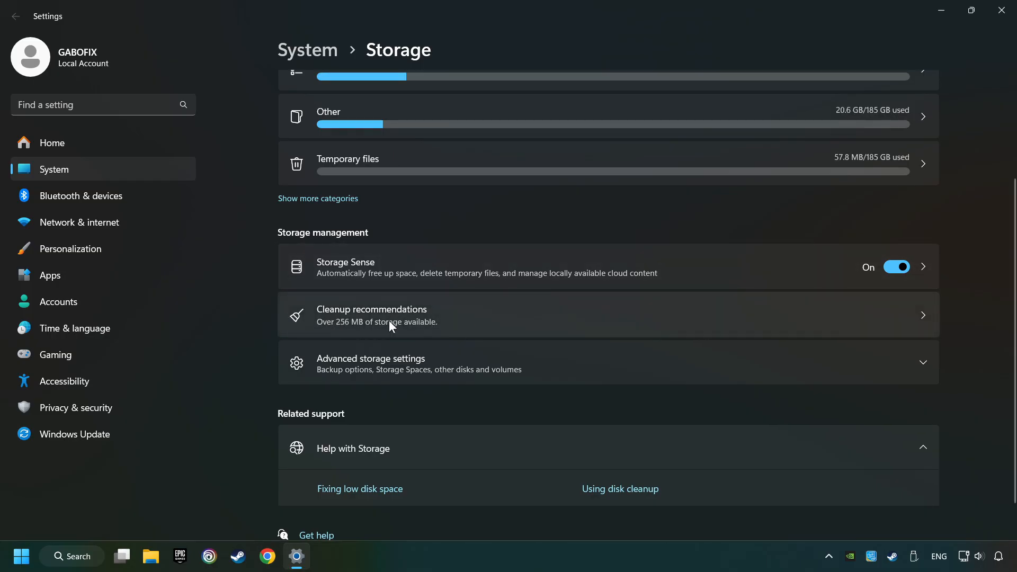
Permanently delete the 115 MB older file via Cleanup recommendations and close Settings.
{"action": "left_click", "coordinate": [372, 314]}
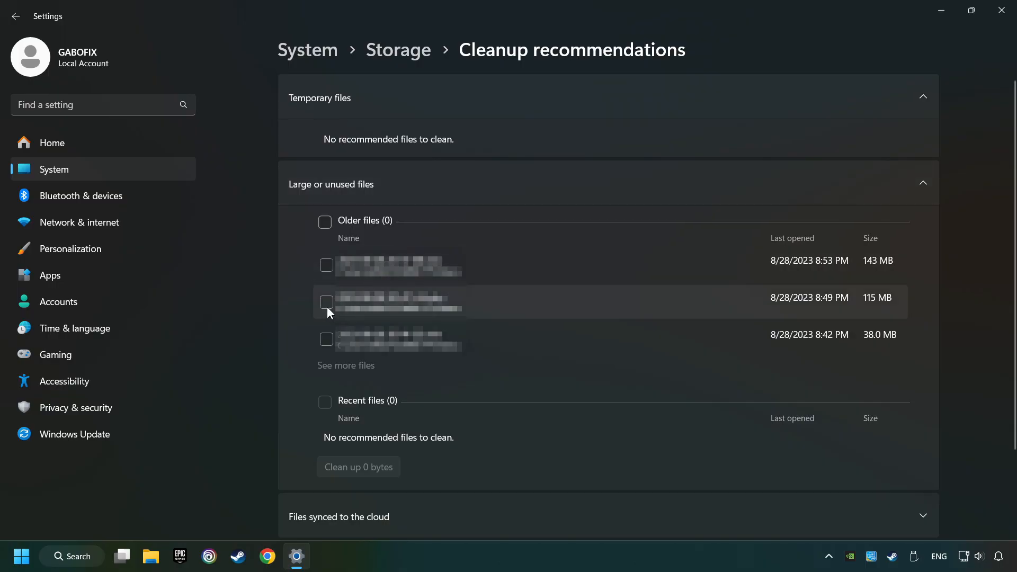
{"action": "left_click", "coordinate": [327, 302]}
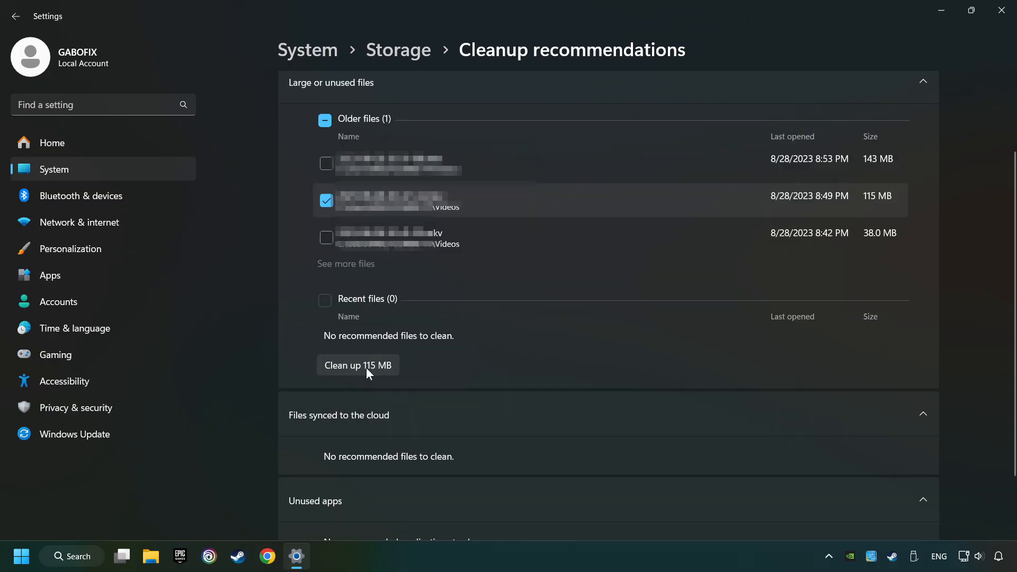
{"action": "left_click", "coordinate": [357, 364]}
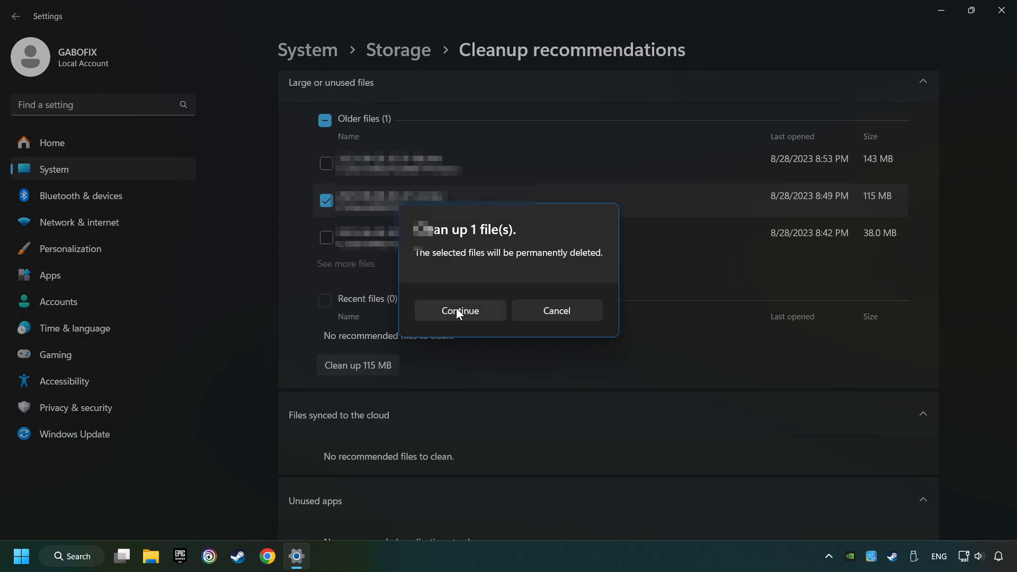
{"action": "left_click", "coordinate": [458, 311]}
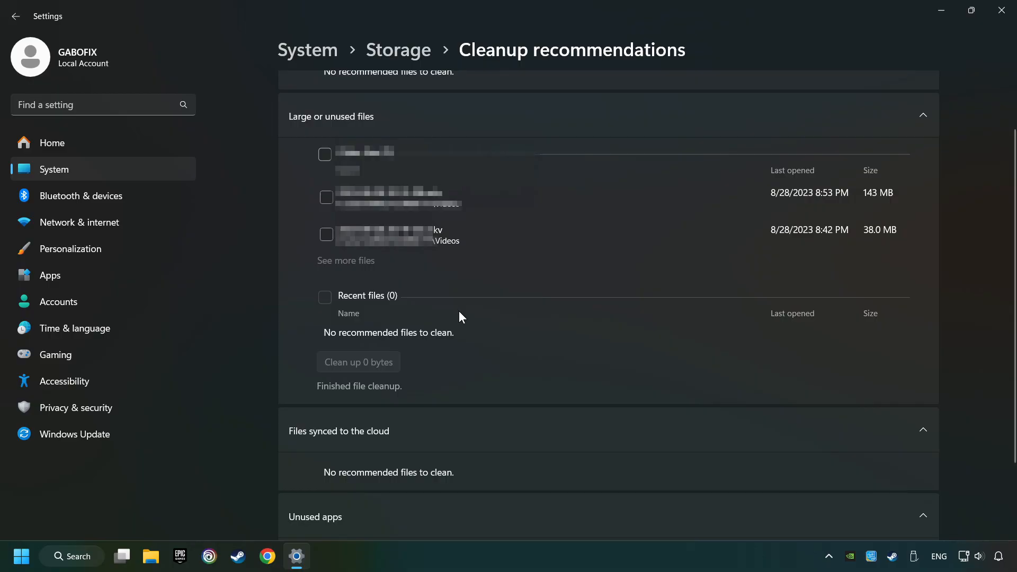
{"action": "mouse_move", "coordinate": [1004, 10]}
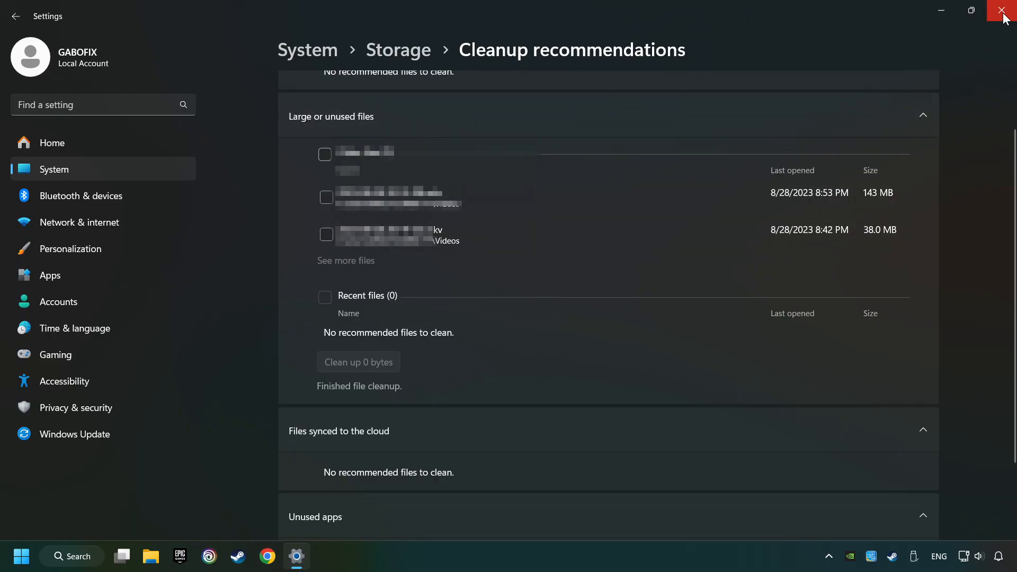
{"action": "left_click", "coordinate": [1004, 10]}
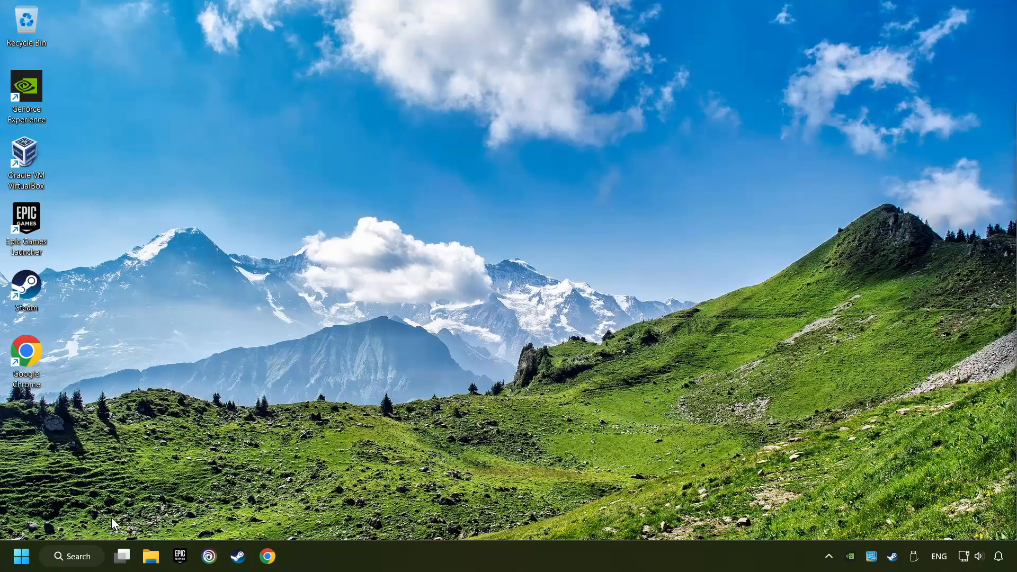
Open the %temp% folder from a Start menu search.
{"action": "left_click", "coordinate": [71, 556]}
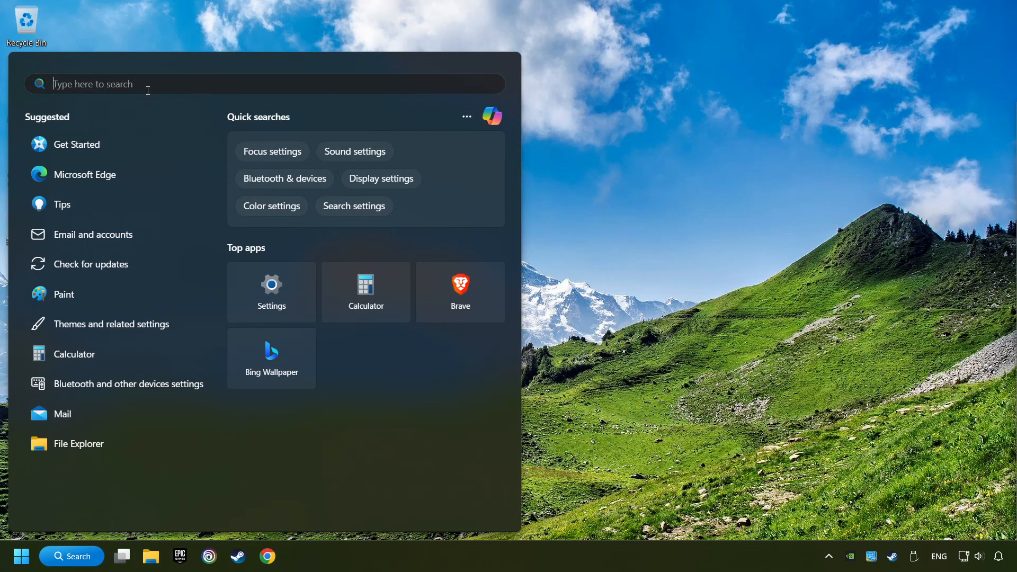
{"action": "type", "text": "%temp%"}
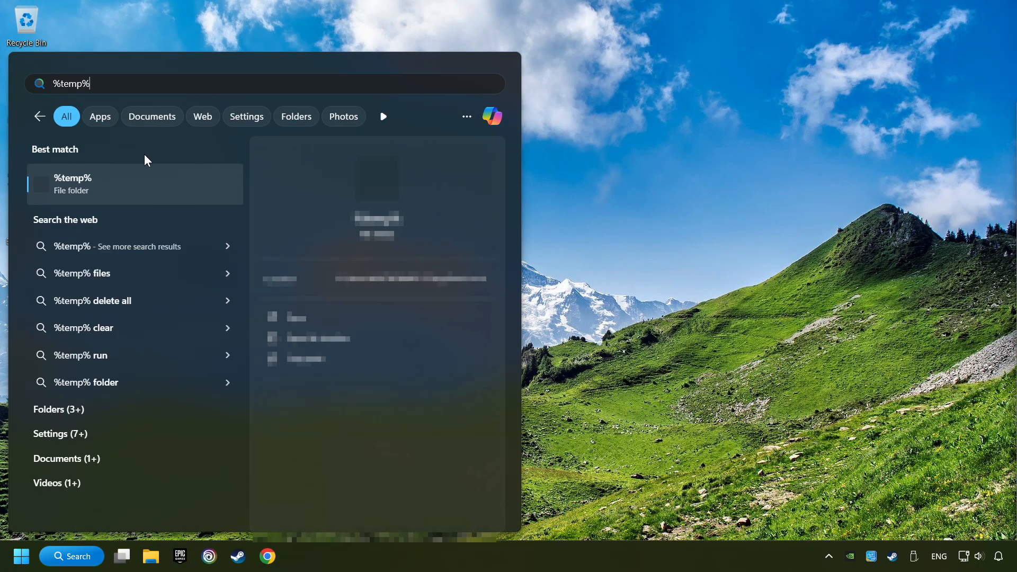
{"action": "key", "text": "Enter"}
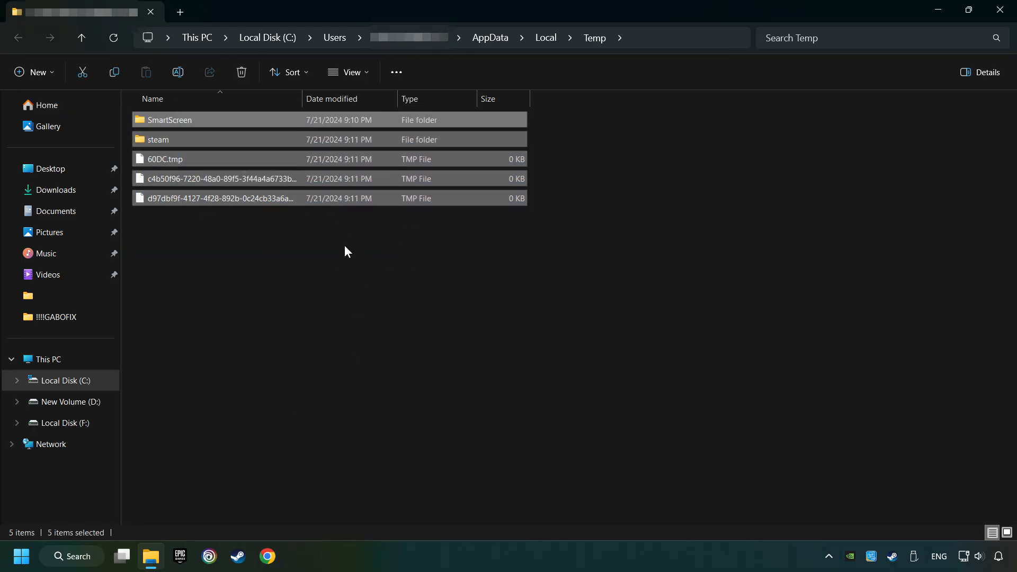
Delete the selected temp files, skipping the one in use.
{"action": "right_click", "coordinate": [397, 163]}
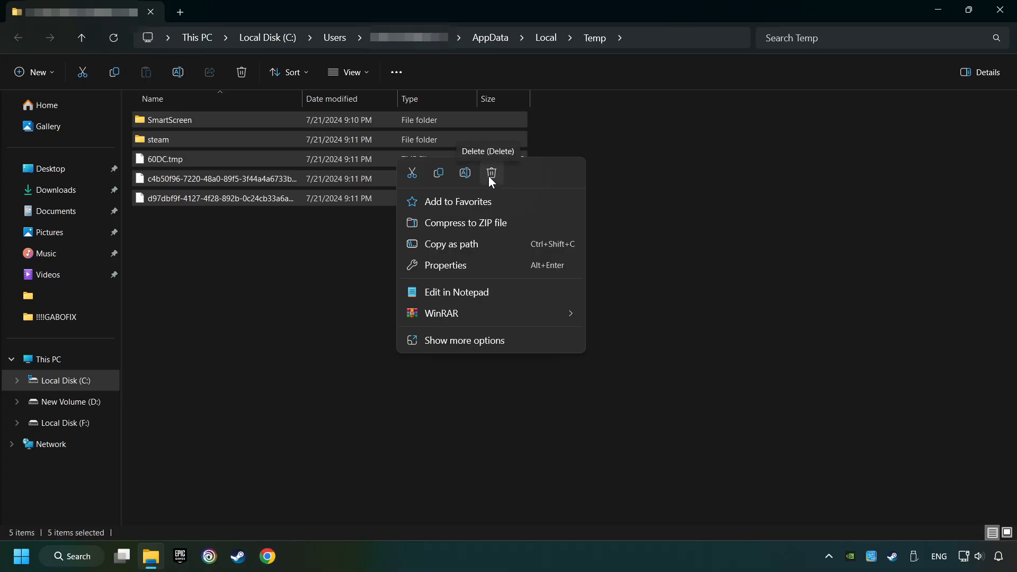
{"action": "left_click", "coordinate": [491, 173]}
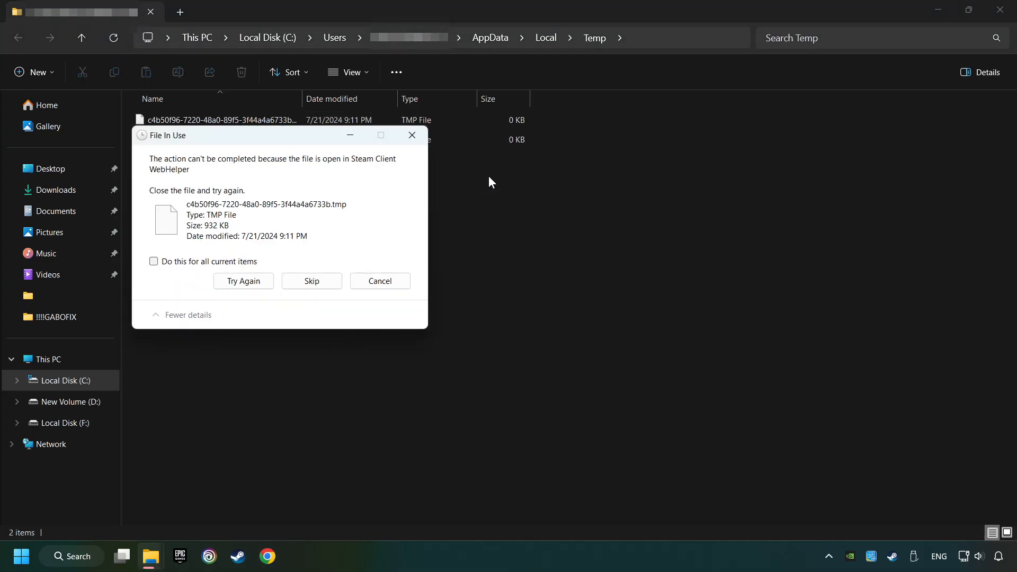
{"action": "left_click", "coordinate": [310, 281]}
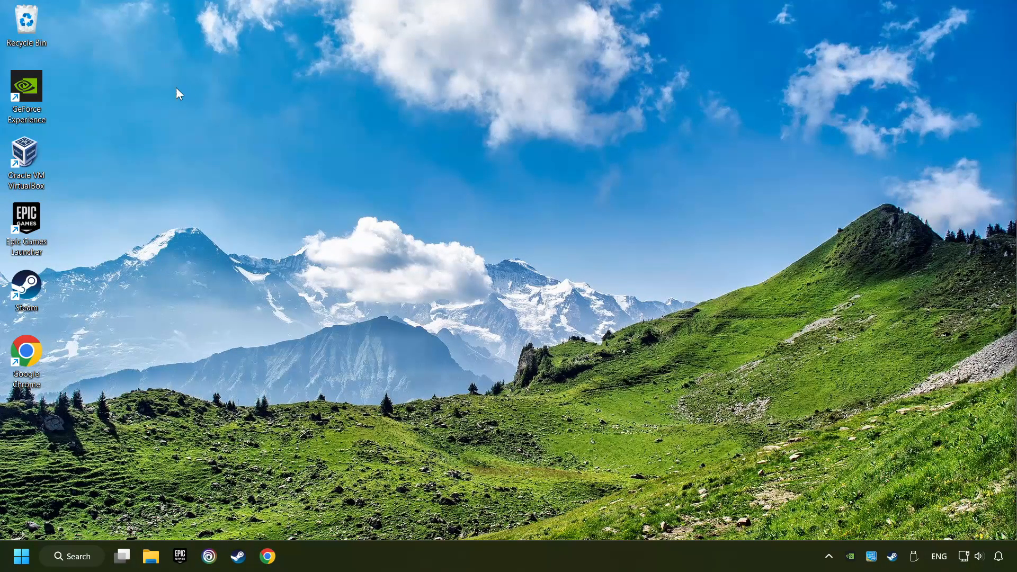
Empty the Recycle Bin, confirming permanent deletion of its six items.
{"action": "right_click", "coordinate": [26, 26]}
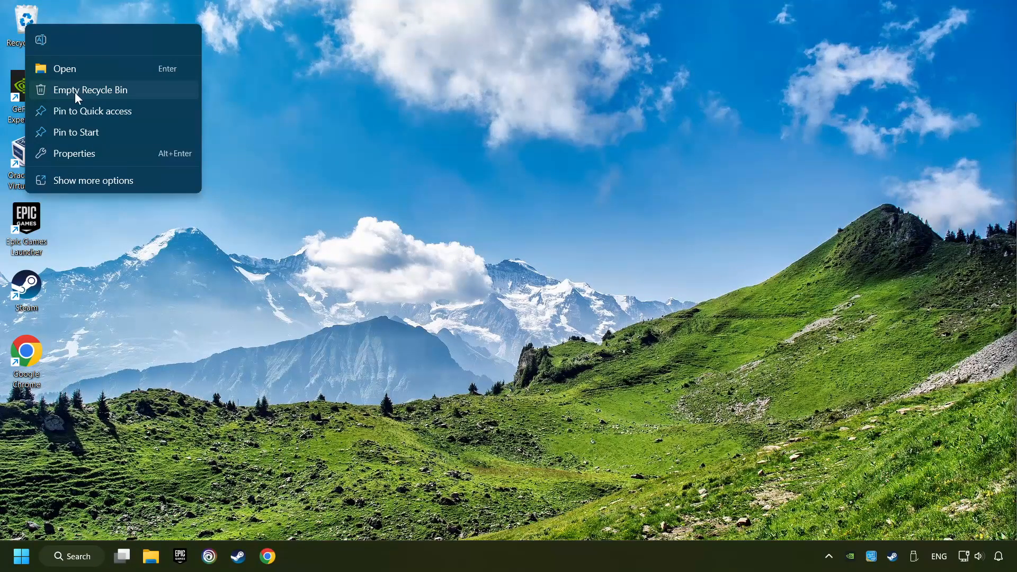
{"action": "left_click", "coordinate": [89, 89]}
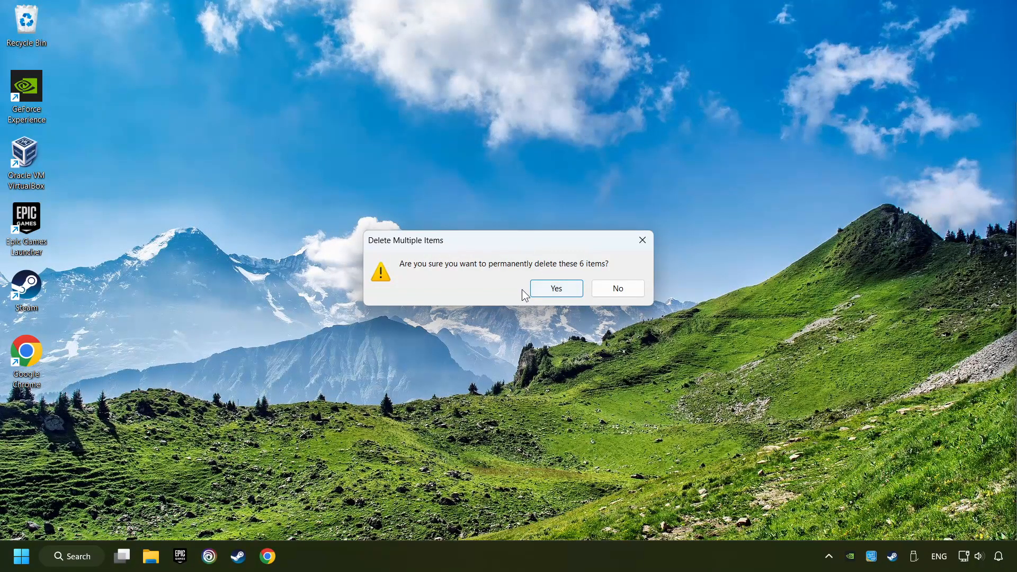
{"action": "left_click", "coordinate": [554, 288]}
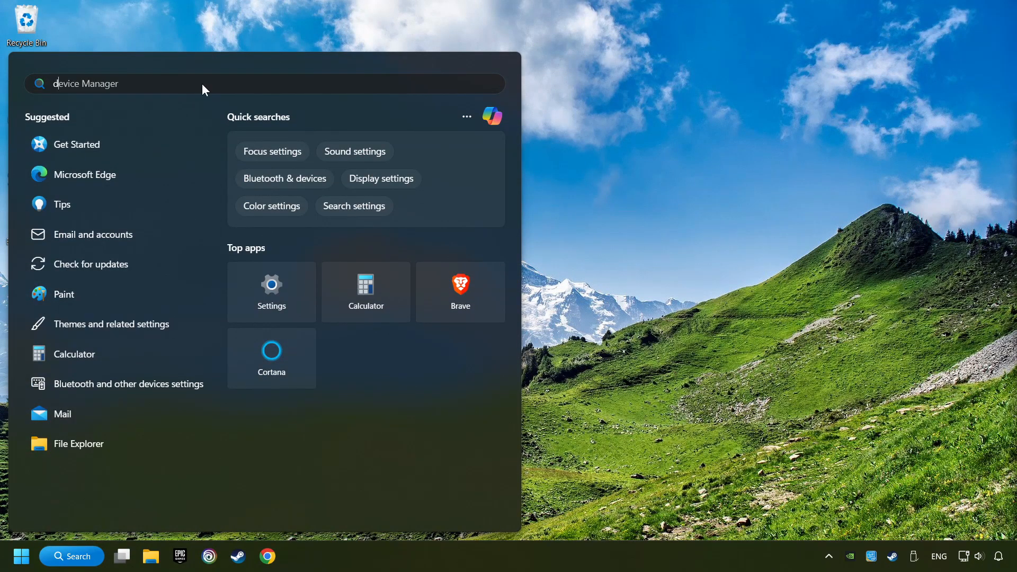
Search Start for 'device manager' and launch Device Manager.
{"action": "type", "text": "device manager"}
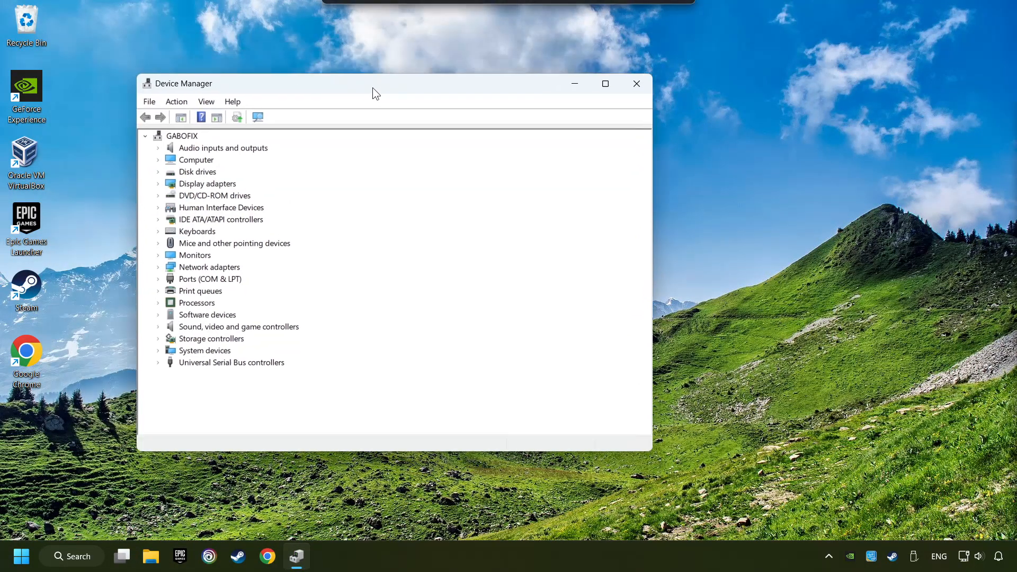
Under Display adapters, choose Update driver for the NVIDIA GeForce GTX 1050 Ti.
{"action": "left_click_drag", "start_coordinate": [375, 83], "coordinate": [474, 100]}
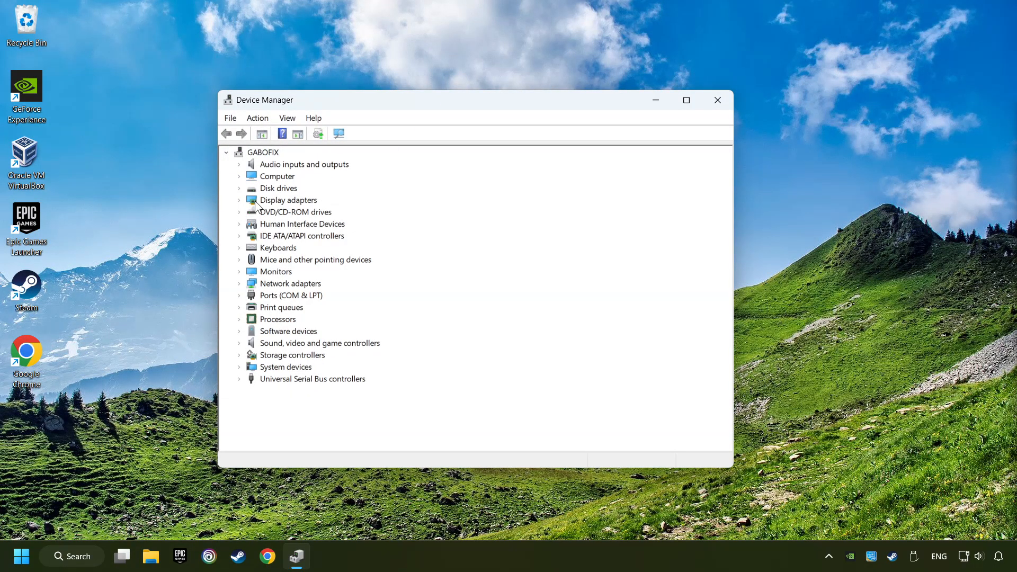
{"action": "left_click", "coordinate": [287, 201]}
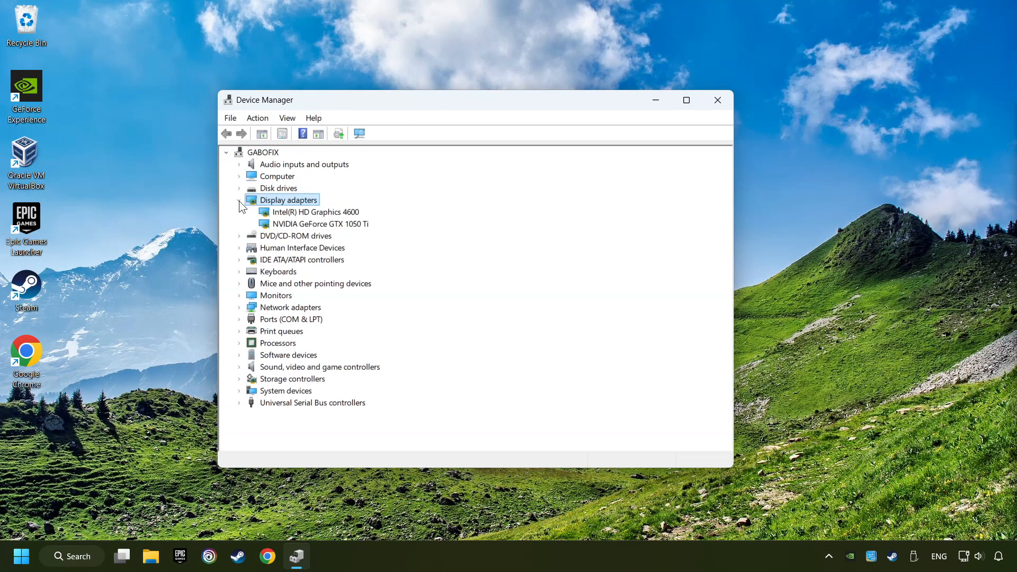
{"action": "left_click", "coordinate": [318, 224]}
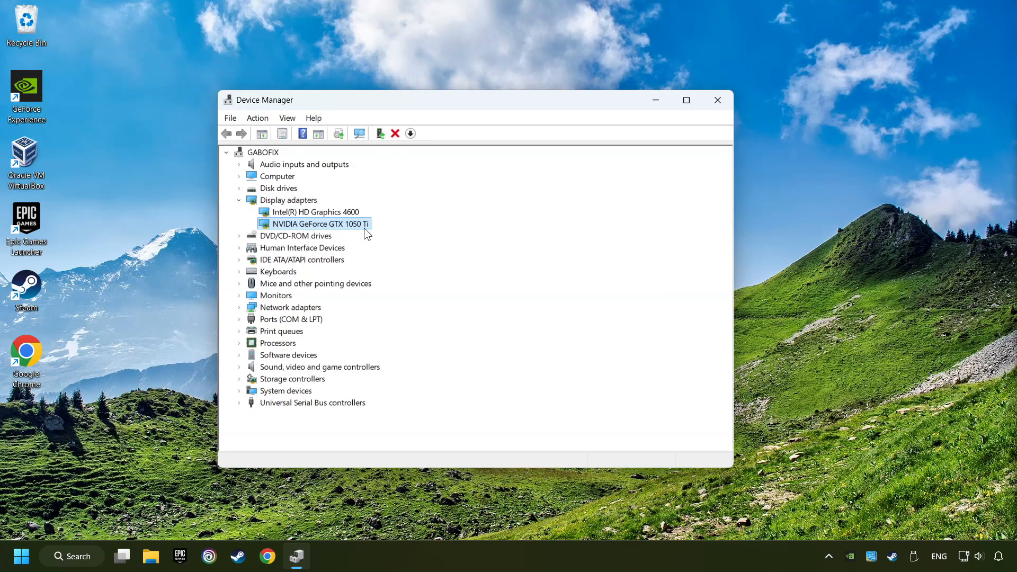
{"action": "right_click", "coordinate": [317, 223]}
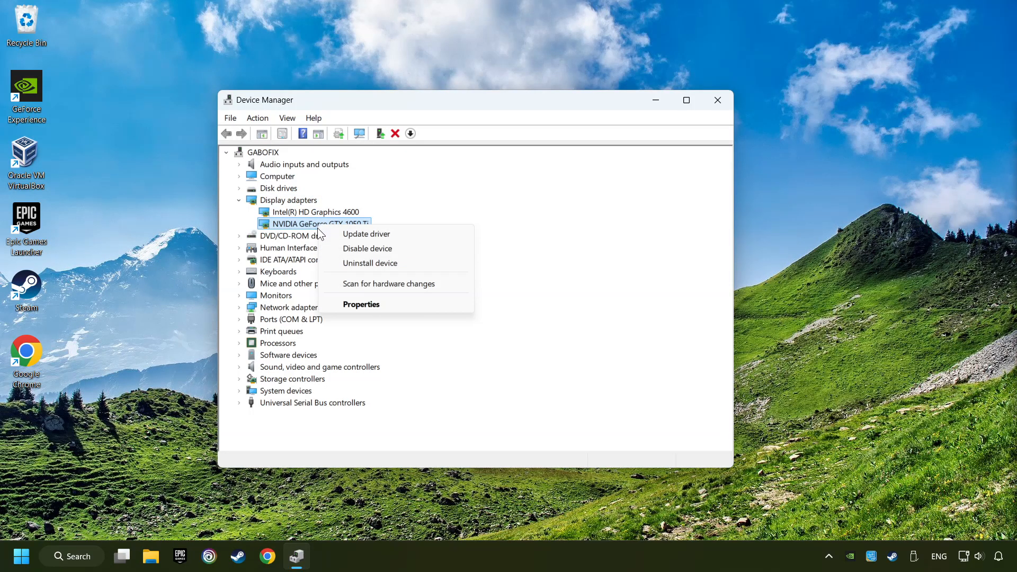
{"action": "left_click", "coordinate": [366, 235]}
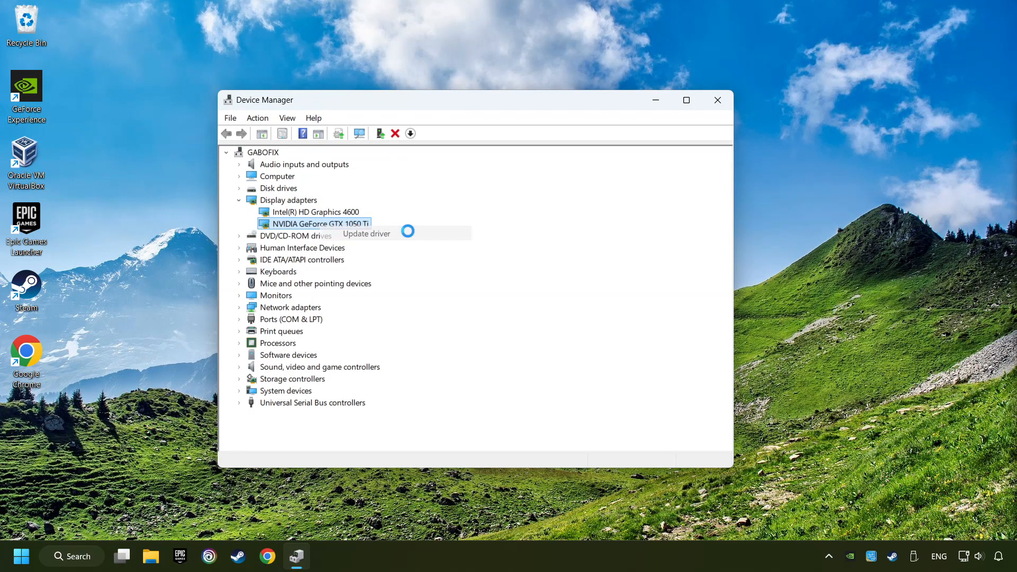
Search automatically for drivers and dismiss the 'best driver already installed' result.
{"action": "left_click", "coordinate": [366, 233]}
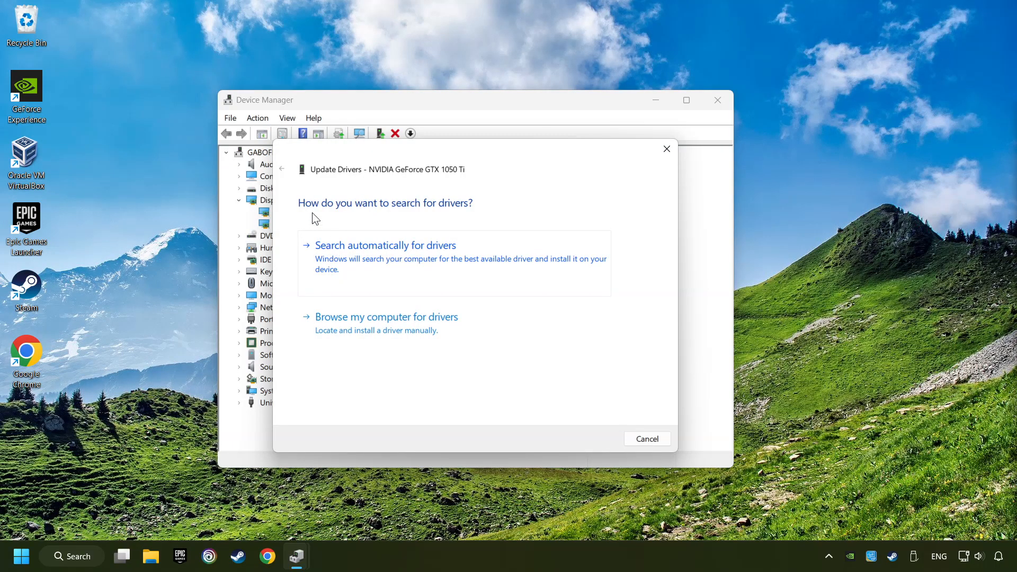
{"action": "mouse_move", "coordinate": [399, 257]}
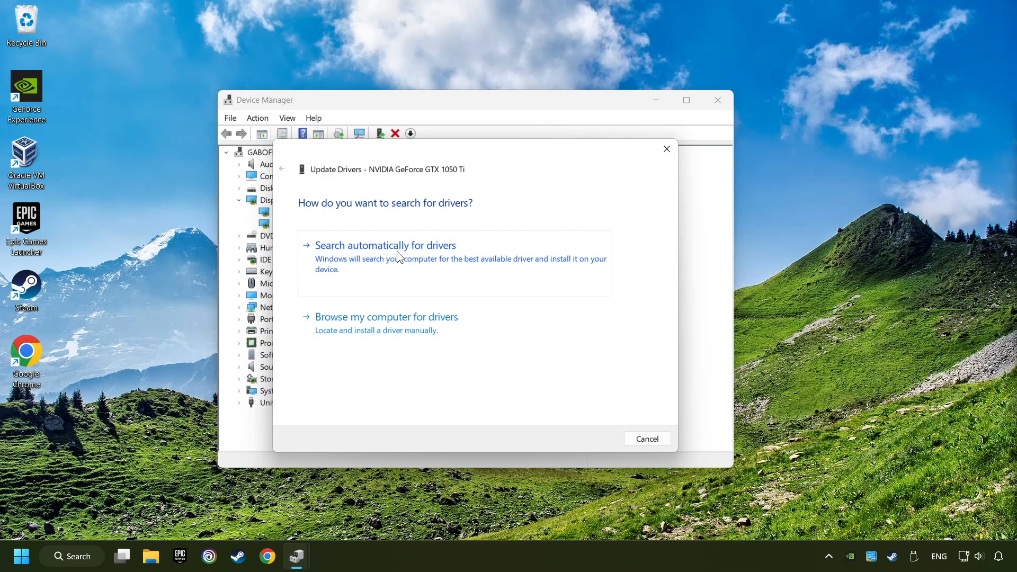
{"action": "left_click", "coordinate": [385, 245]}
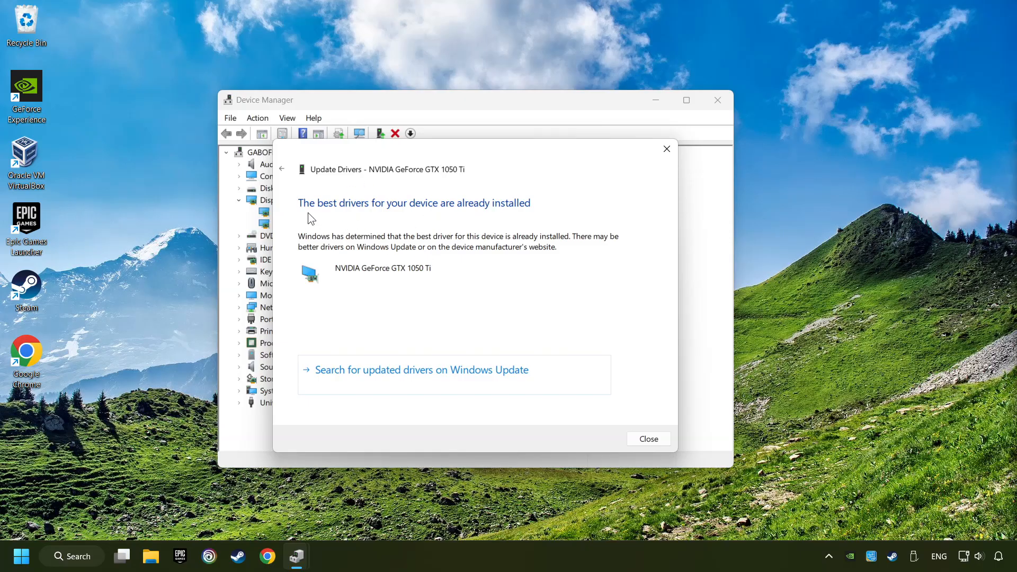
{"action": "left_click", "coordinate": [645, 435]}
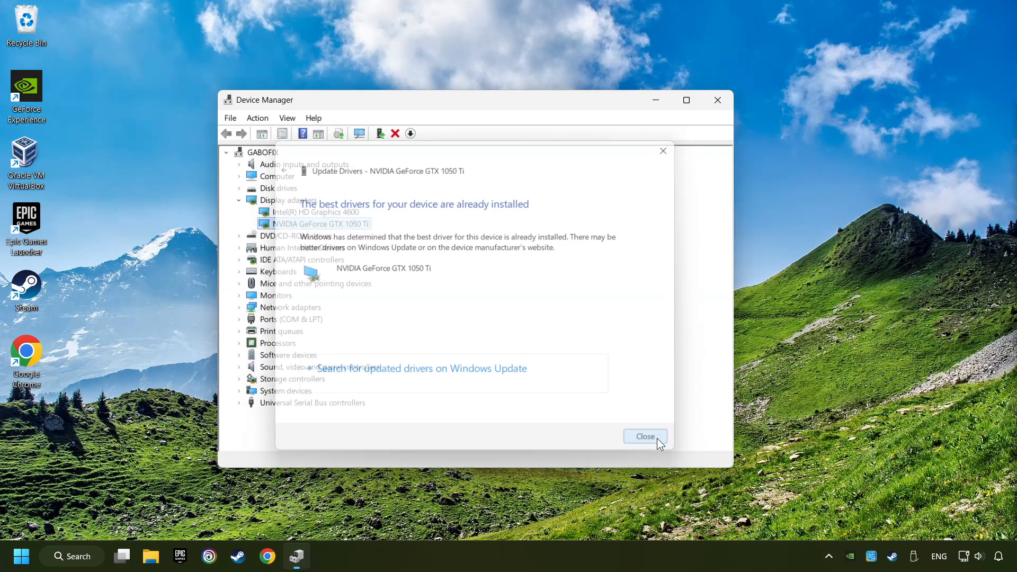
{"action": "left_click", "coordinate": [645, 436]}
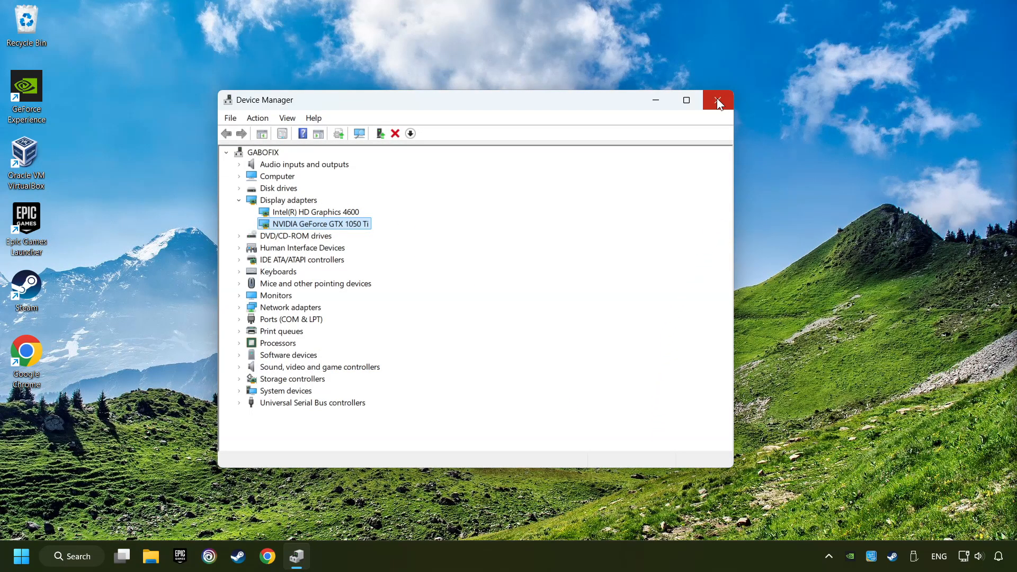
Close Device Manager, returning to the desktop.
{"action": "left_click", "coordinate": [718, 101]}
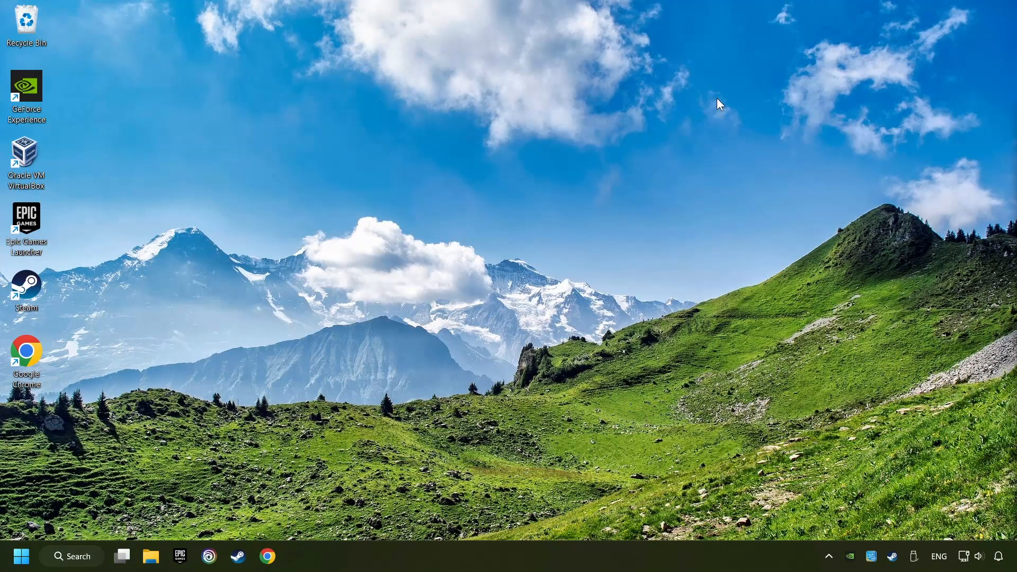
{"action": "mouse_move", "coordinate": [343, 320]}
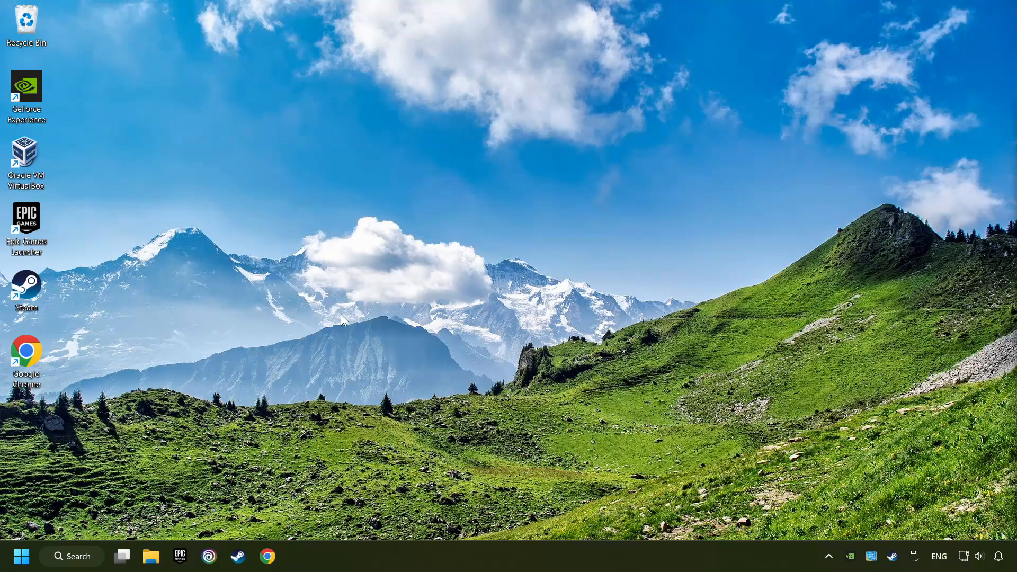
{"action": "left_click", "coordinate": [267, 556]}
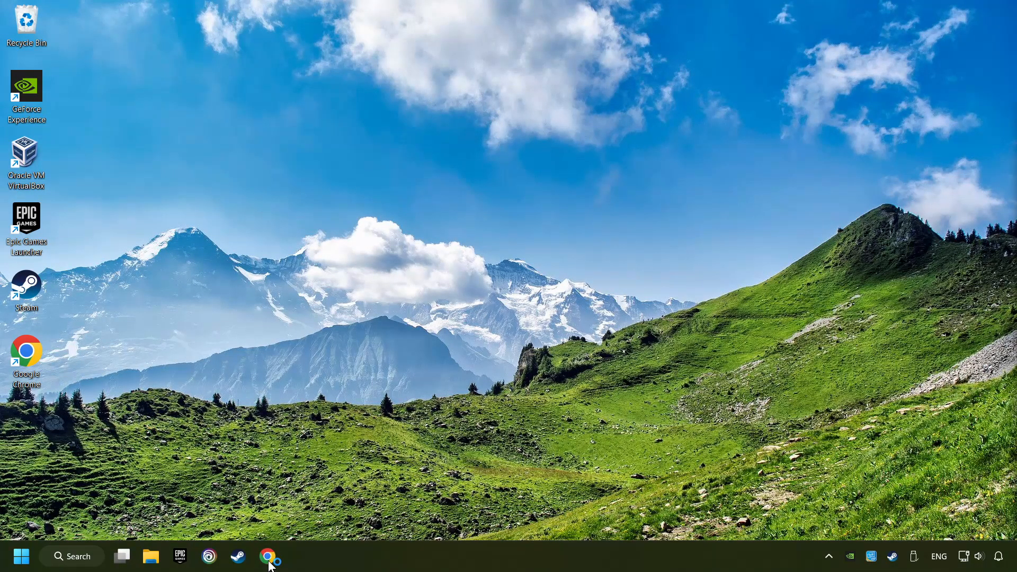
In Chrome, Google 'nvidia geforce driver download' and go to the Official GeForce Drivers result.
{"action": "left_click", "coordinate": [268, 556]}
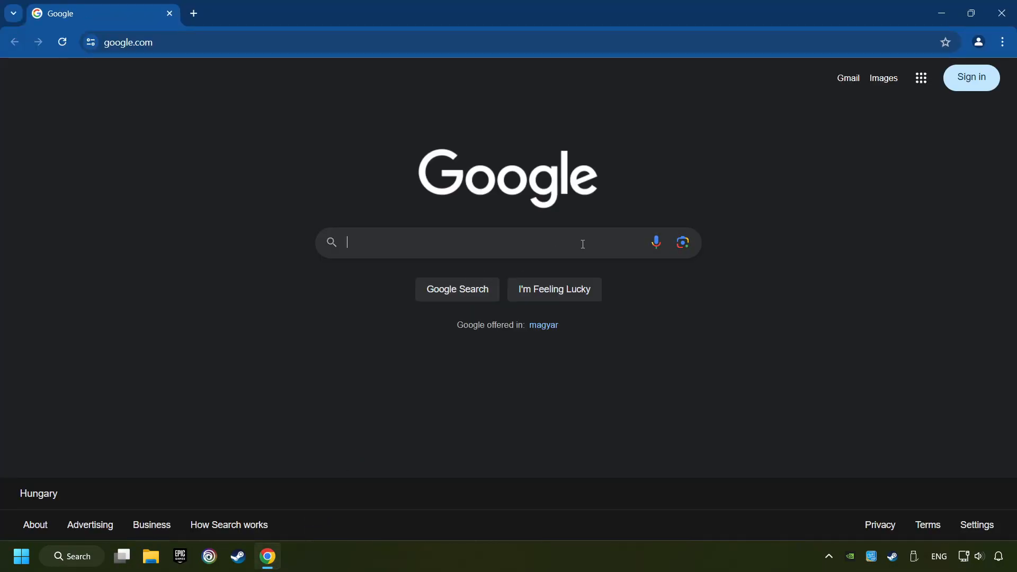
{"action": "type", "text": "nvidia geforce driver d"}
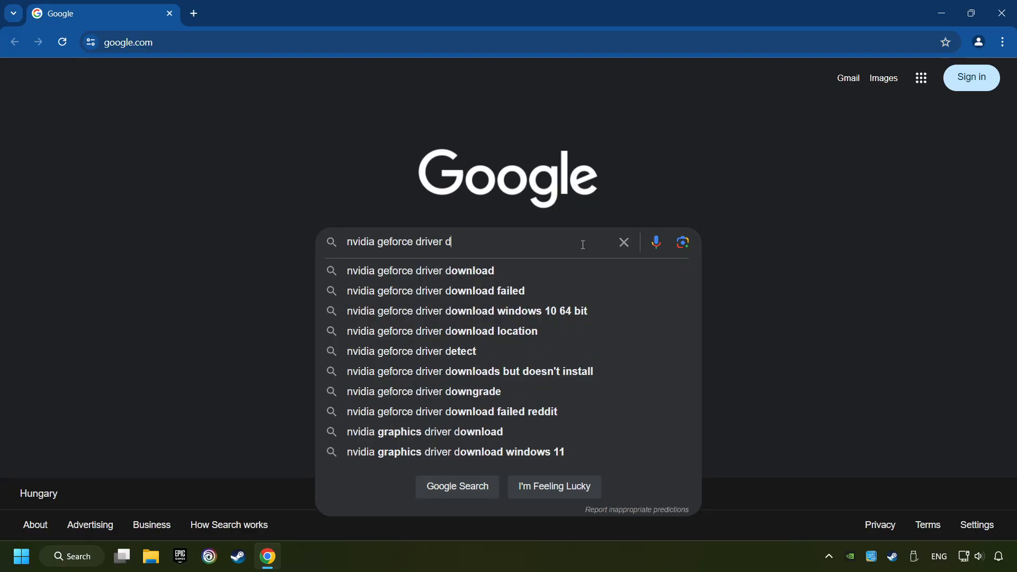
{"action": "type", "text": "ownload"}
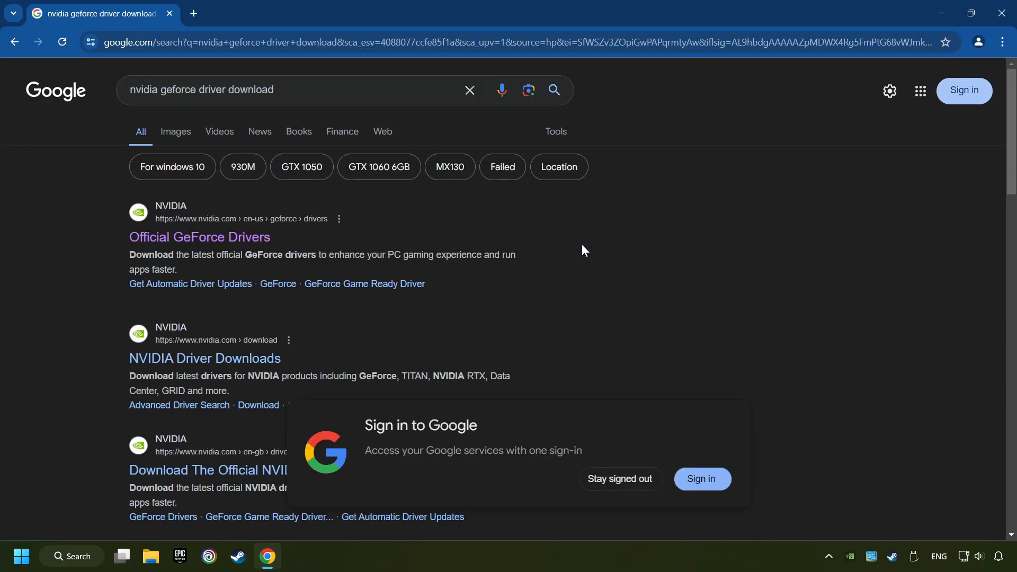
{"action": "mouse_move", "coordinate": [198, 238]}
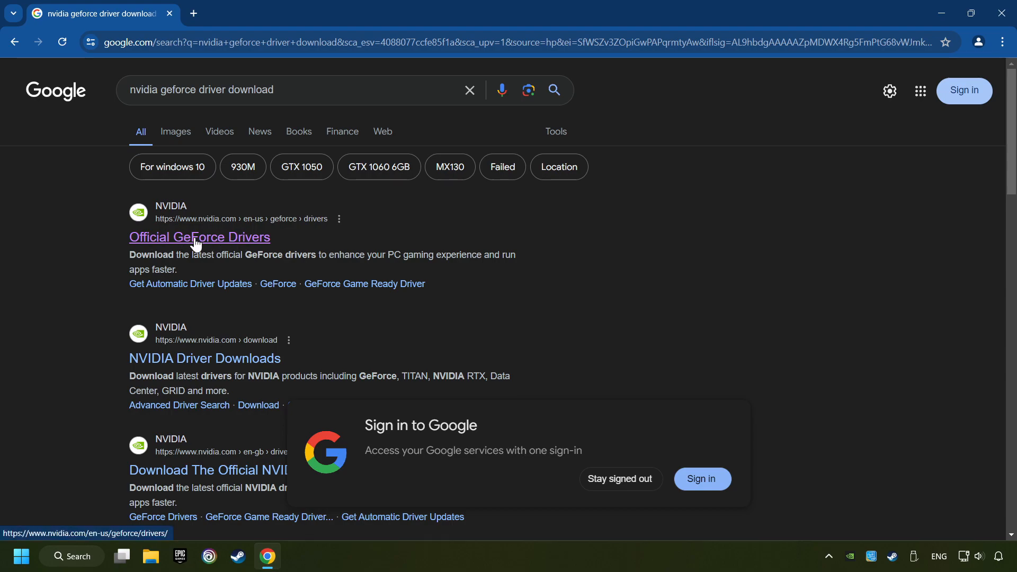
{"action": "left_click", "coordinate": [199, 236]}
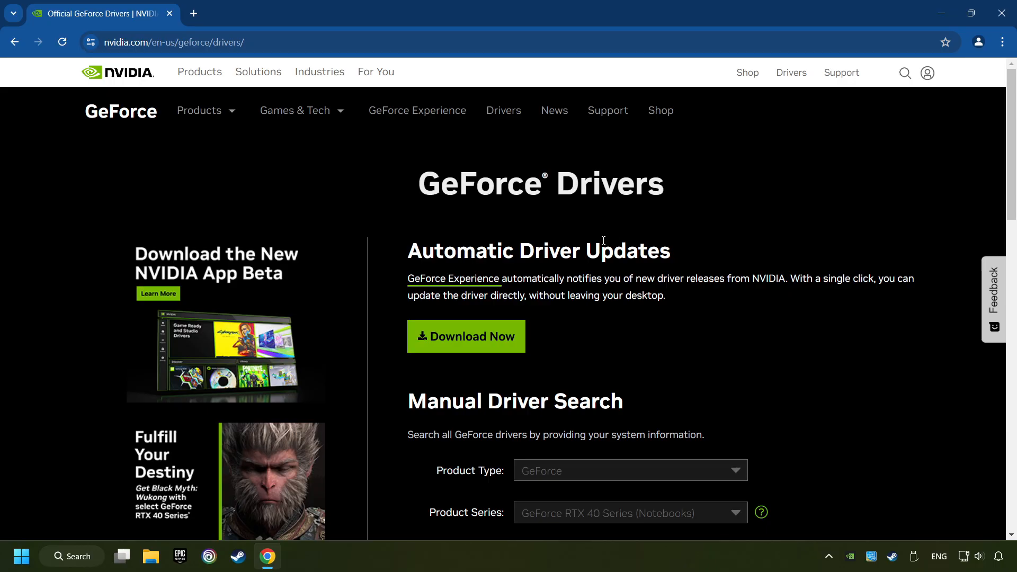
Download the GeForce Experience installer via Download Now and launch it from Chrome's downloads.
{"action": "left_click", "coordinate": [466, 336]}
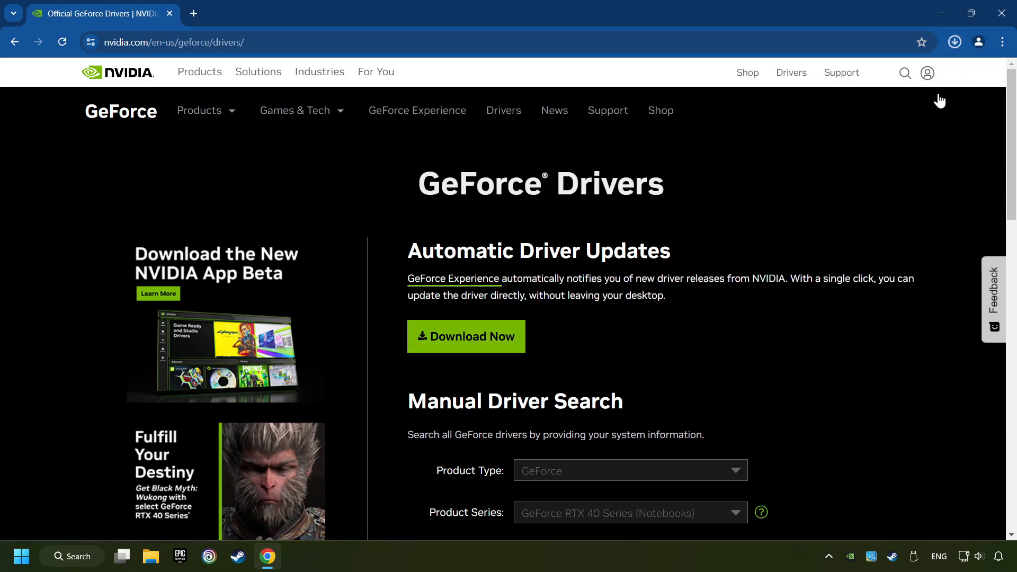
{"action": "left_click", "coordinate": [953, 41]}
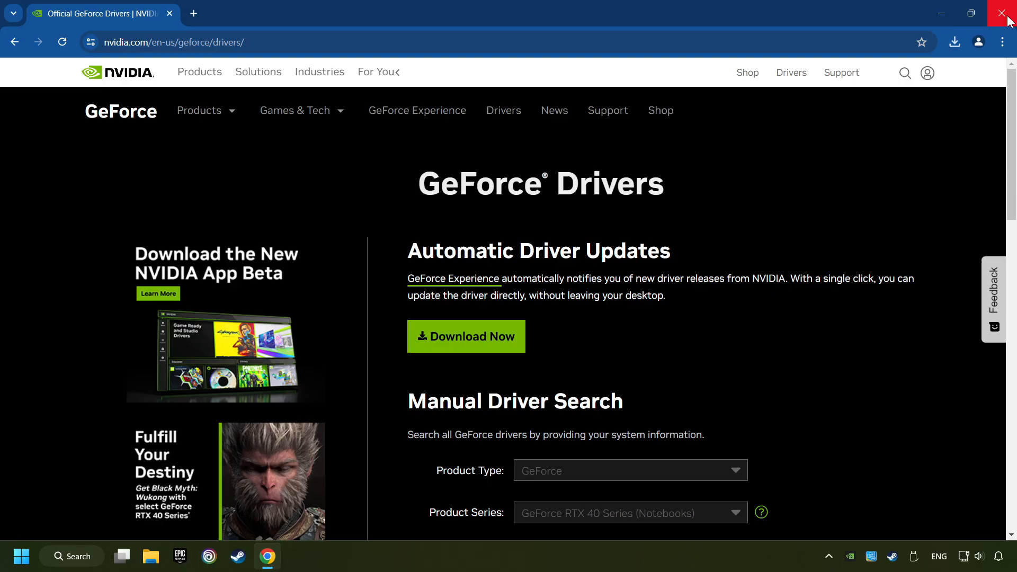
Close Chrome and choose Agree and Install for GeForce Experience 3.28.0.417.
{"action": "left_click", "coordinate": [1008, 13]}
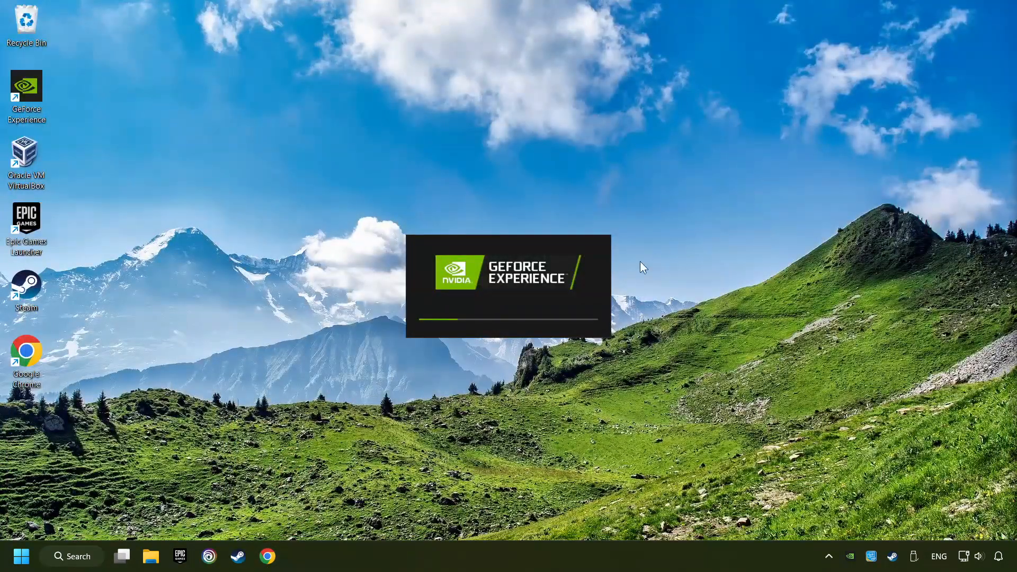
{"action": "mouse_move", "coordinate": [617, 278]}
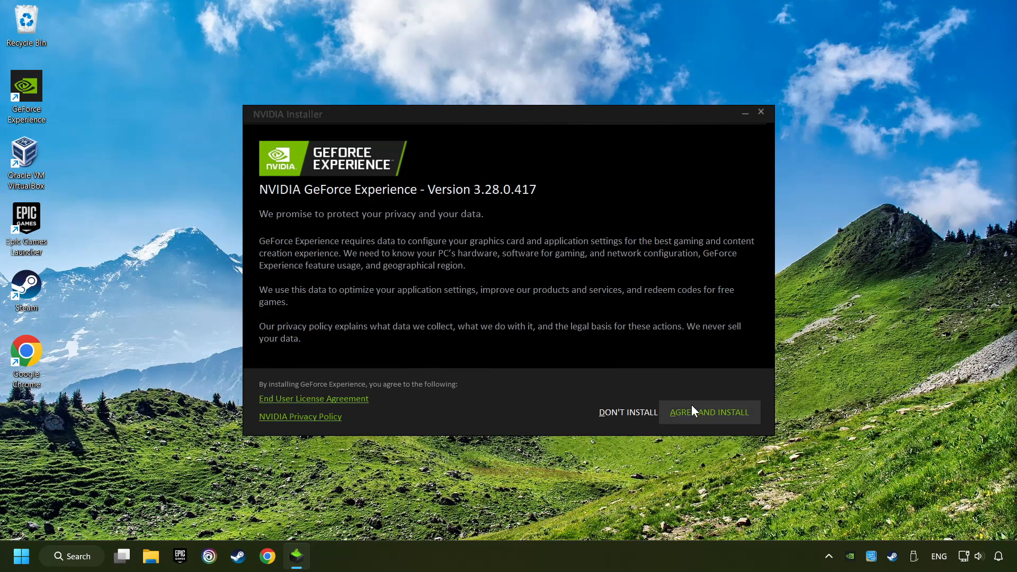
{"action": "left_click", "coordinate": [709, 412]}
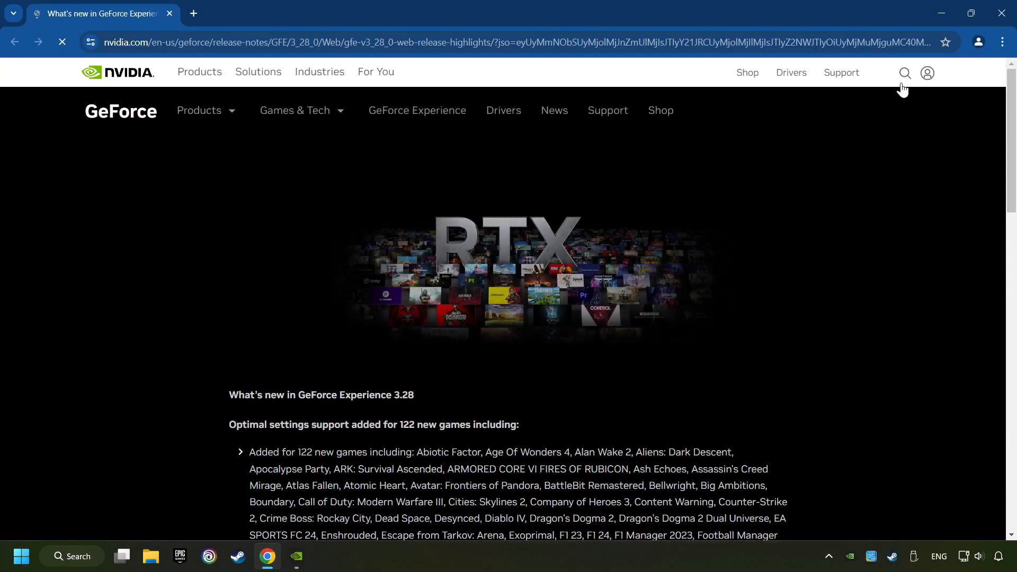
In the Drivers tab, check for updates confirming Game Ready Driver 556.12, then close GeForce Experience.
{"action": "left_click", "coordinate": [296, 556]}
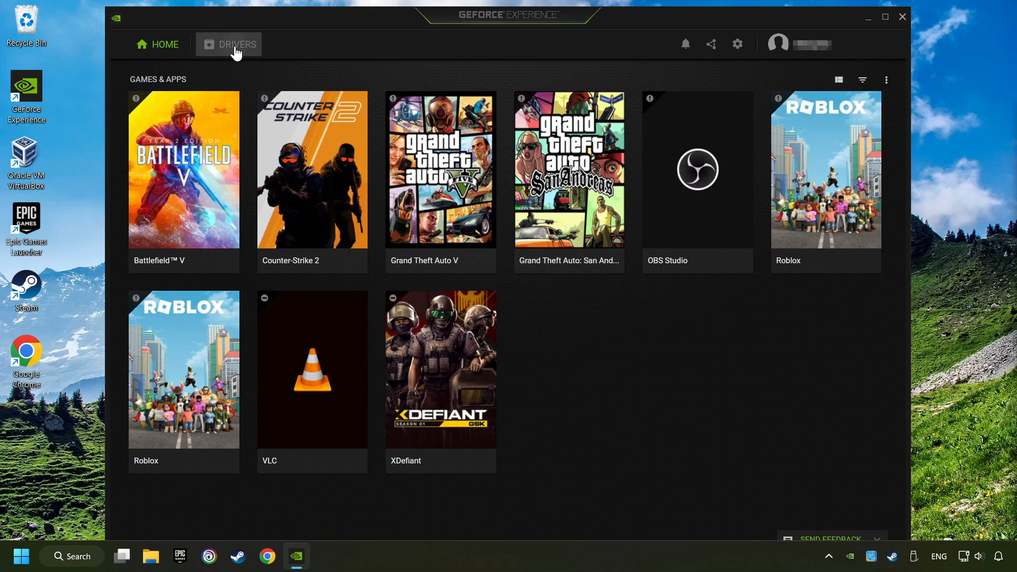
{"action": "left_click", "coordinate": [237, 45]}
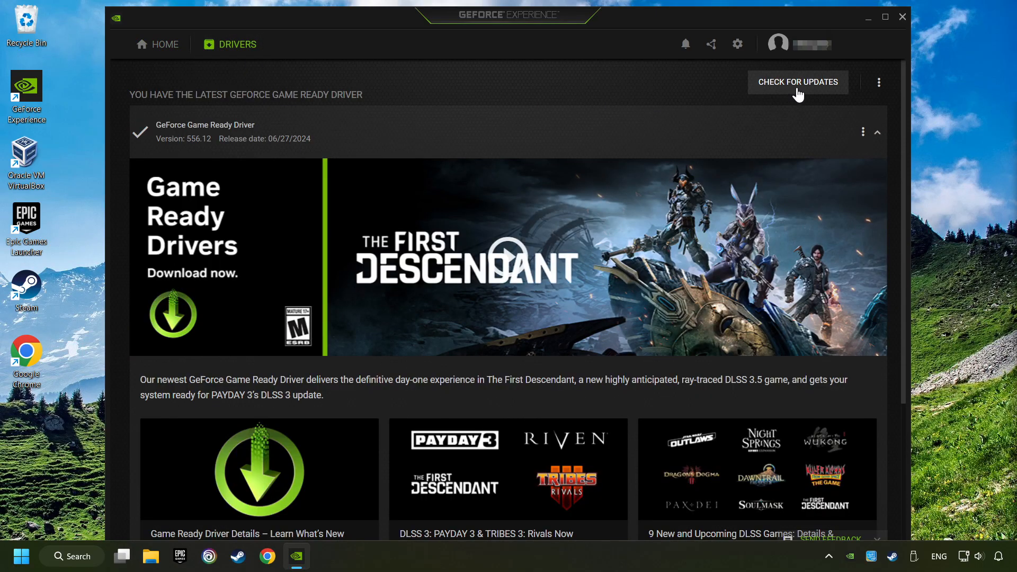
{"action": "mouse_move", "coordinate": [807, 91]}
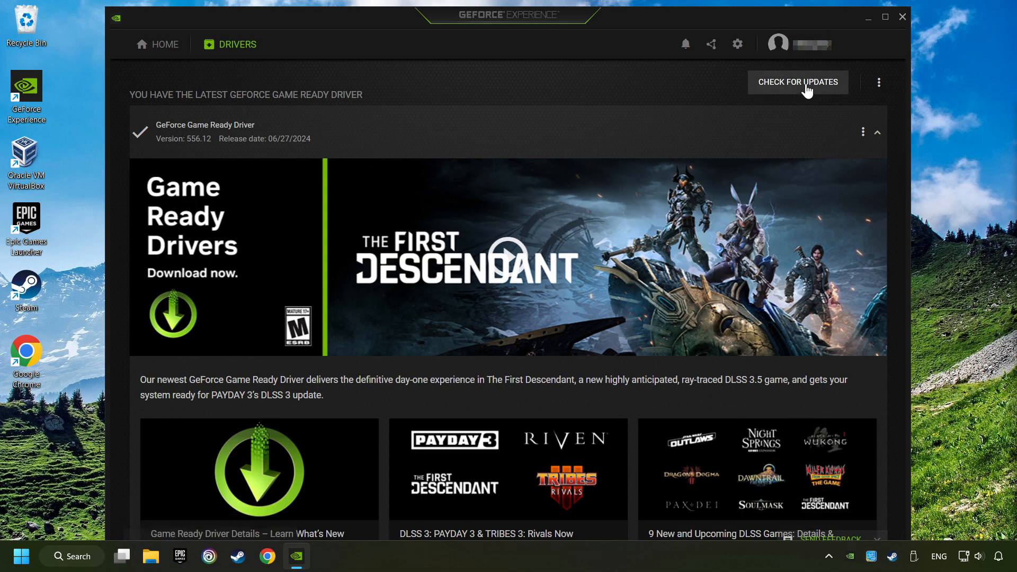
{"action": "left_click", "coordinate": [797, 81]}
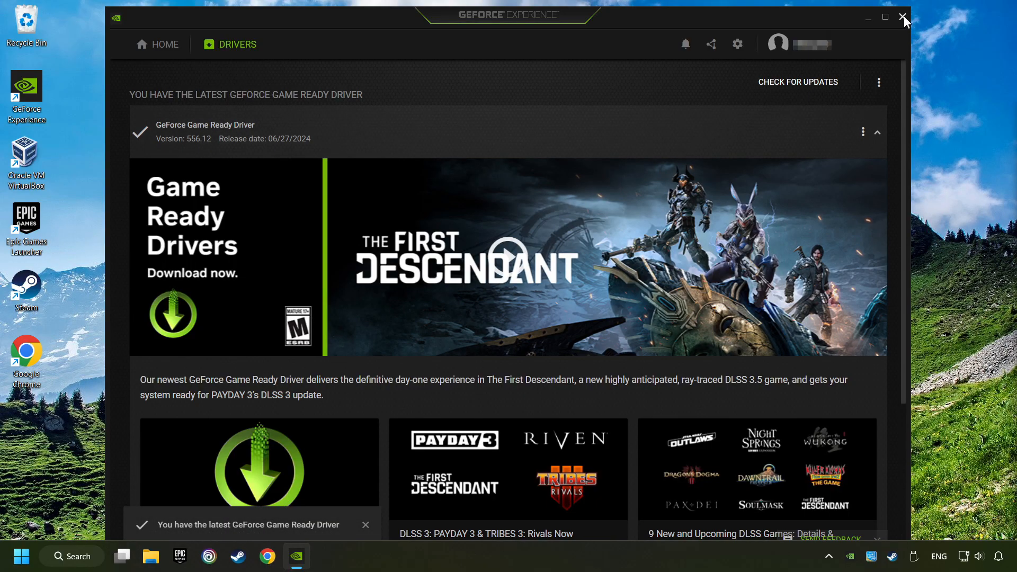
{"action": "left_click", "coordinate": [904, 17]}
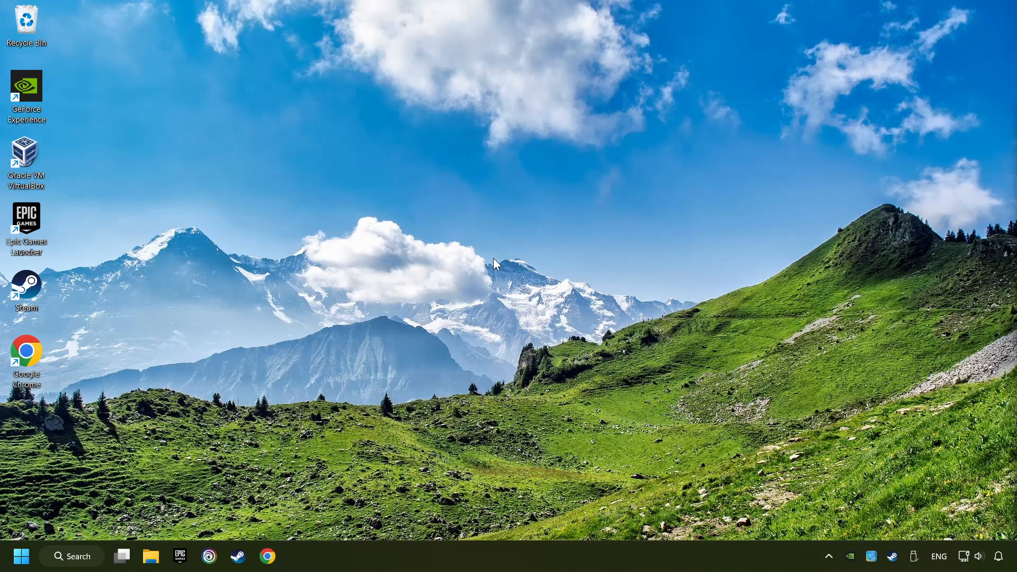
Search Windows for 'graphics settings' and go to the Settings Graphics page.
{"action": "left_click", "coordinate": [71, 557]}
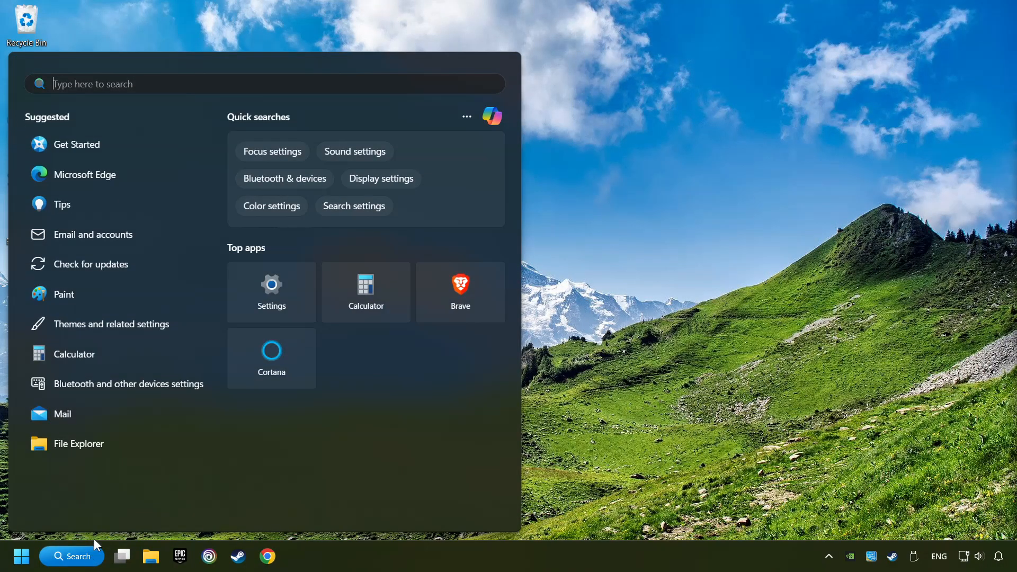
{"action": "type", "text": "graphics settings"}
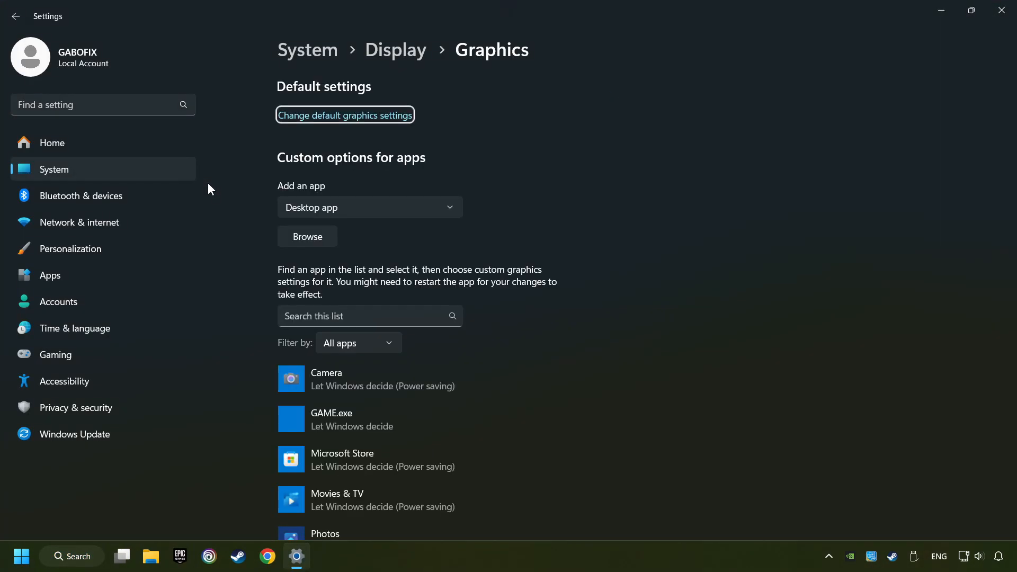
{"action": "mouse_move", "coordinate": [230, 210]}
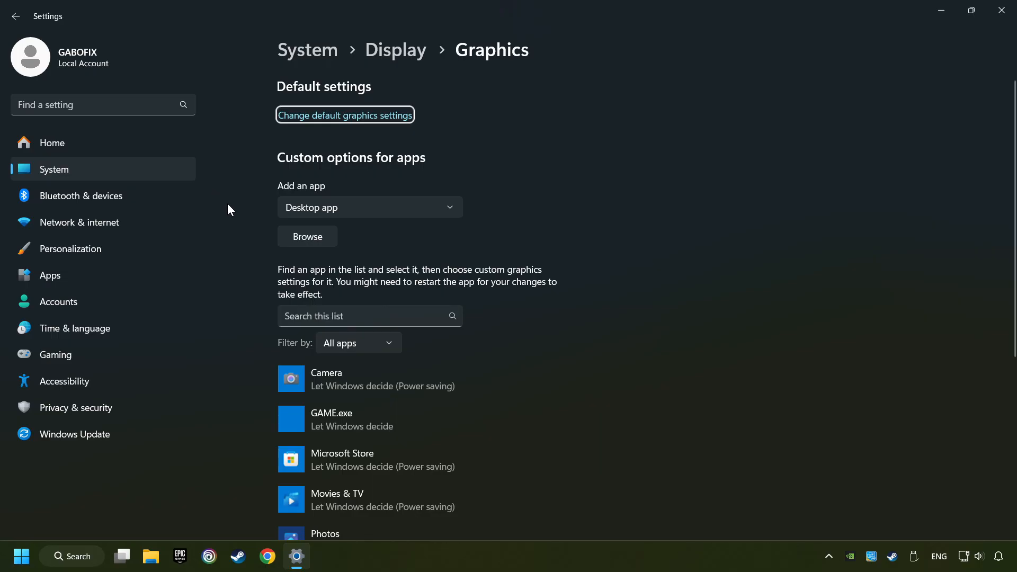
Browse for an app without adding one, then expand the GAME.exe entry to show its per-app options.
{"action": "scroll", "scroll_direction": "down", "scroll_amount": 3}
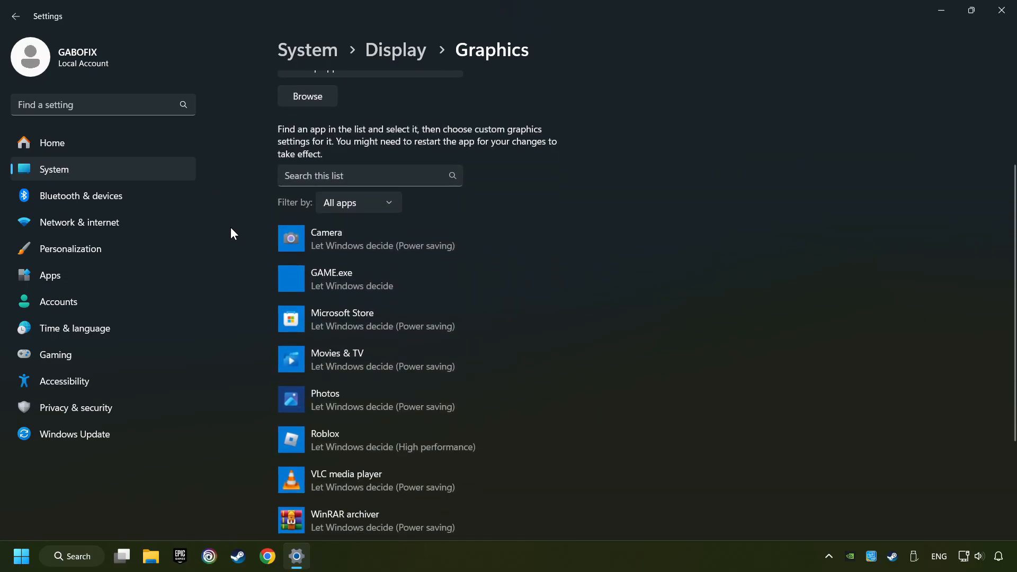
{"action": "mouse_move", "coordinate": [221, 267]}
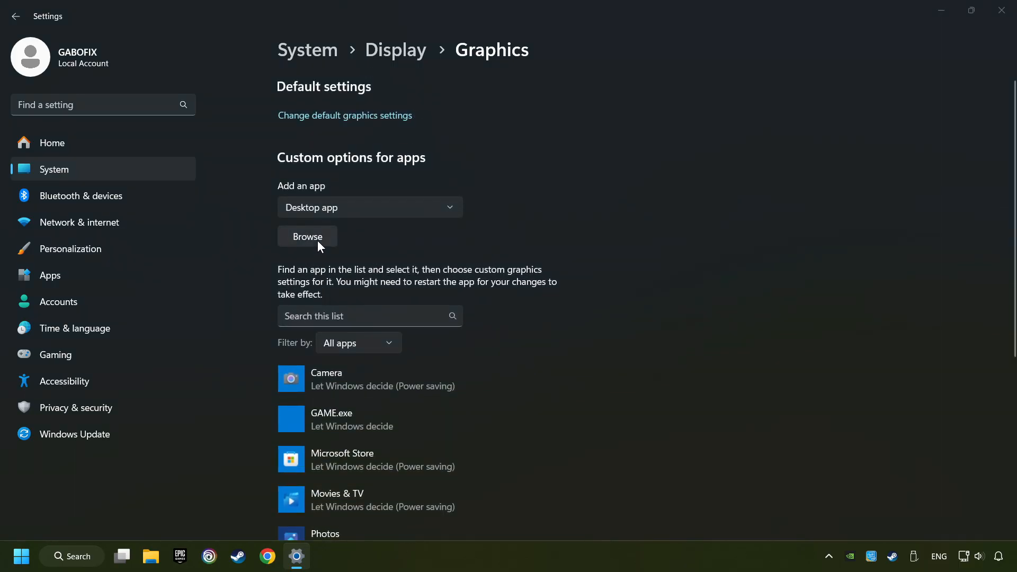
{"action": "left_click", "coordinate": [307, 237]}
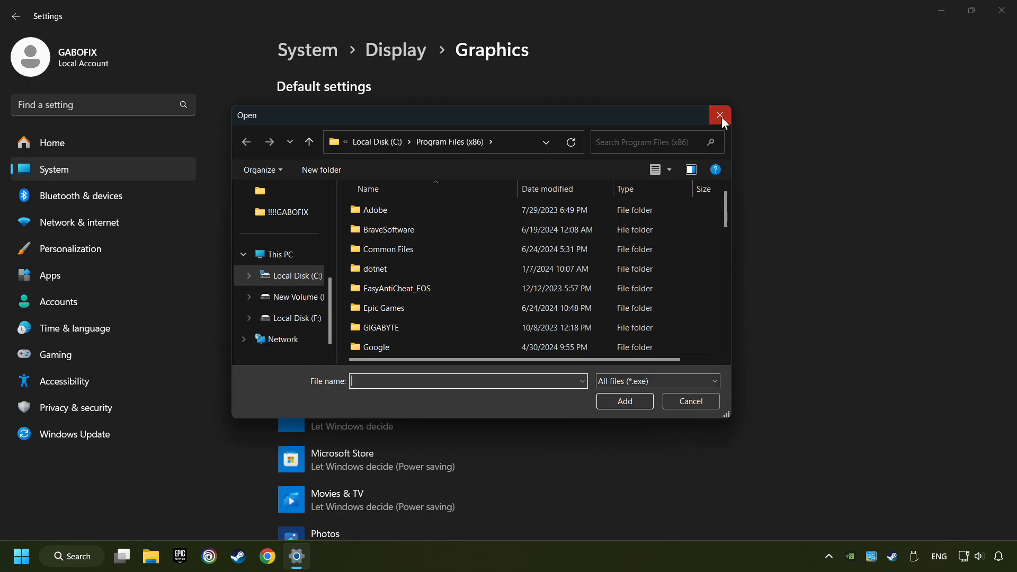
{"action": "left_click", "coordinate": [719, 116]}
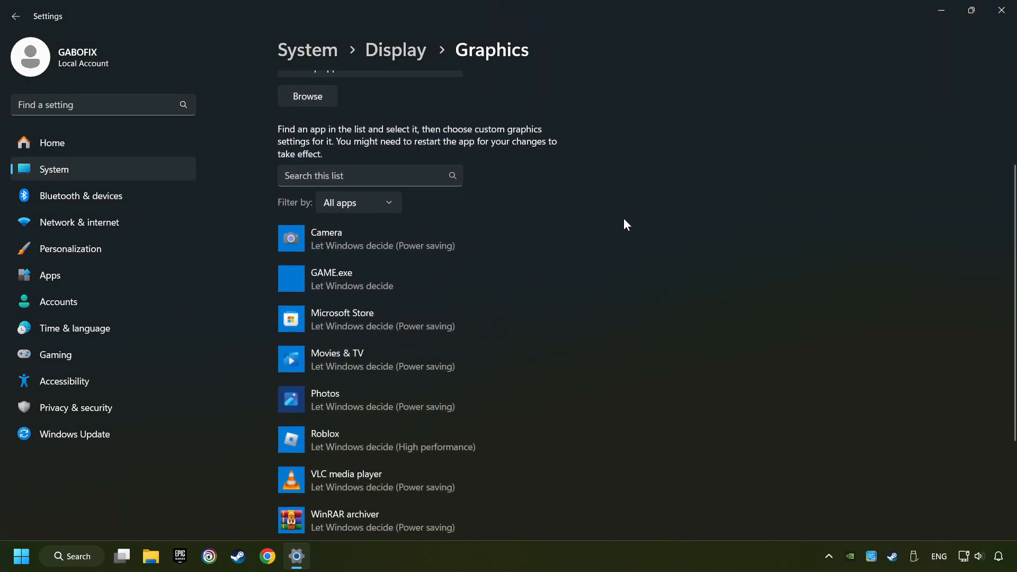
{"action": "left_click", "coordinate": [331, 278]}
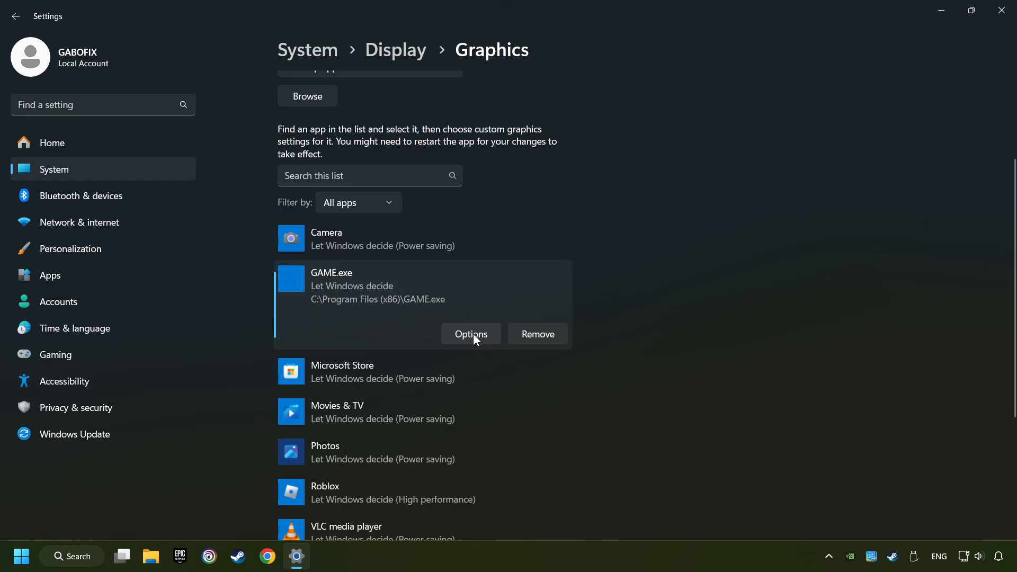
Save GAME.exe's graphics preference as High performance (GTX 1050 Ti) and leave Settings.
{"action": "left_click", "coordinate": [471, 334]}
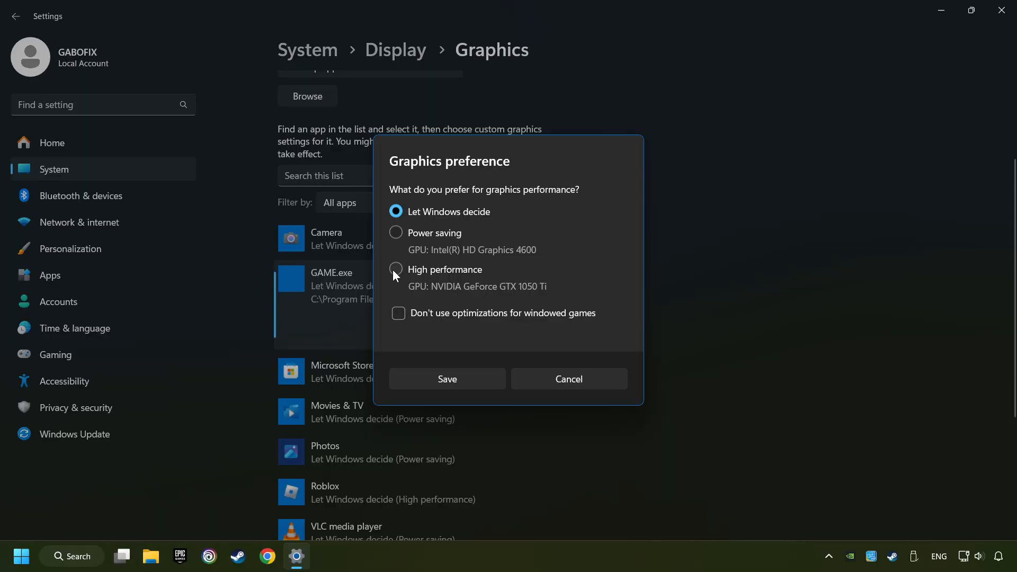
{"action": "left_click", "coordinate": [395, 270]}
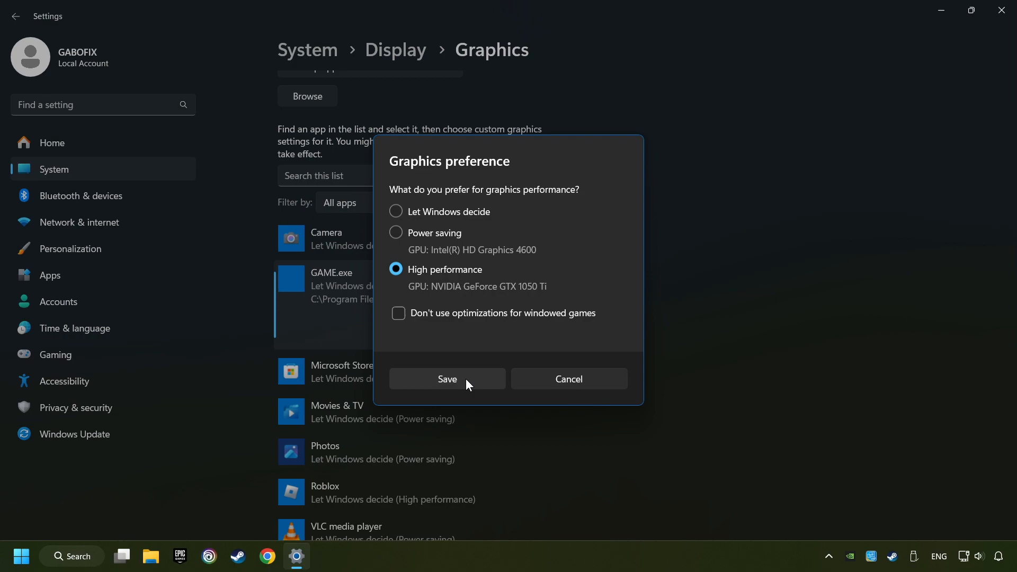
{"action": "left_click", "coordinate": [447, 380]}
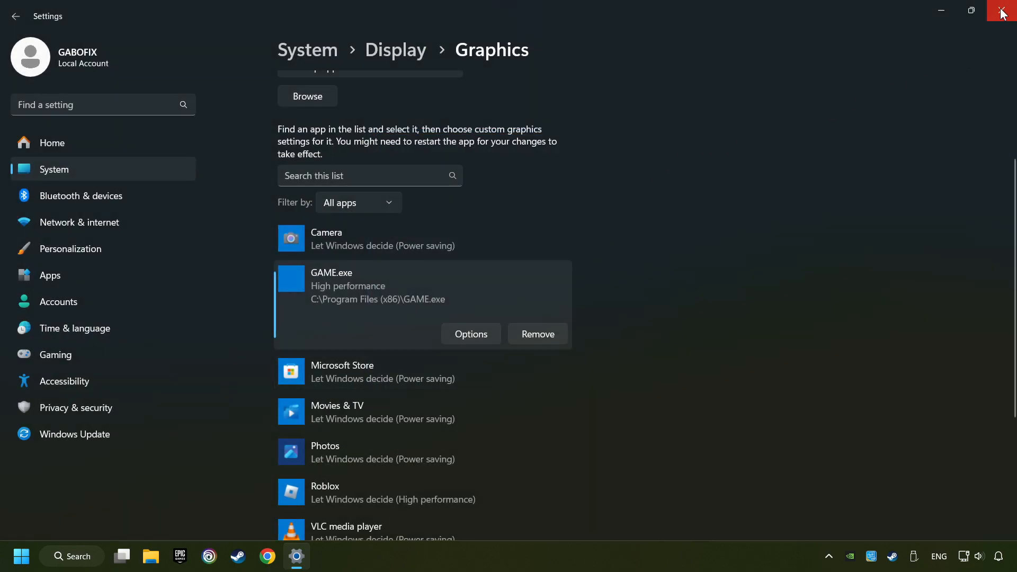
{"action": "left_click", "coordinate": [1003, 12]}
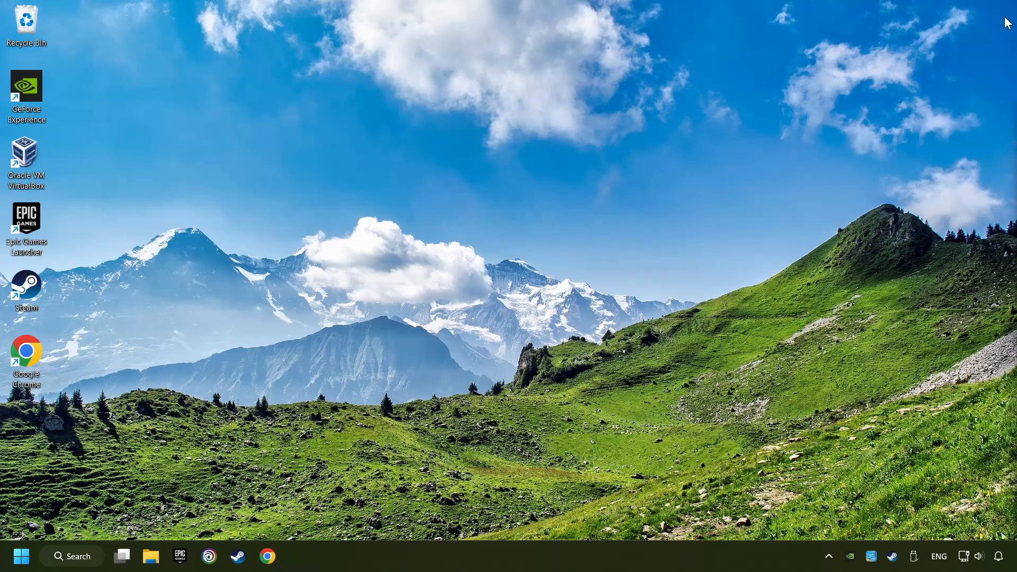
{"action": "mouse_move", "coordinate": [481, 235]}
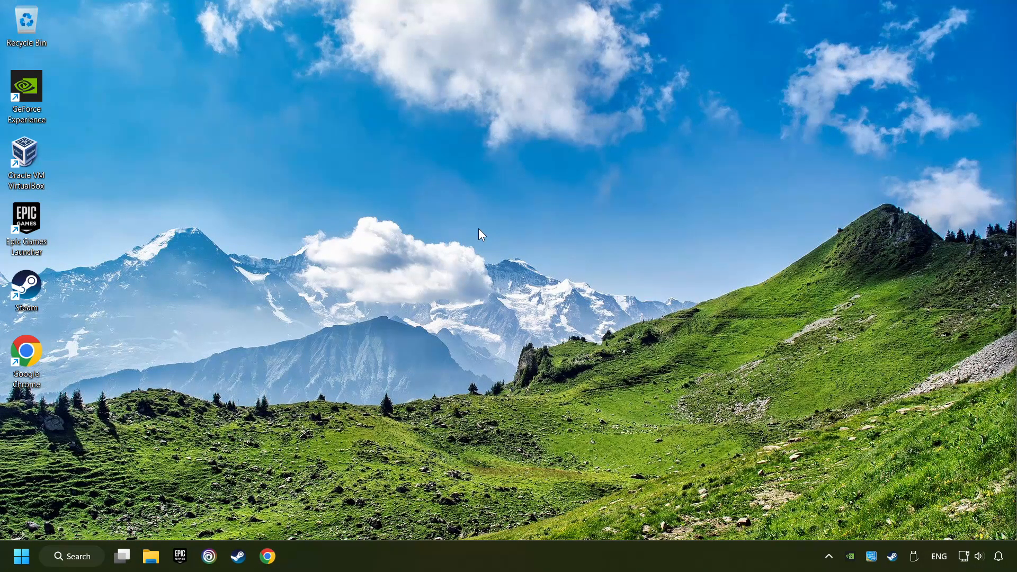
Launch NVIDIA Control Panel from the desktop context menu's full options list.
{"action": "right_click", "coordinate": [482, 242]}
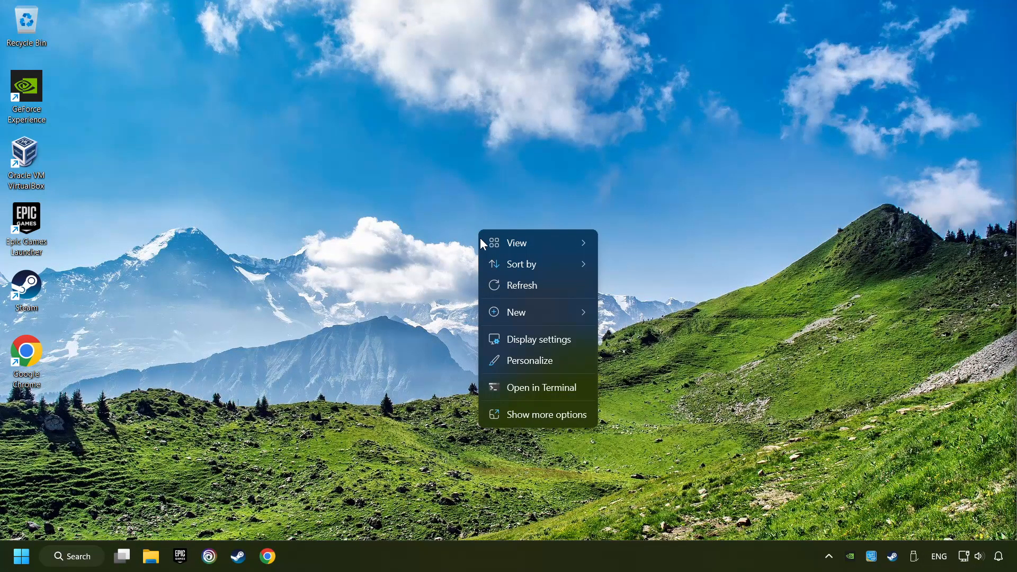
{"action": "mouse_move", "coordinate": [539, 414]}
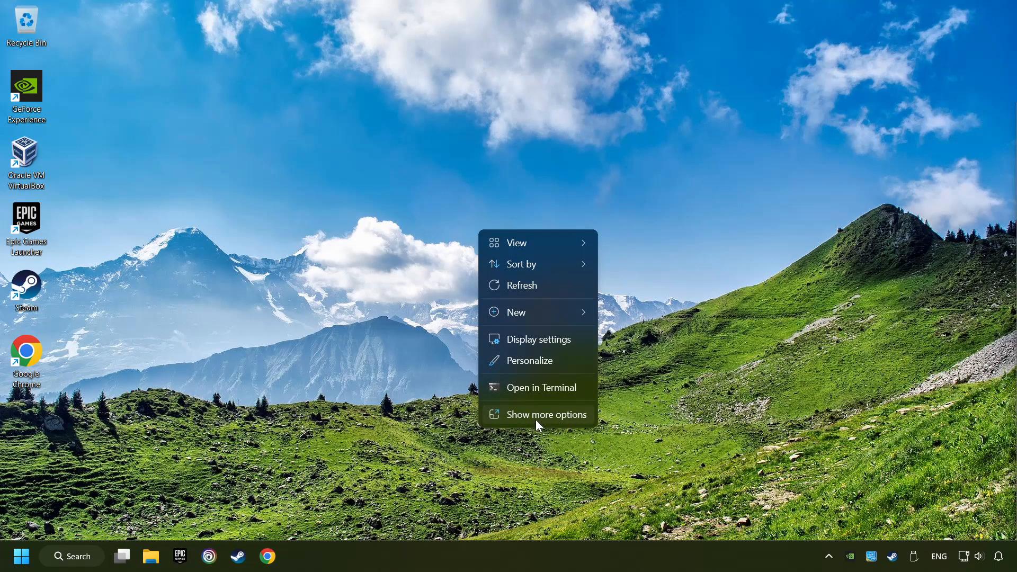
{"action": "left_click", "coordinate": [547, 414]}
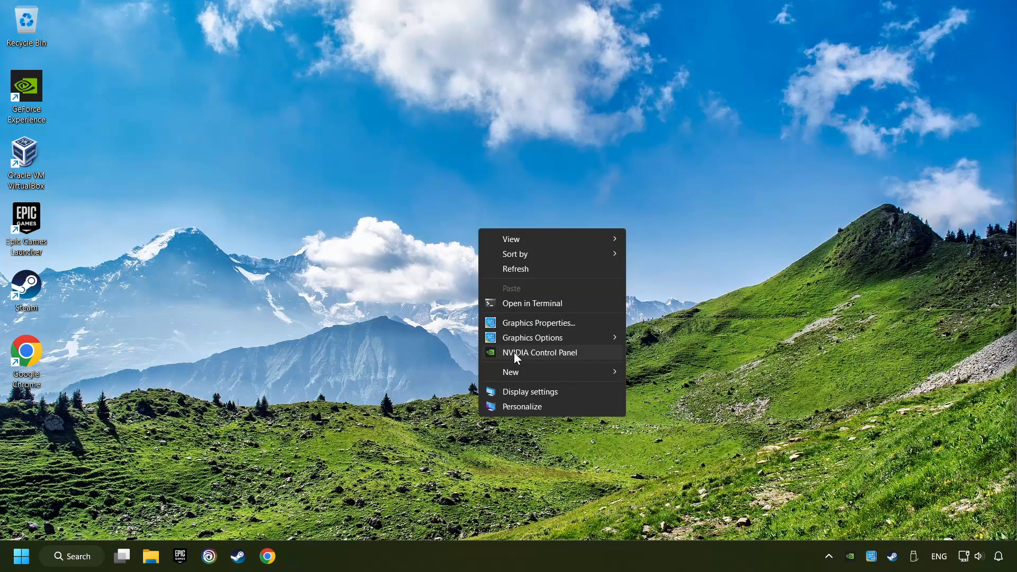
{"action": "mouse_move", "coordinate": [597, 360]}
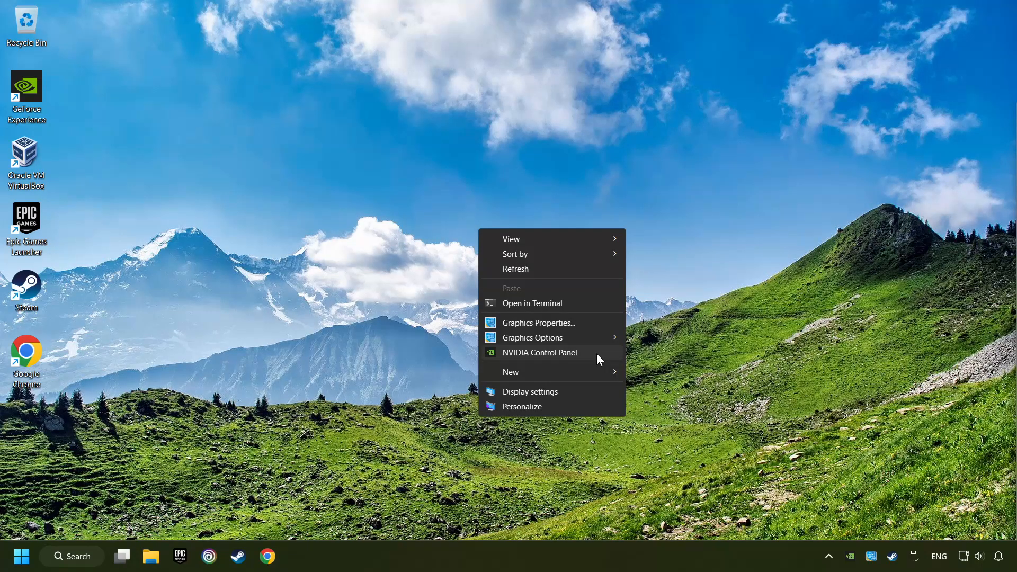
{"action": "left_click", "coordinate": [606, 359]}
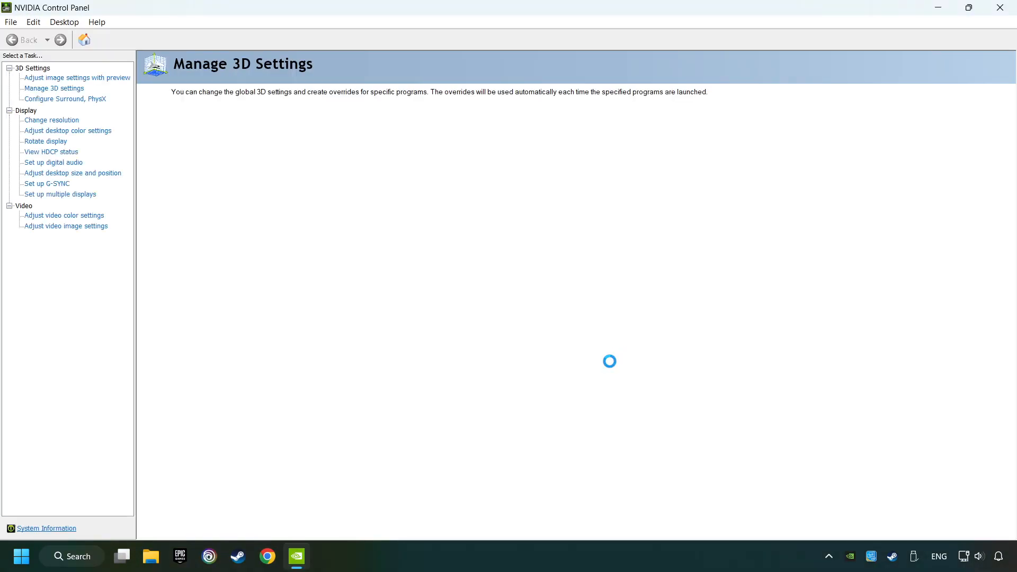
Show the Manage 3D Settings global feature list and scroll to the power management entry.
{"action": "left_click", "coordinate": [54, 88]}
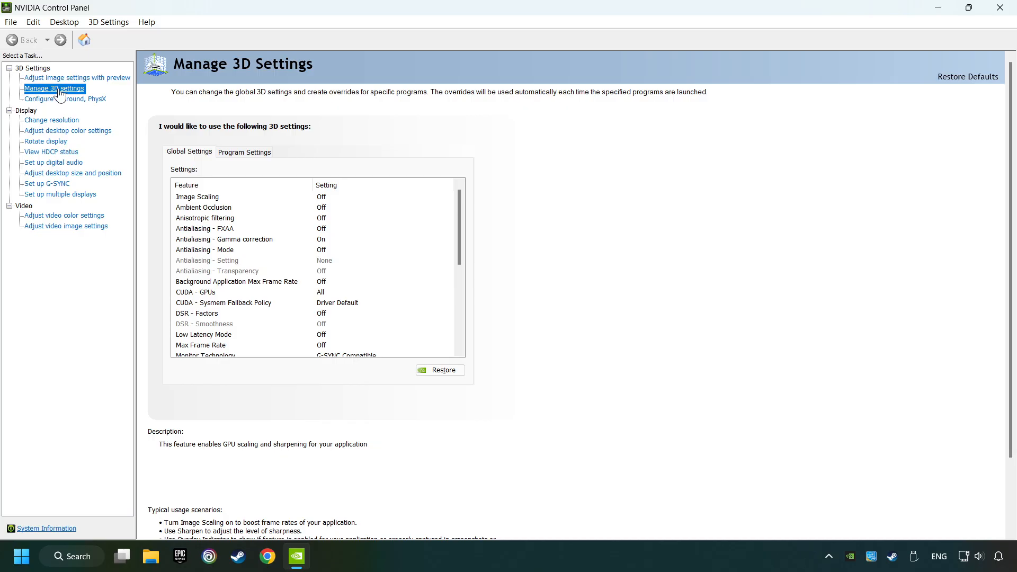
{"action": "left_click", "coordinate": [204, 207]}
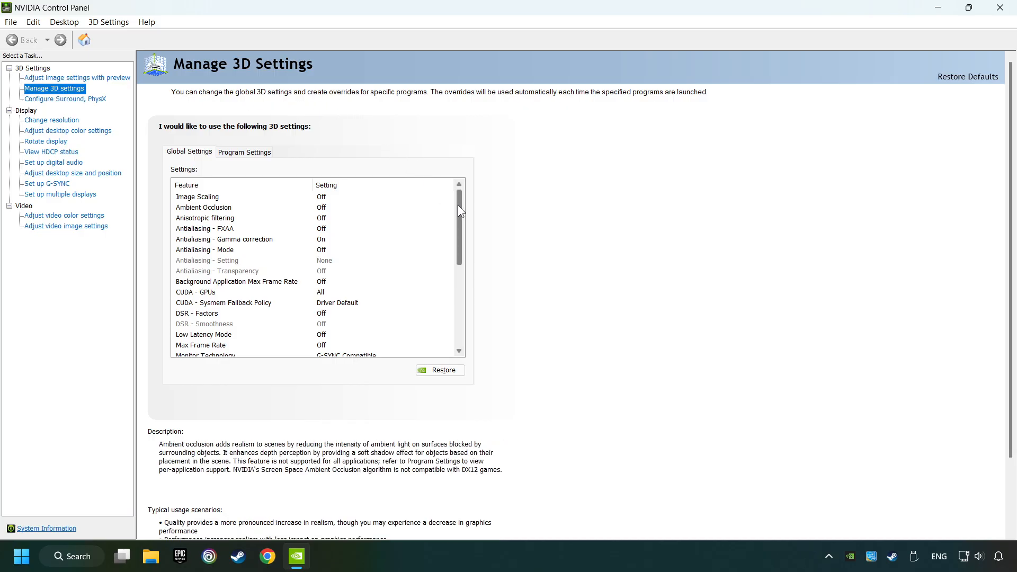
{"action": "scroll", "scroll_direction": "down", "scroll_amount": 3}
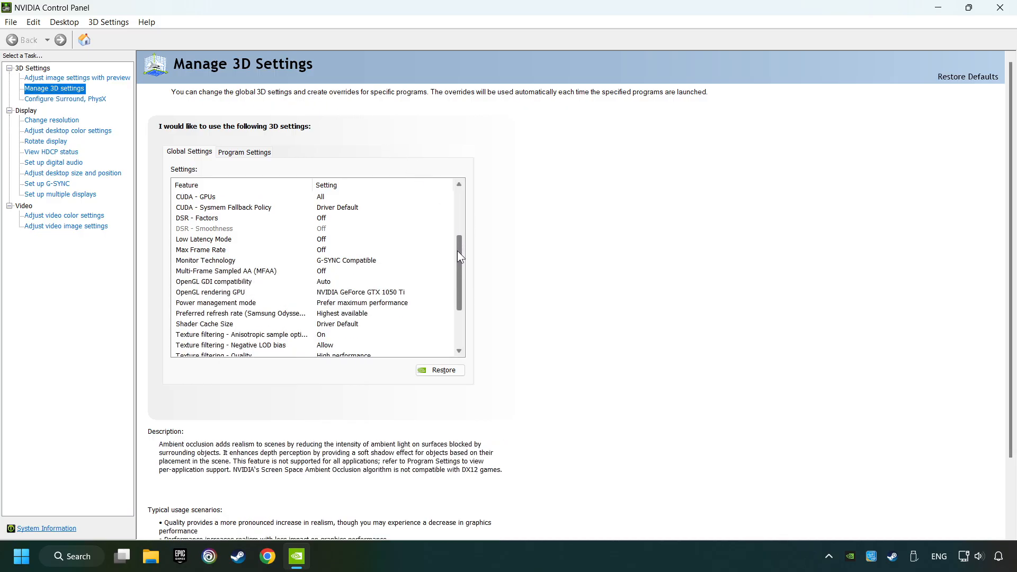
{"action": "scroll", "scroll_direction": "down", "scroll_amount": 3}
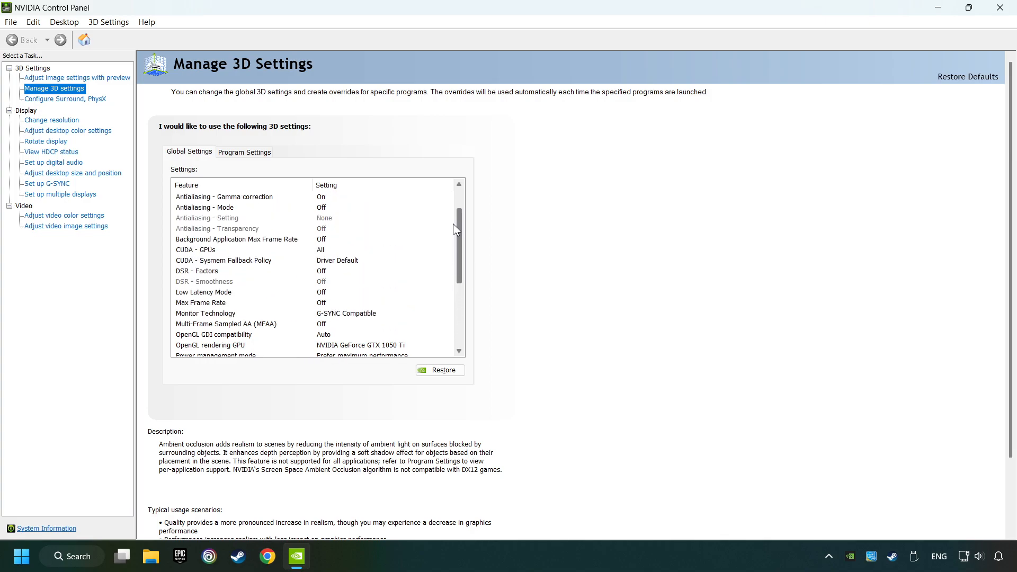
{"action": "scroll", "scroll_direction": "down", "scroll_amount": 3}
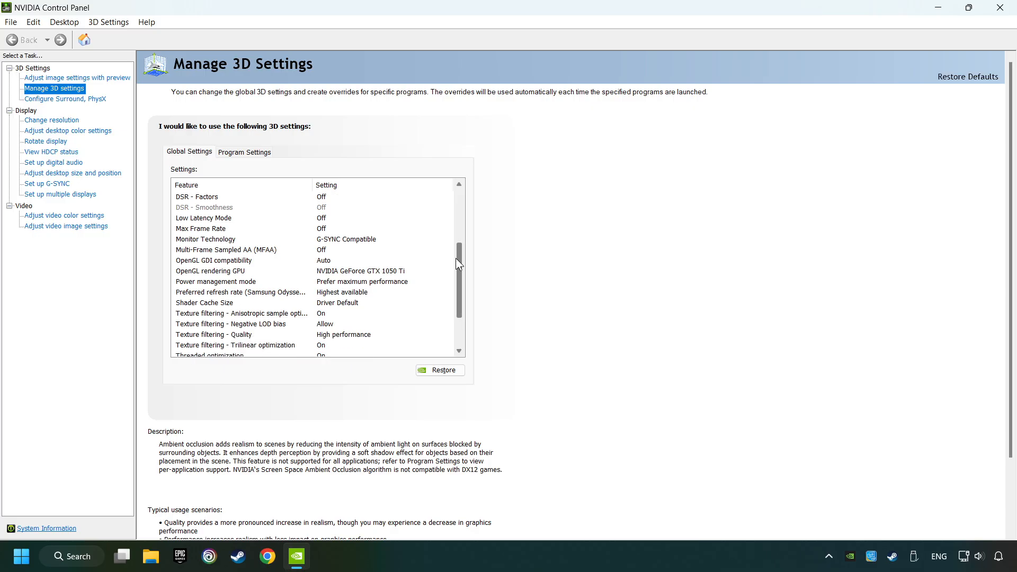
{"action": "left_click", "coordinate": [210, 270]}
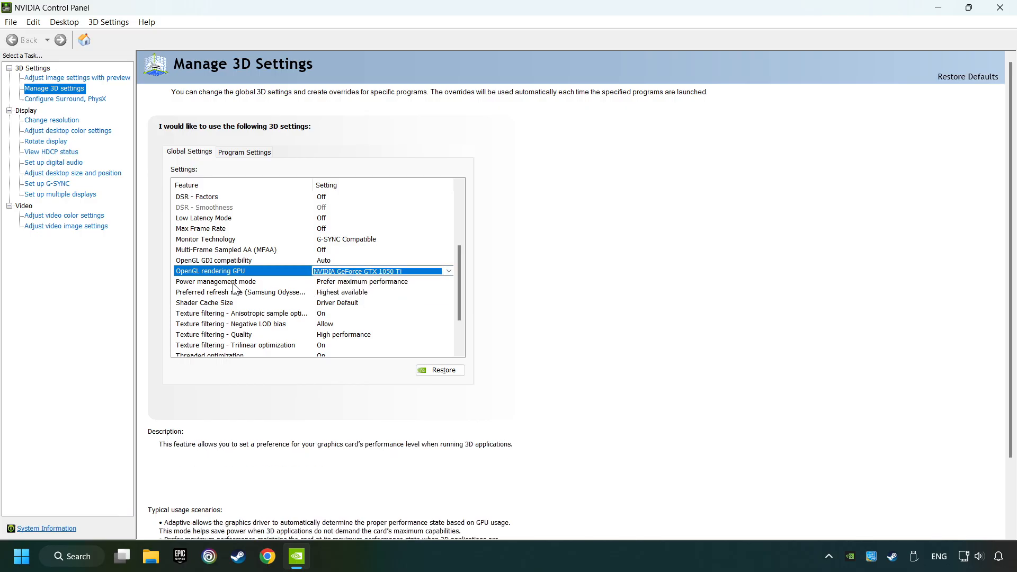
Set Power management mode to Prefer maximum performance.
{"action": "left_click", "coordinate": [216, 281]}
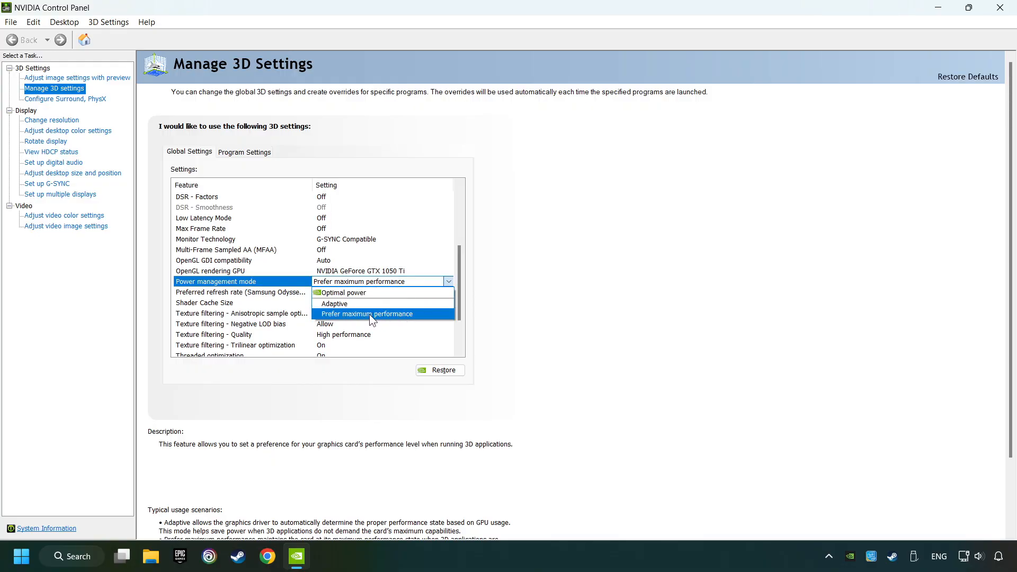
{"action": "left_click", "coordinate": [367, 313]}
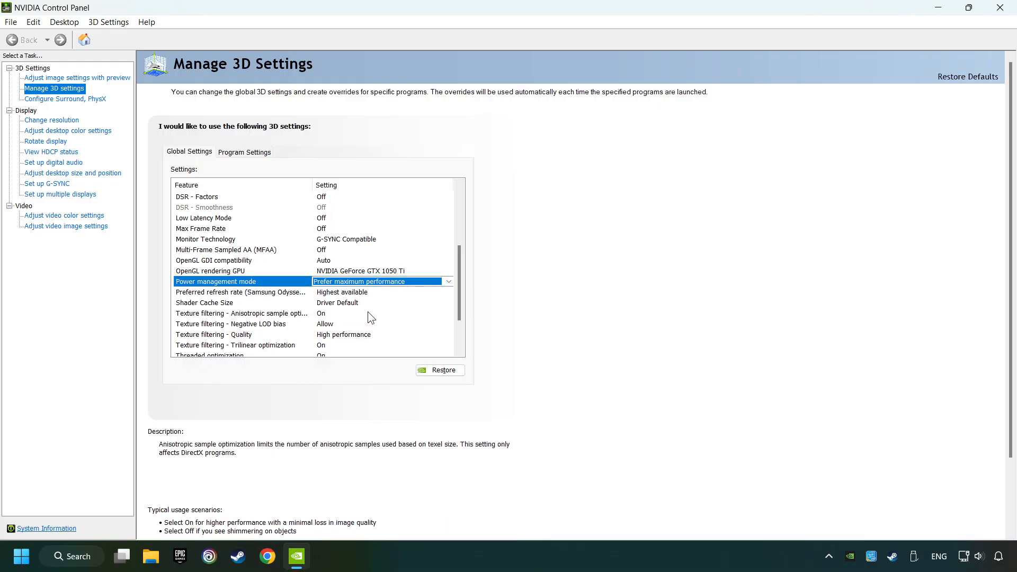
{"action": "scroll", "scroll_direction": "down", "scroll_amount": 3}
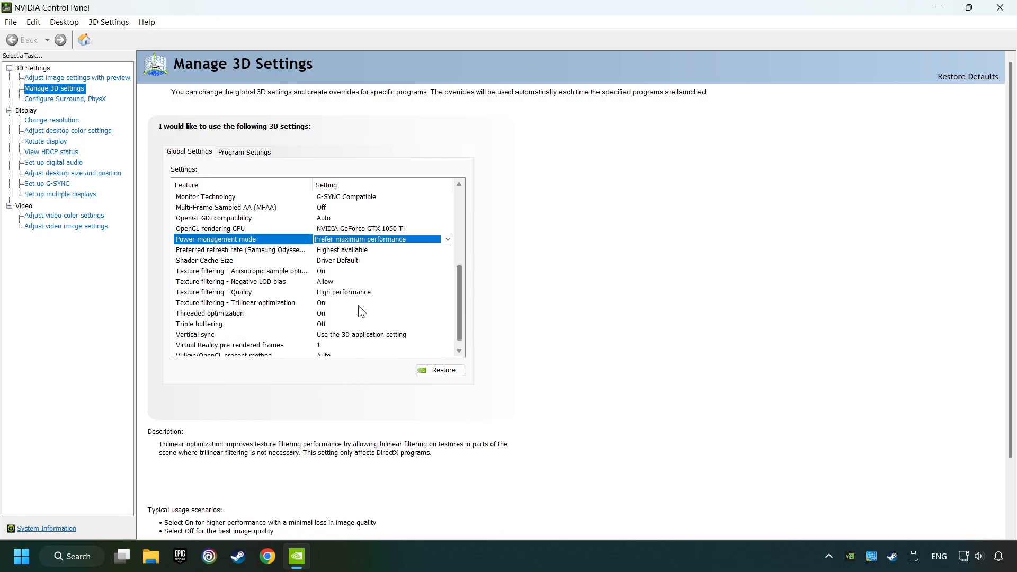
Set Texture filtering - Quality to High performance and bring up the desktop menu.
{"action": "left_click", "coordinate": [214, 292]}
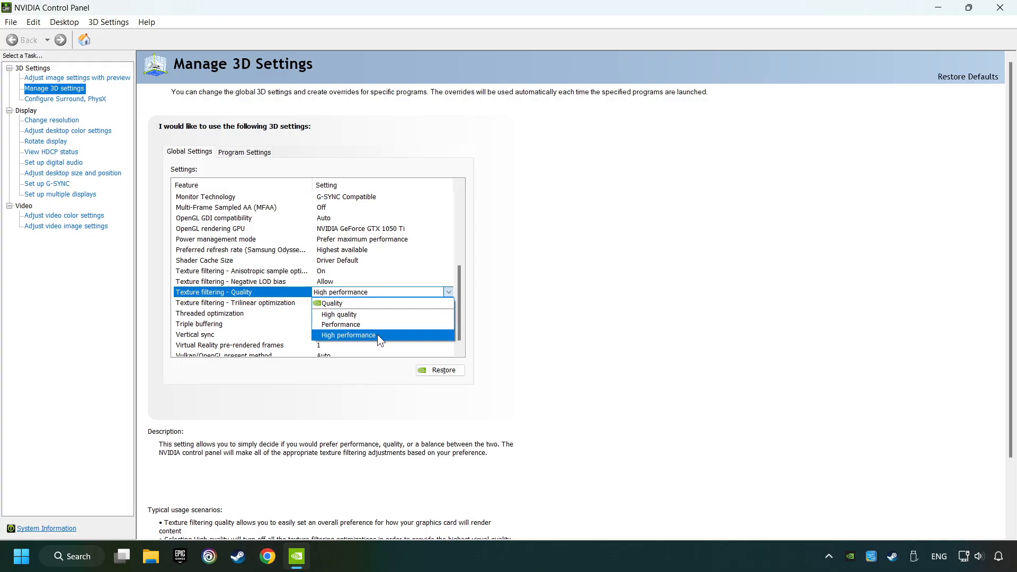
{"action": "left_click", "coordinate": [347, 335]}
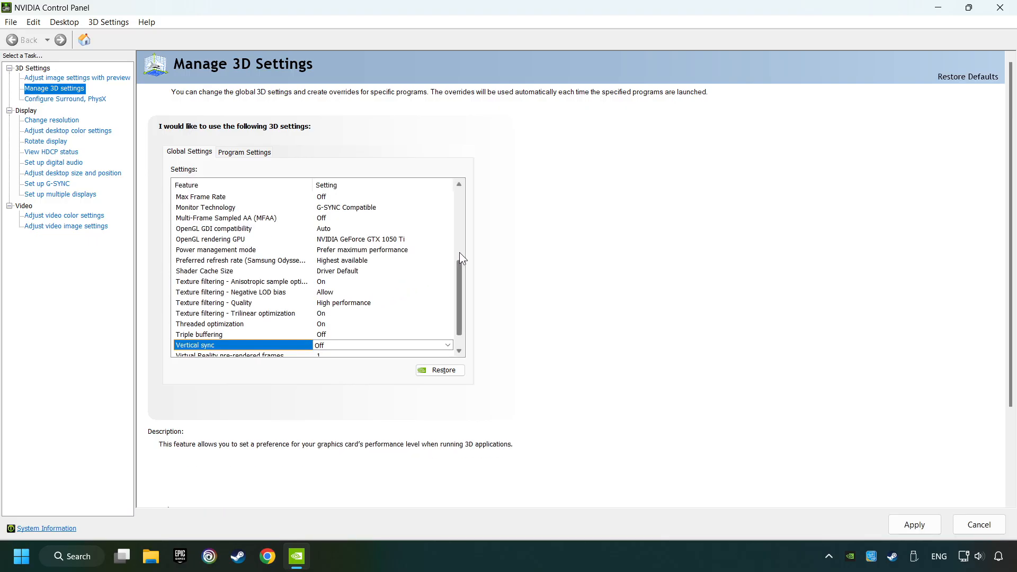
{"action": "scroll", "scroll_direction": "down", "scroll_amount": 3}
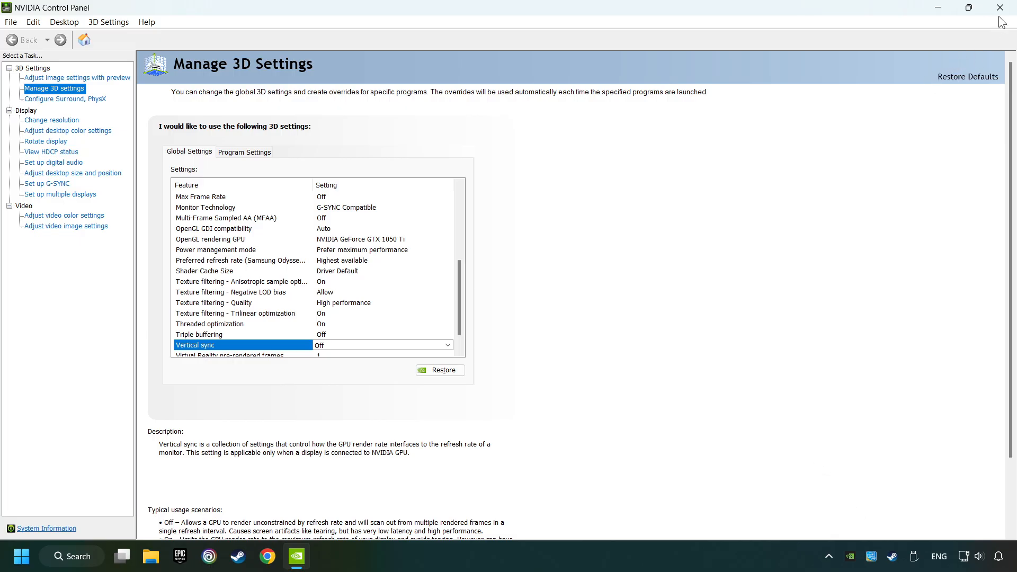
{"action": "right_click", "coordinate": [507, 285]}
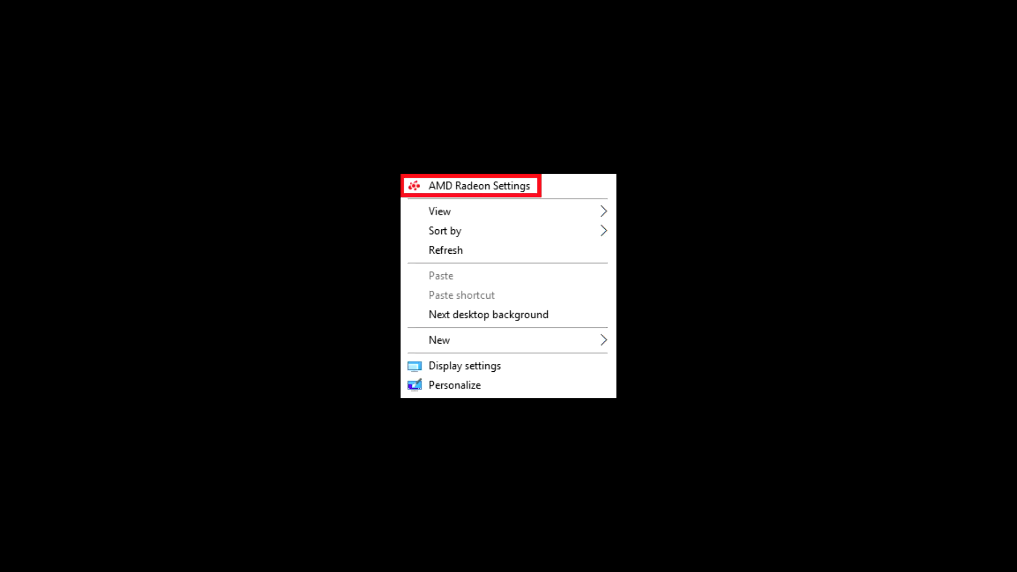
Close NVIDIA Control Panel, returning to the desktop.
{"action": "left_click", "coordinate": [469, 185]}
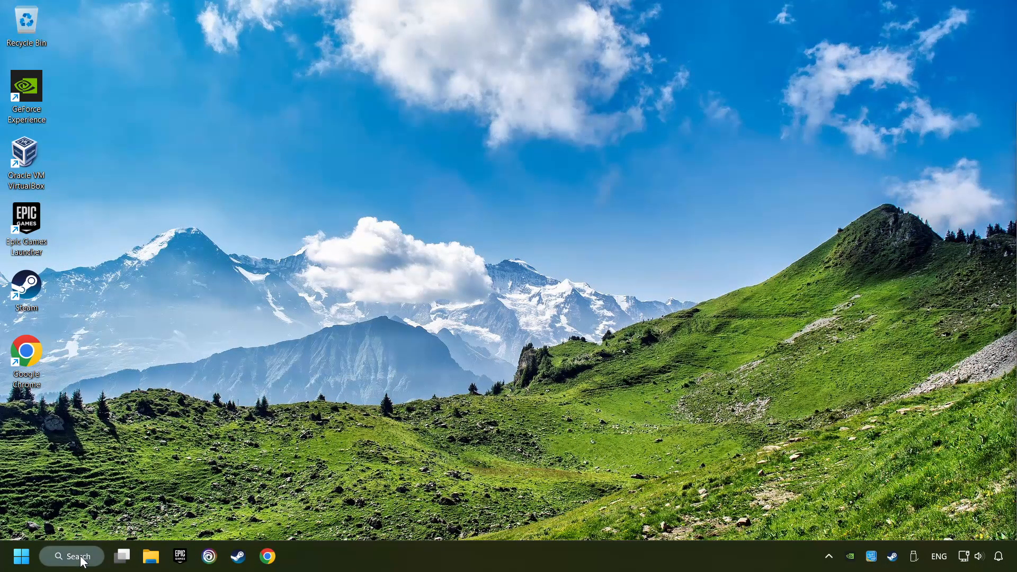
Launch System Configuration via an msconfig search and show its Boot tab.
{"action": "type", "text": "m"}
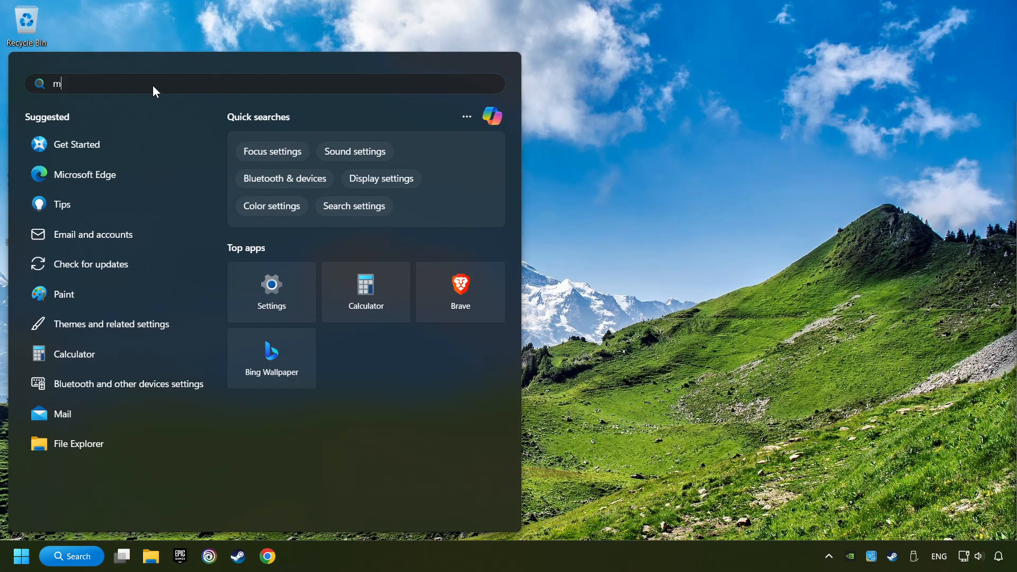
{"action": "type", "text": "sc"}
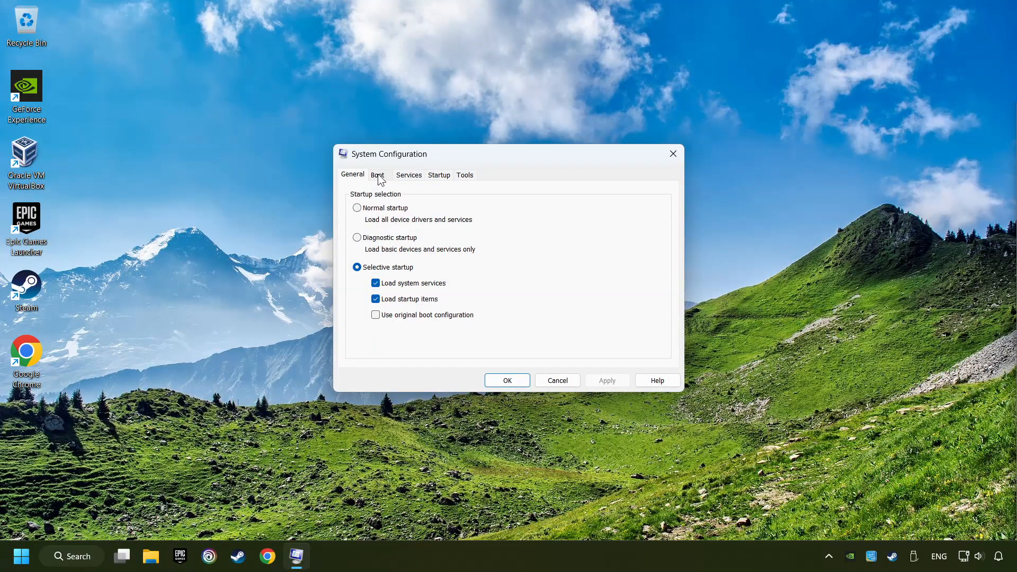
{"action": "left_click", "coordinate": [377, 175]}
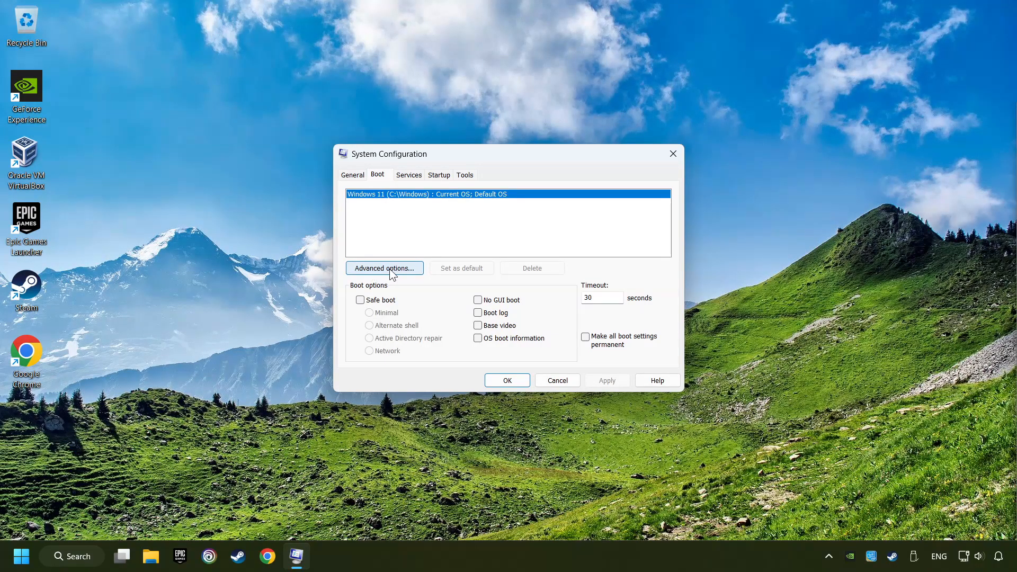
In boot advanced options, enable Number of processors and choose 8.
{"action": "left_click", "coordinate": [384, 269]}
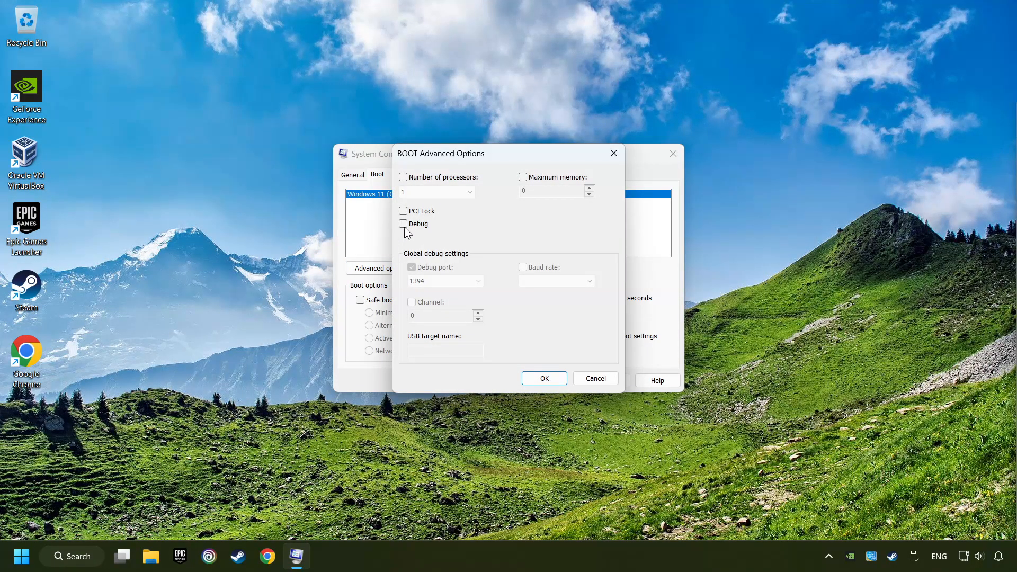
{"action": "left_click", "coordinate": [402, 177]}
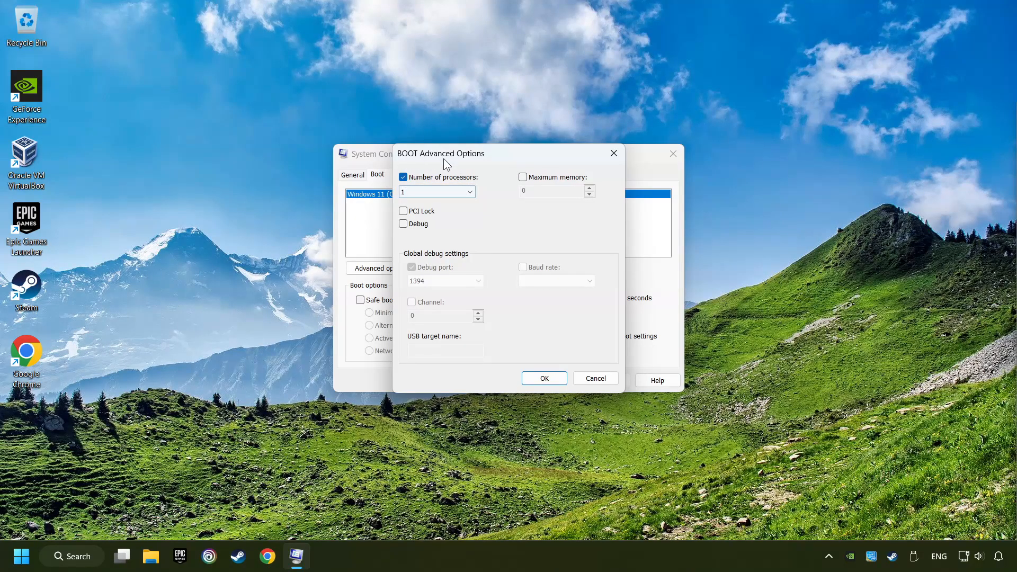
{"action": "left_click", "coordinate": [469, 192]}
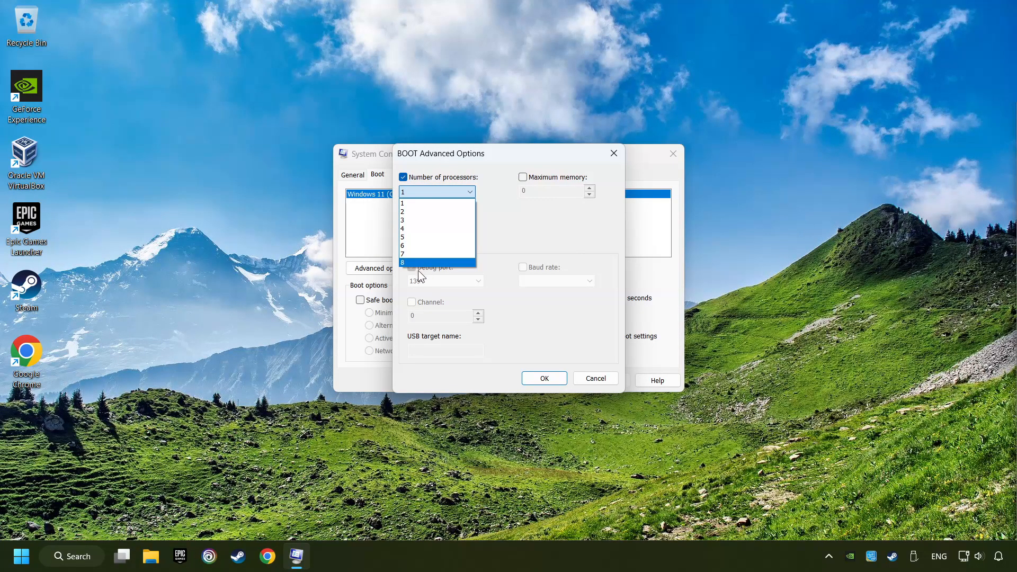
{"action": "mouse_move", "coordinate": [447, 271]}
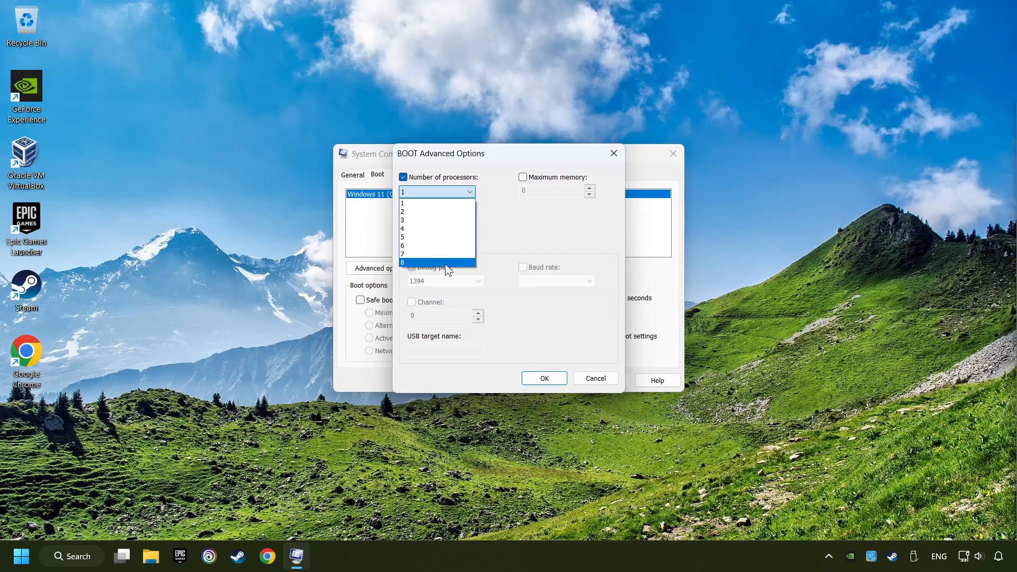
{"action": "left_click", "coordinate": [403, 263]}
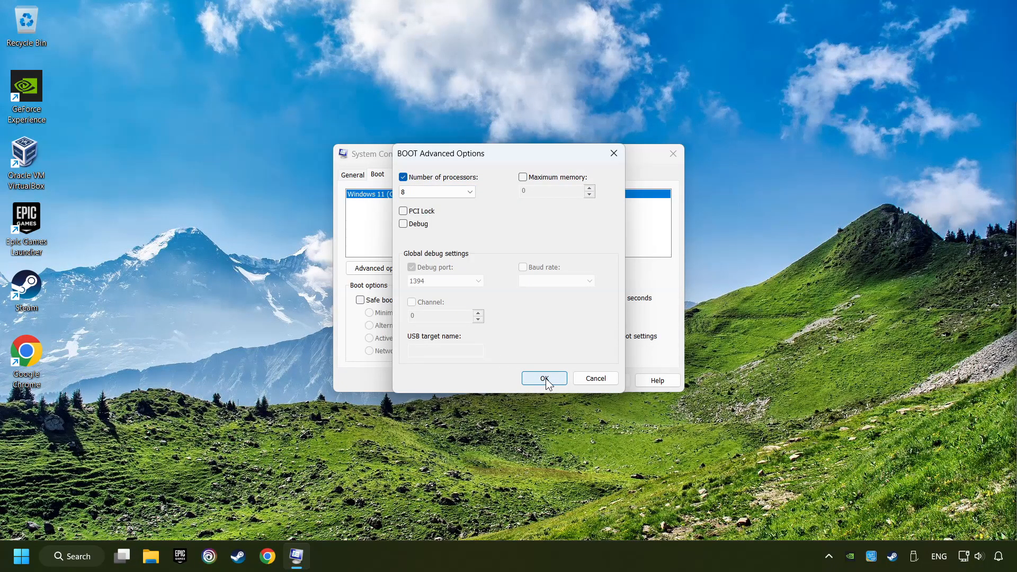
Confirm and apply the 8-processor boot setting, then exit without restarting.
{"action": "left_click", "coordinate": [544, 379]}
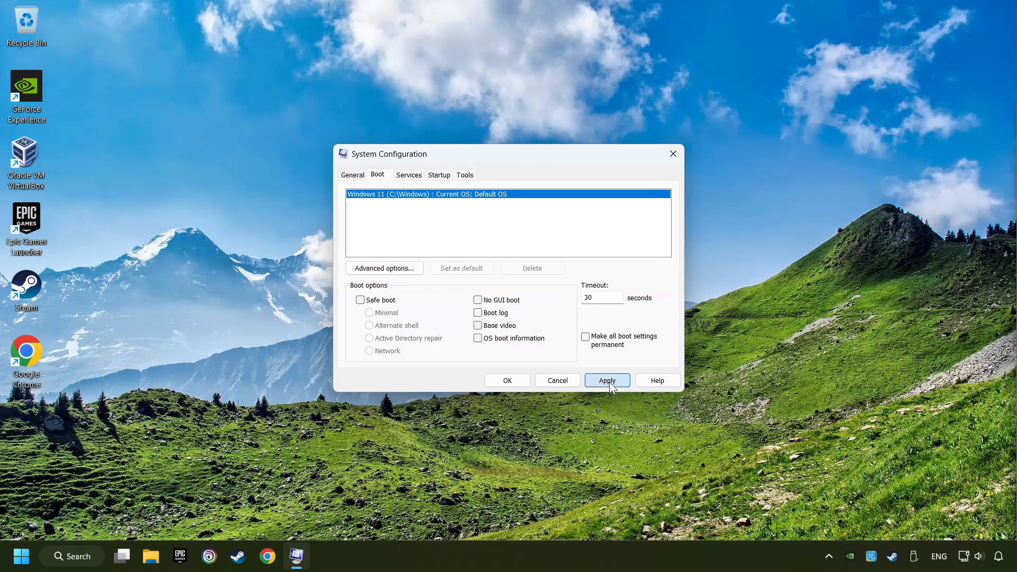
{"action": "left_click", "coordinate": [606, 381]}
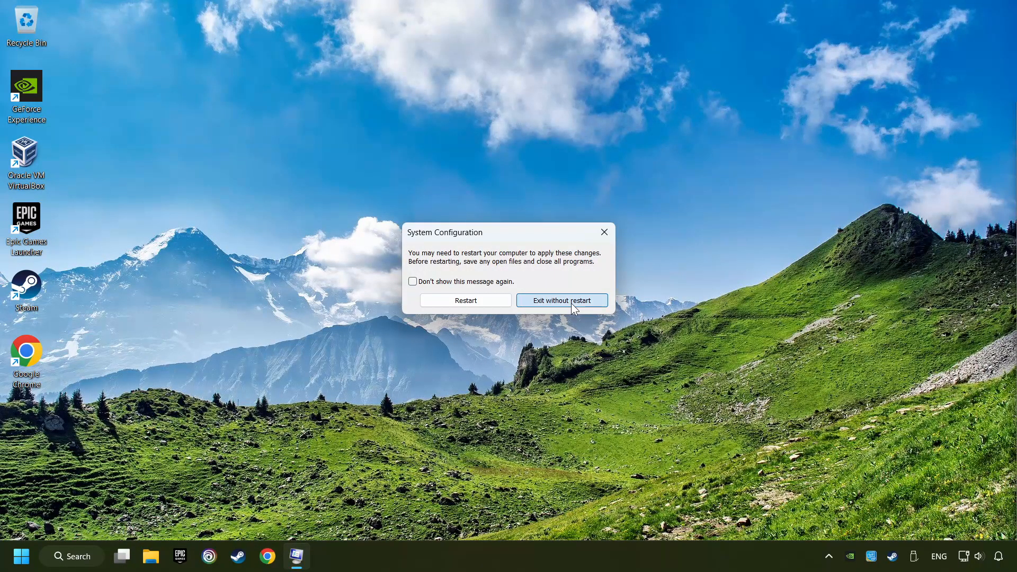
{"action": "left_click", "coordinate": [561, 300]}
{"action": "type", "text": "performance Monitor"}
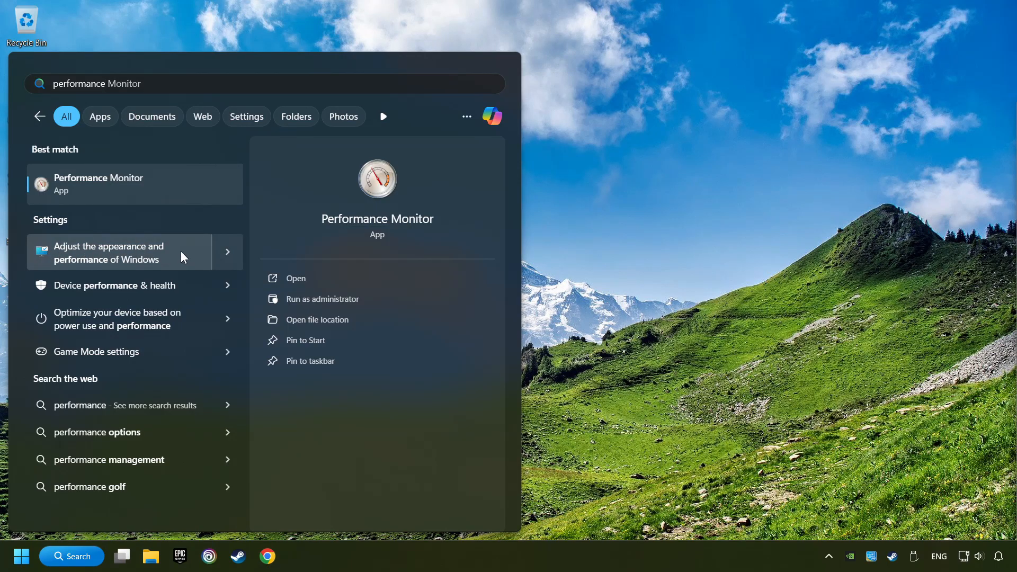
In Performance Options, choose Adjust for best performance, apply it and confirm.
{"action": "left_click", "coordinate": [117, 252]}
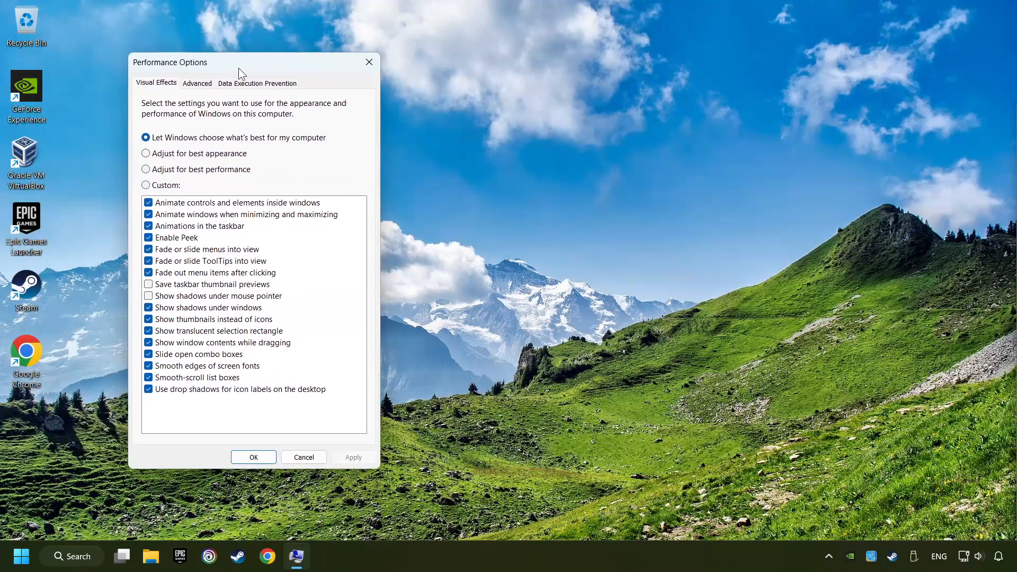
{"action": "left_click_drag", "start_coordinate": [169, 63], "coordinate": [416, 76]}
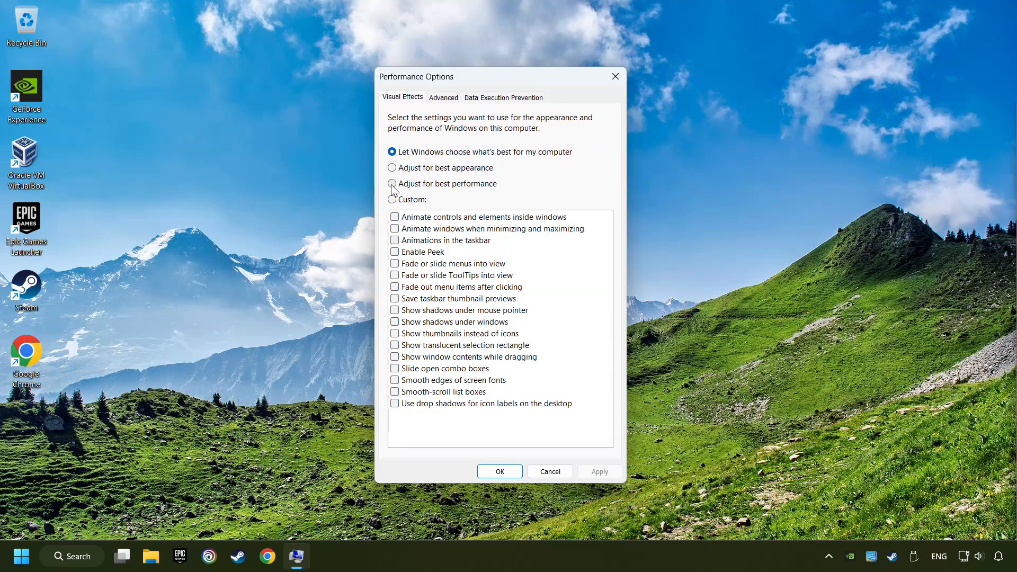
{"action": "left_click", "coordinate": [392, 184]}
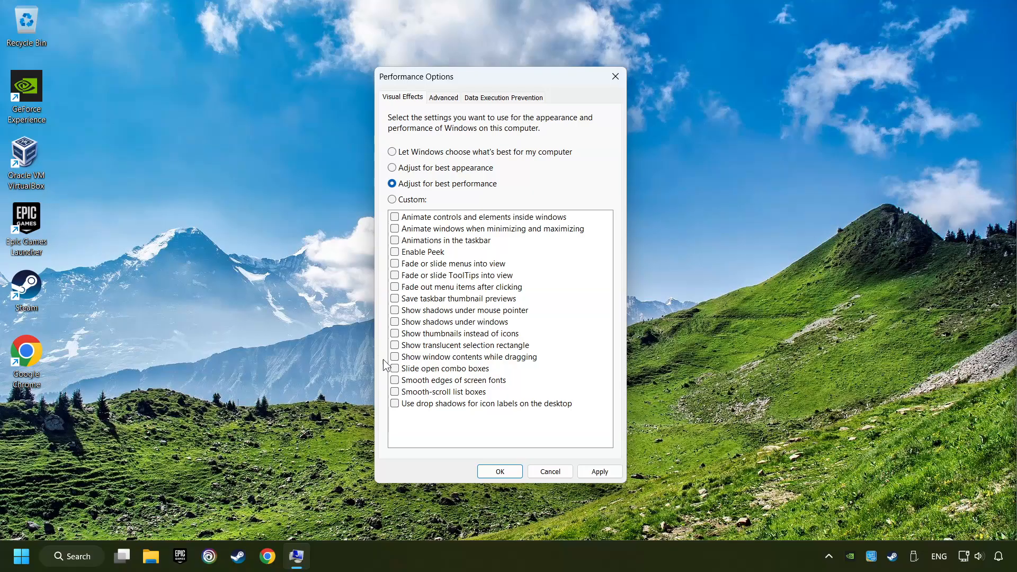
{"action": "mouse_move", "coordinate": [480, 236]}
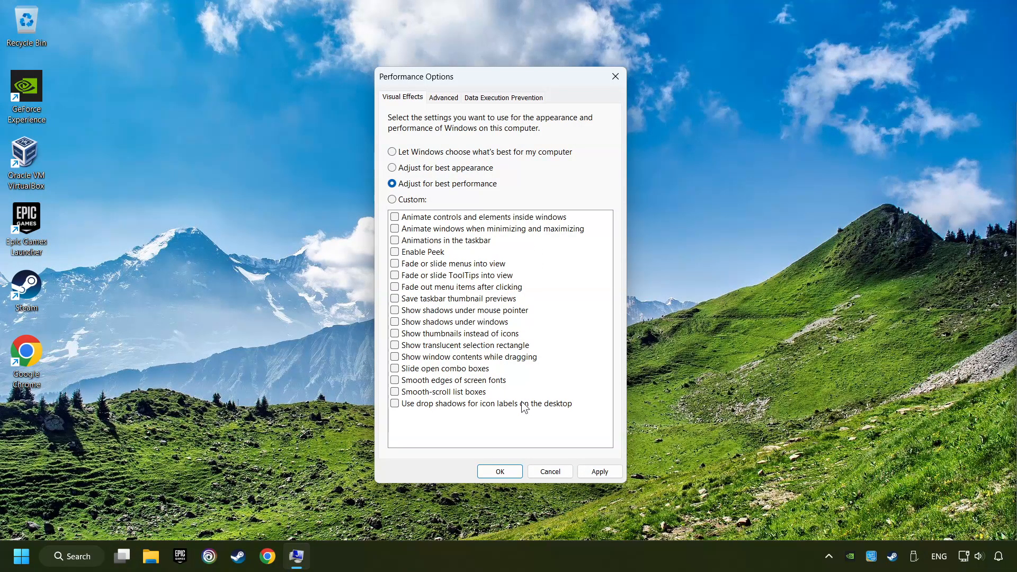
{"action": "left_click", "coordinate": [597, 471]}
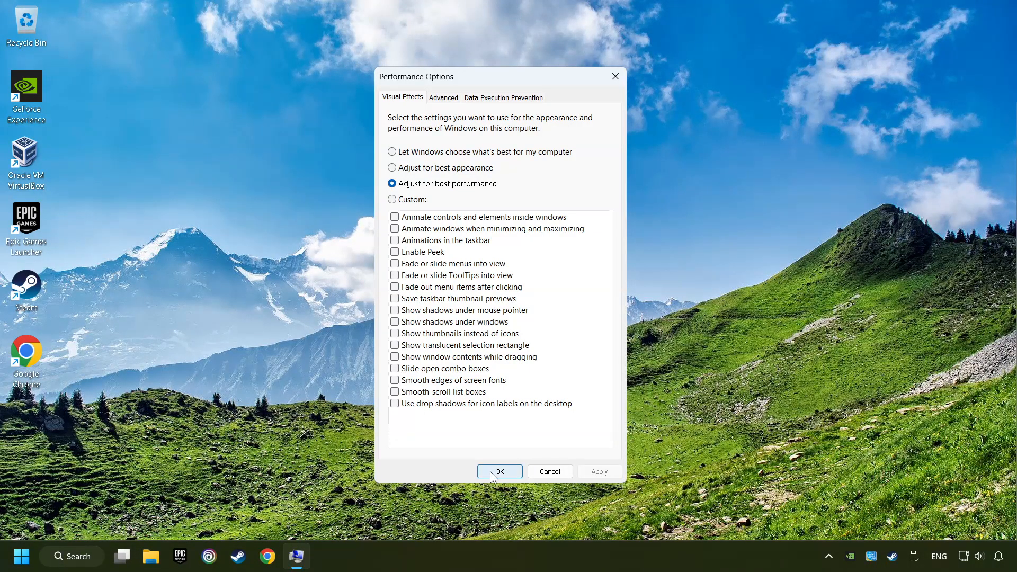
{"action": "left_click", "coordinate": [499, 472]}
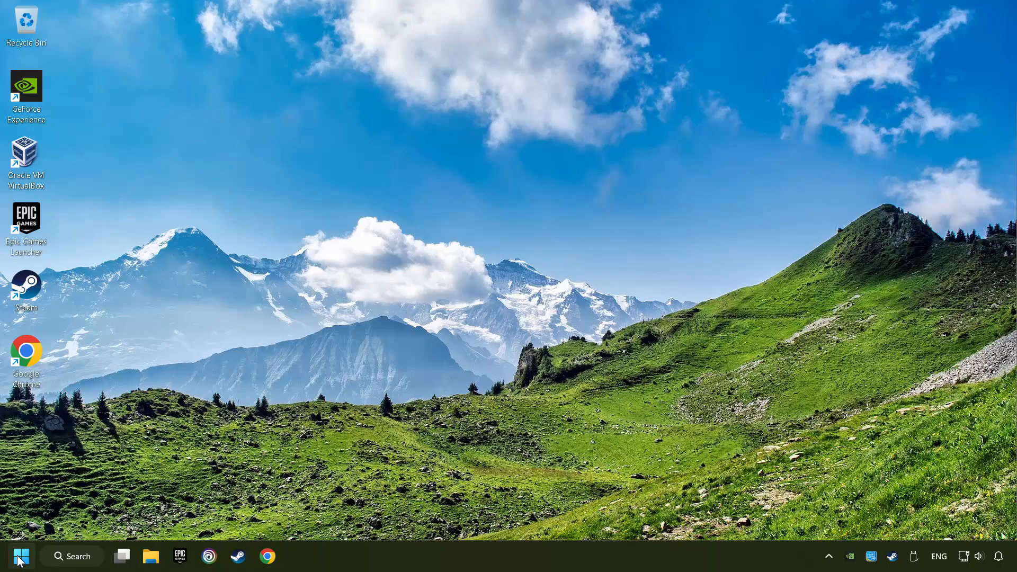